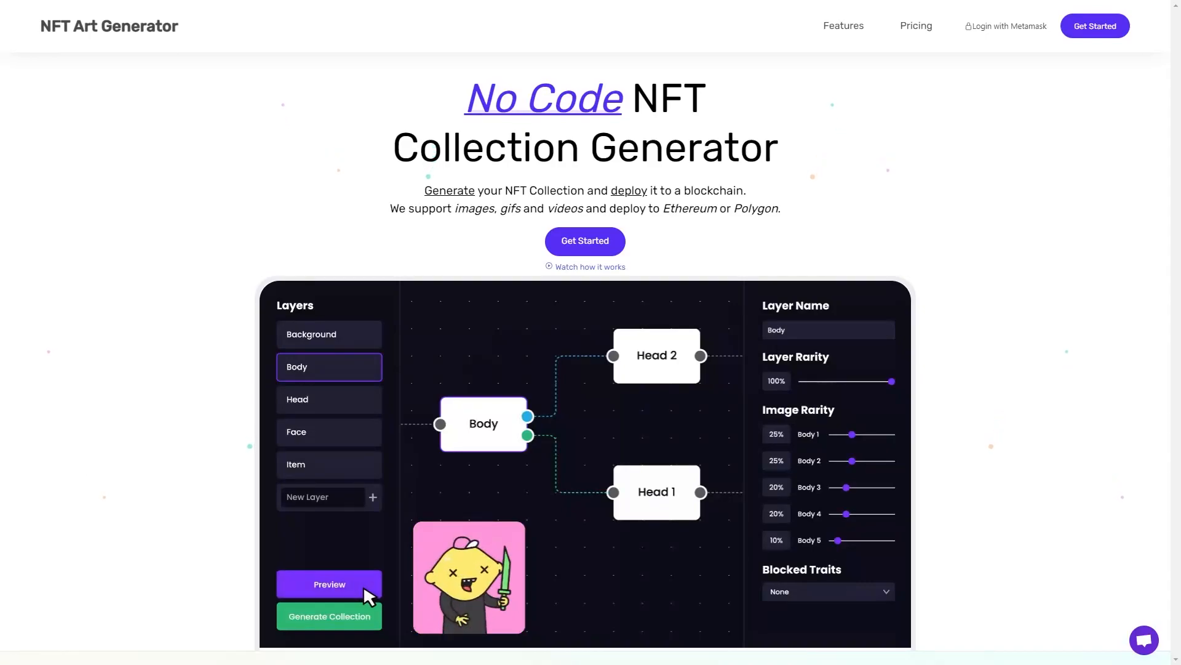
Step: Log in with MetaMask, approve the signature request, and go to My Account
{"action": "left_click", "coordinate": [329, 584]}
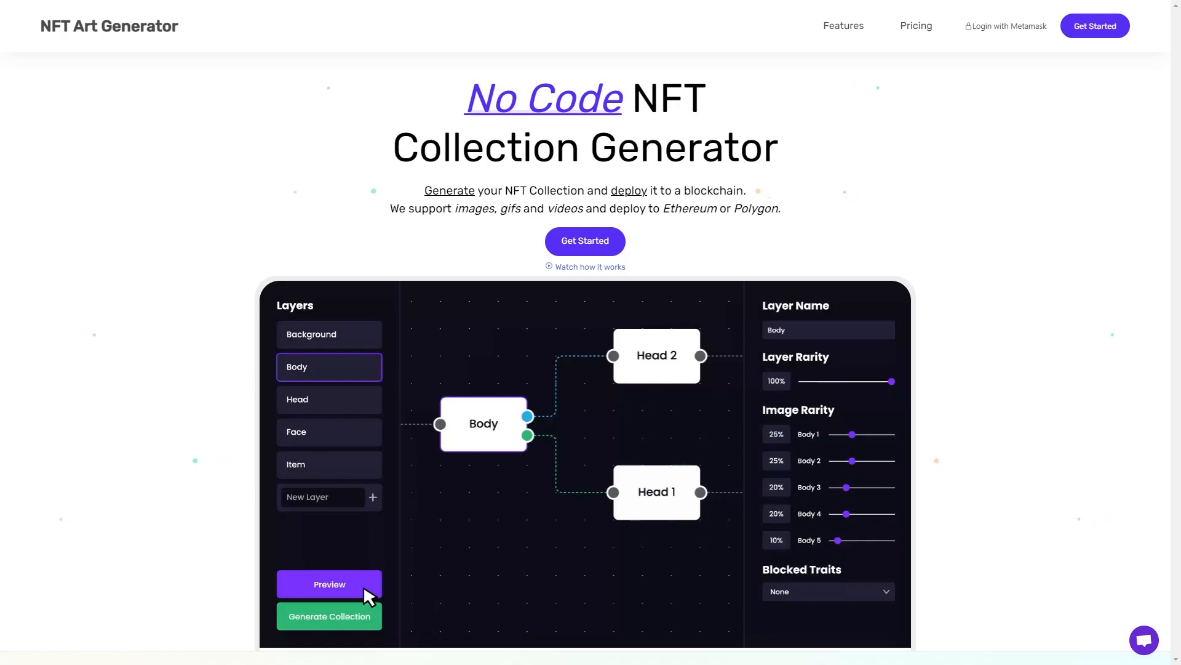
{"action": "left_click", "coordinate": [329, 584]}
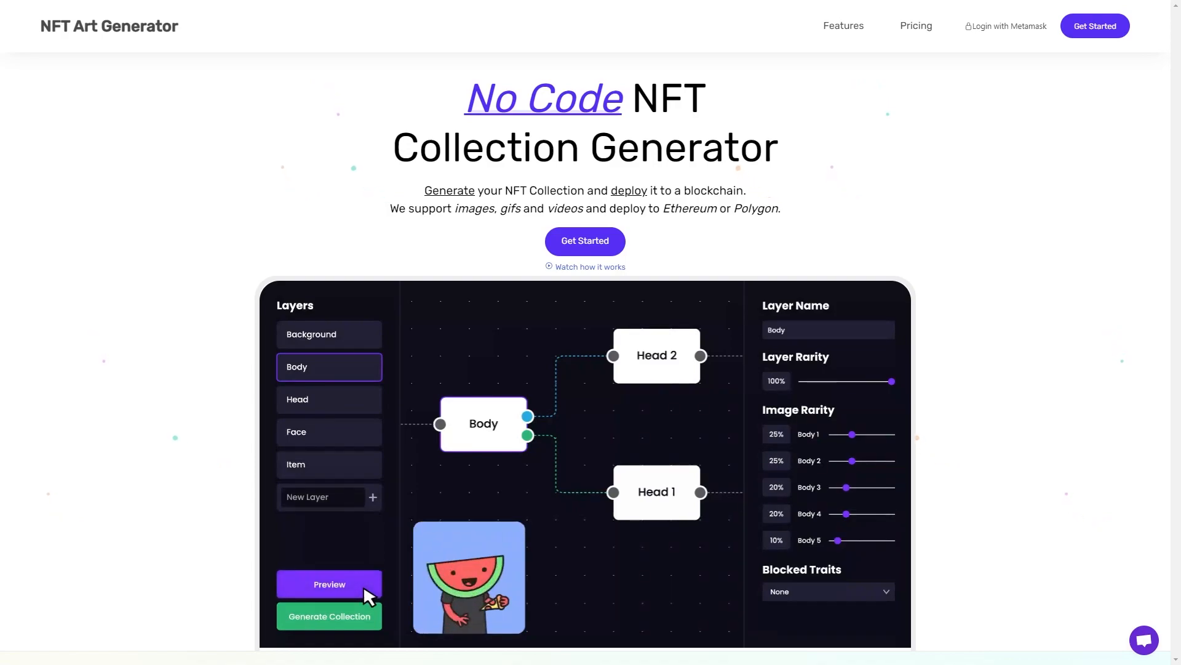
{"action": "left_click", "coordinate": [329, 584]}
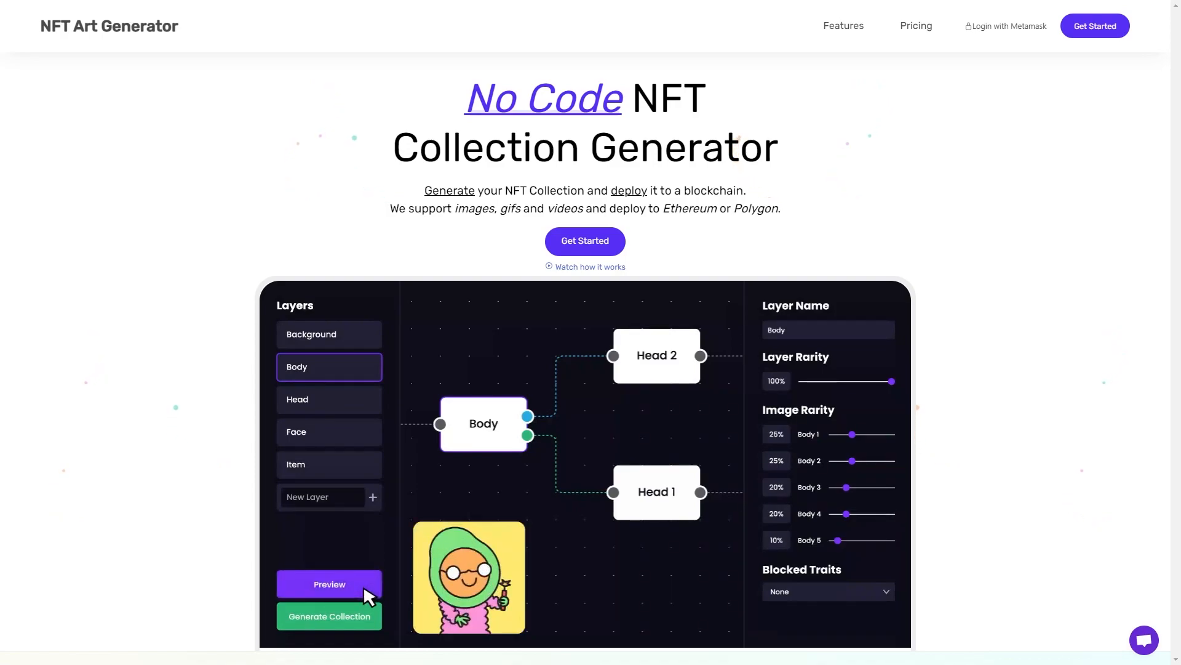
{"action": "left_click", "coordinate": [329, 584]}
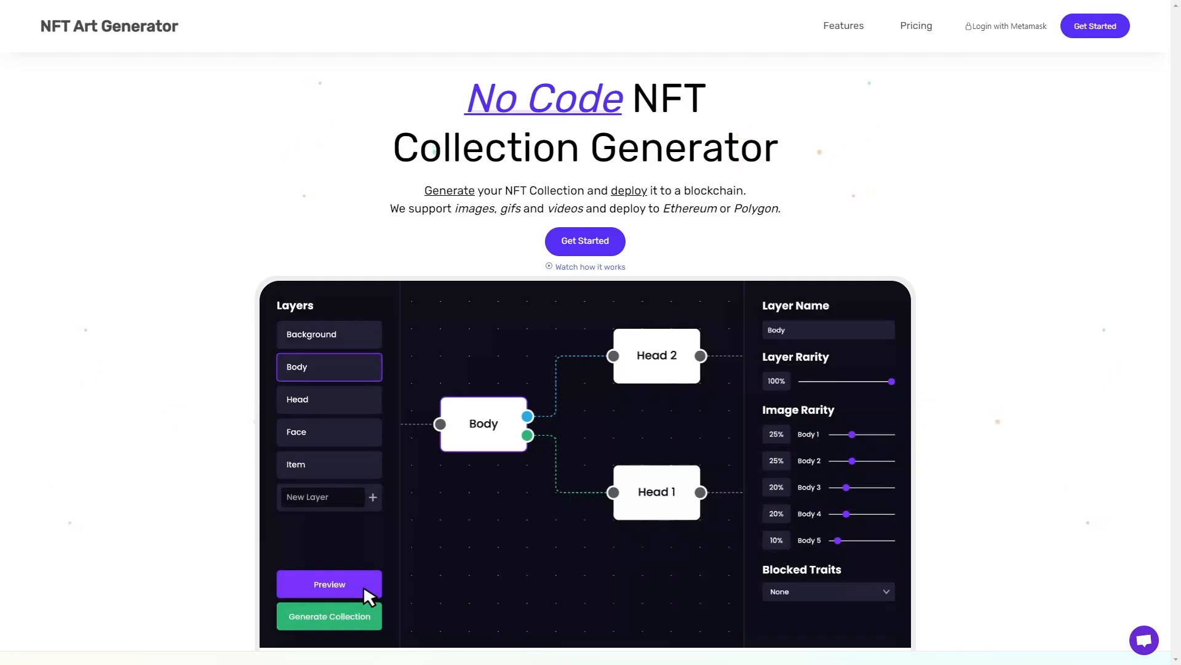
{"action": "left_click", "coordinate": [329, 584]}
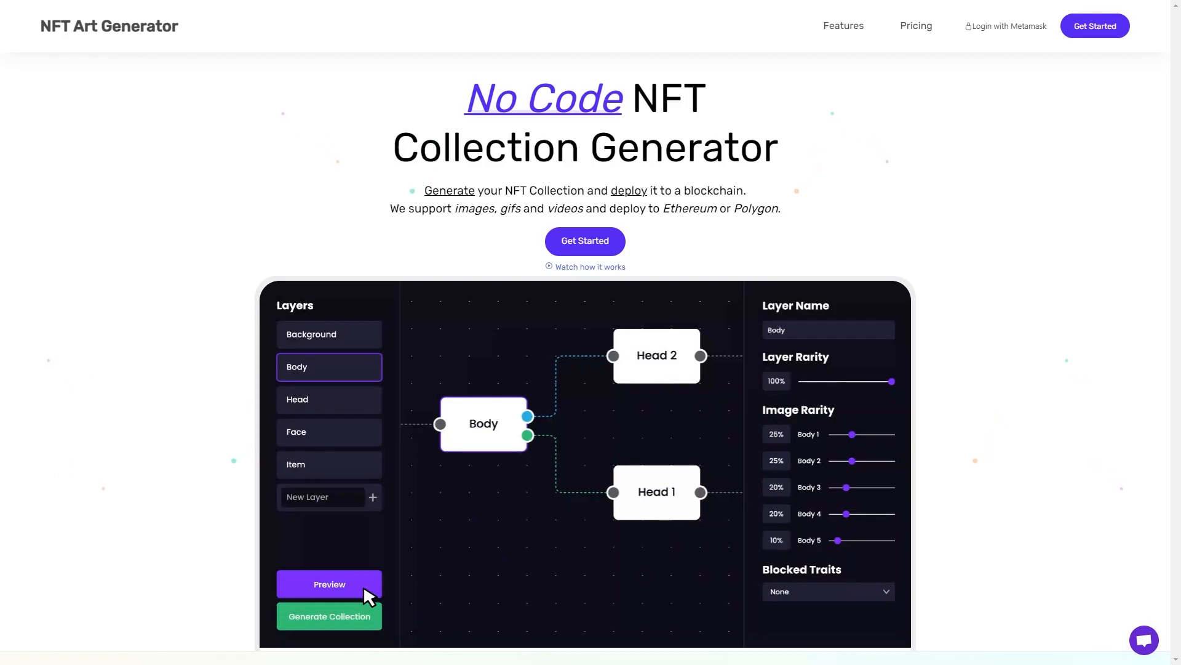
{"action": "left_click", "coordinate": [329, 584]}
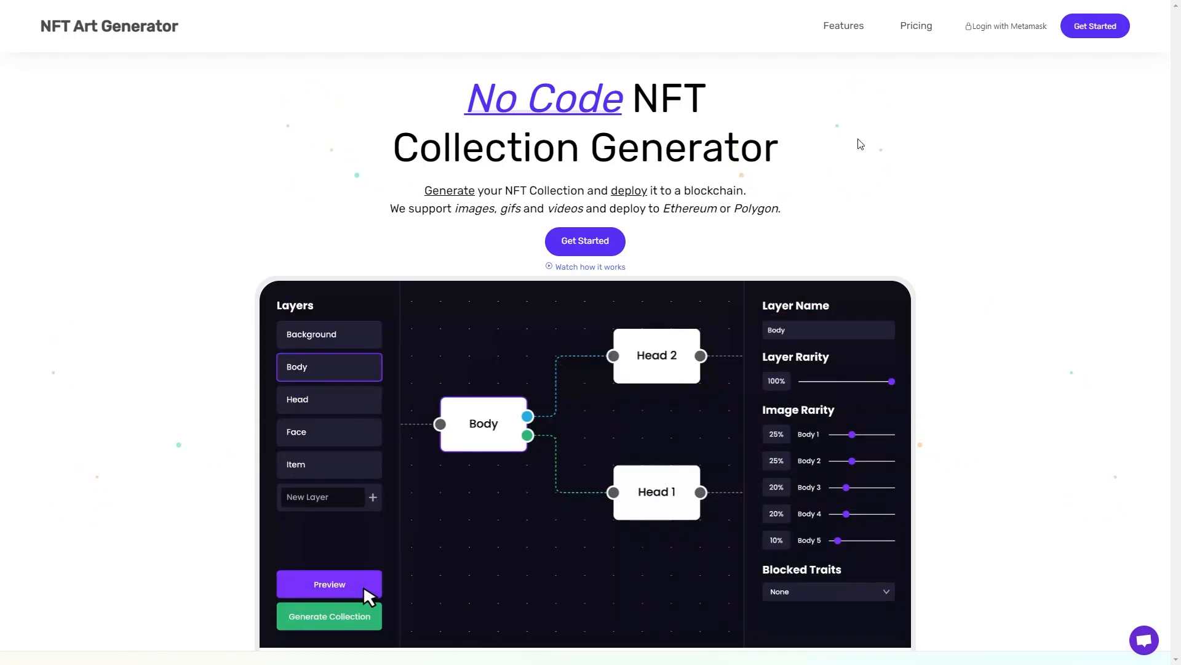
{"action": "left_click", "coordinate": [329, 584]}
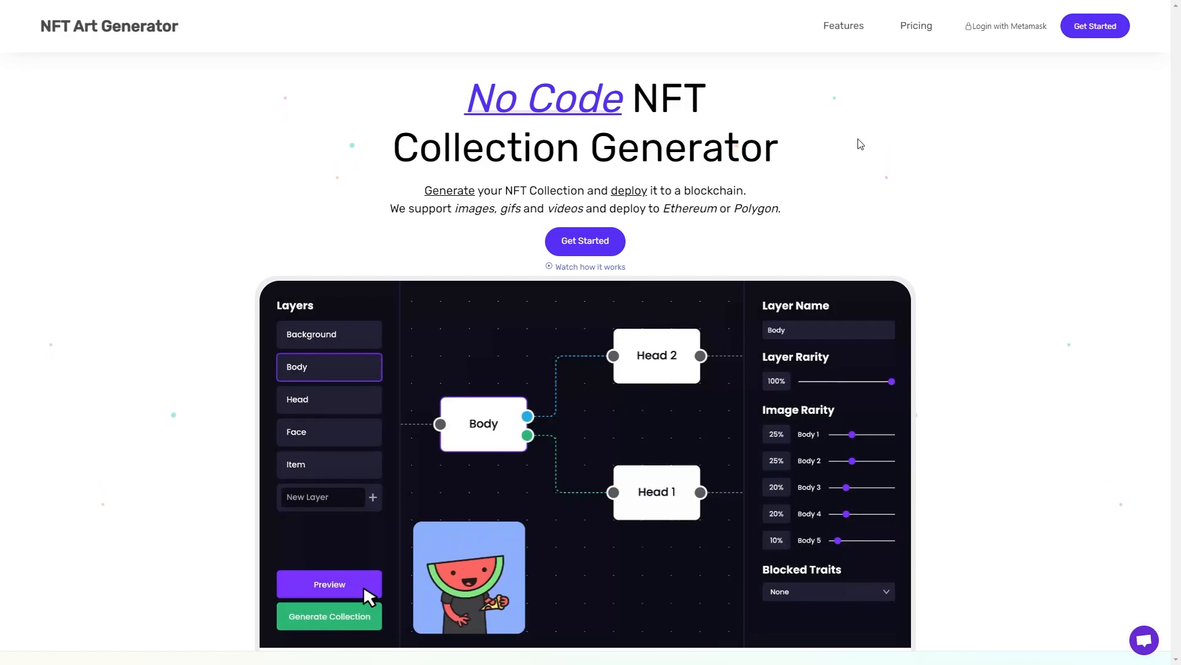
{"action": "left_click", "coordinate": [329, 583]}
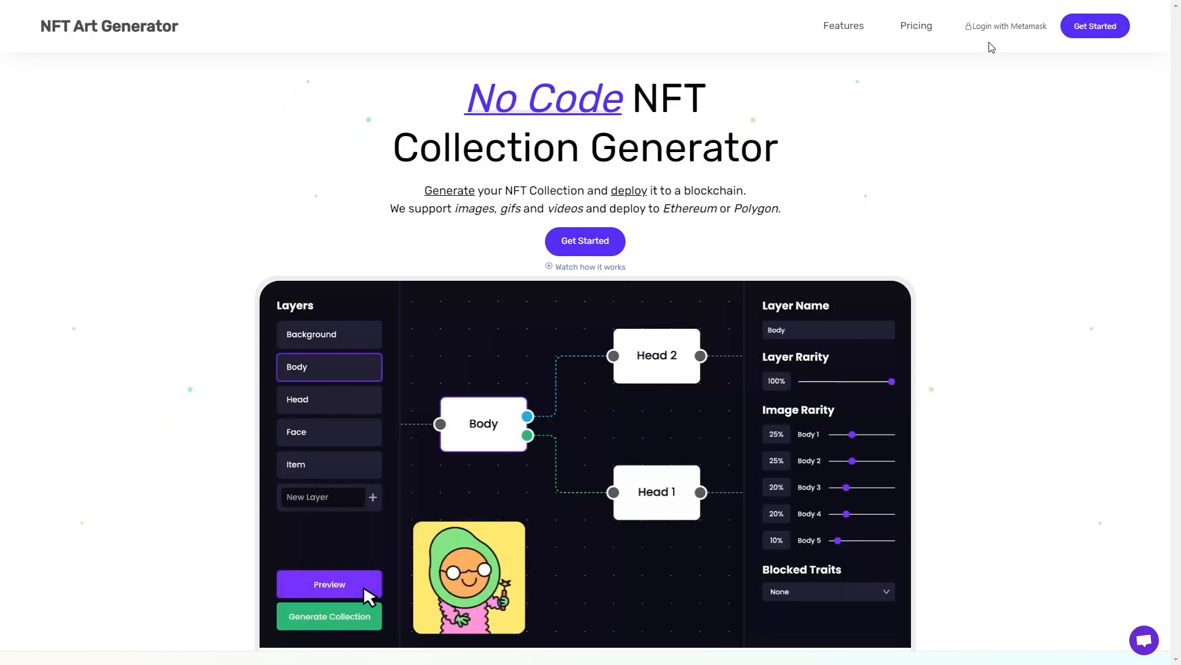
{"action": "left_click", "coordinate": [1004, 26]}
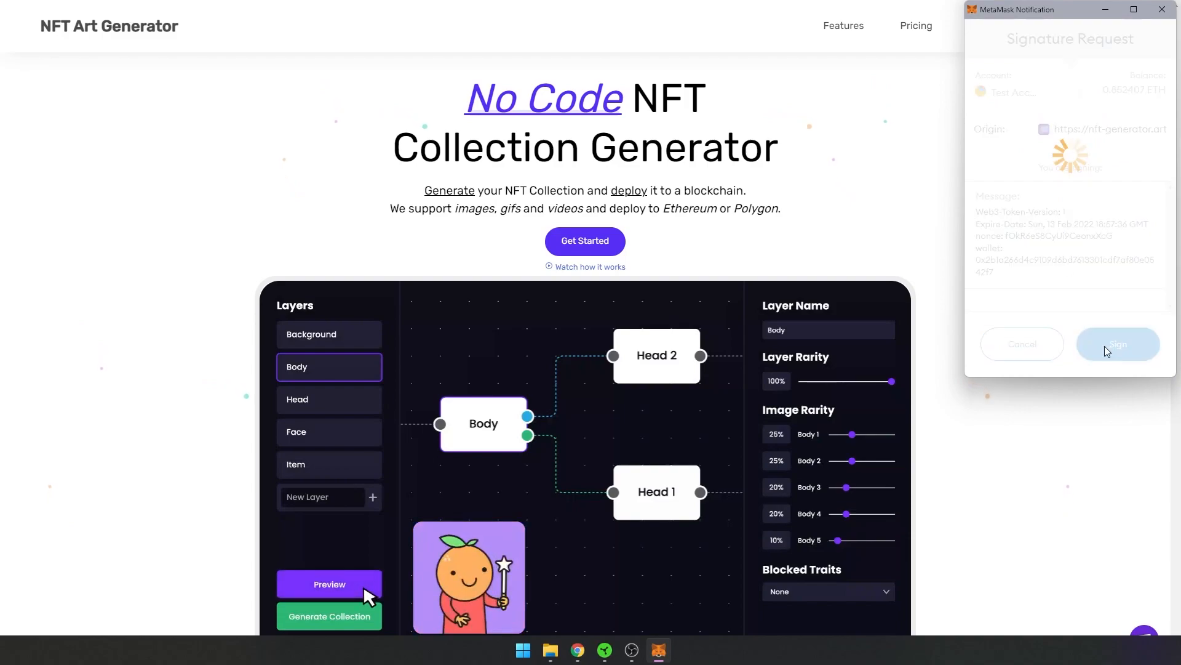
{"action": "left_click", "coordinate": [1117, 343]}
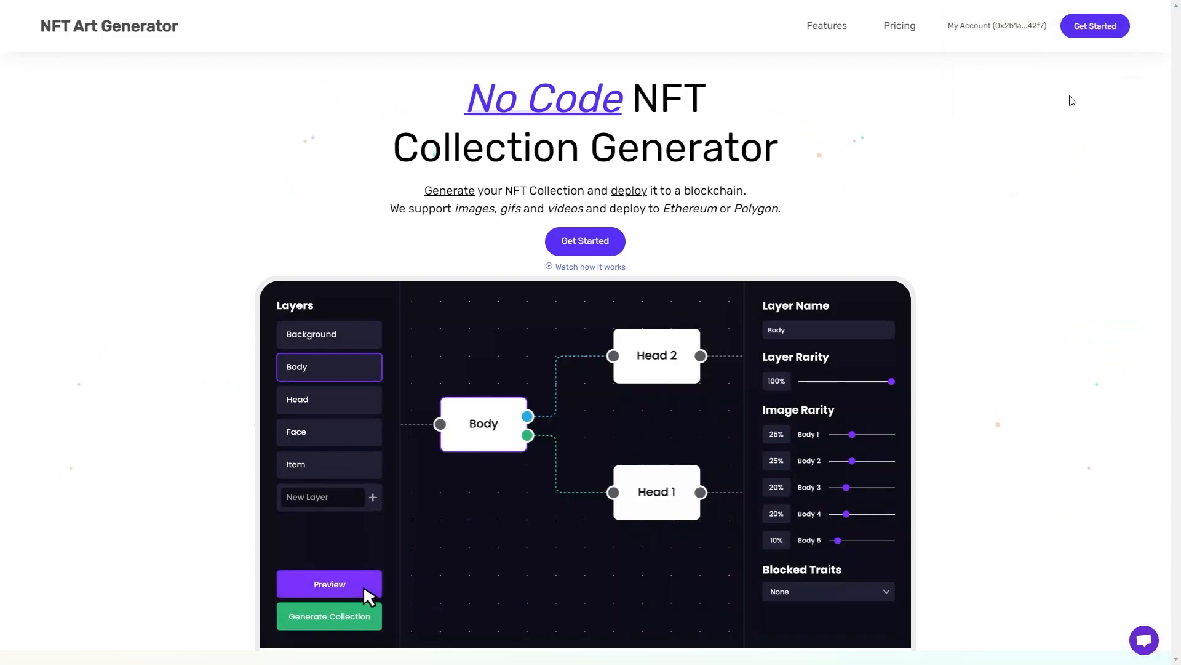
{"action": "left_click", "coordinate": [996, 26]}
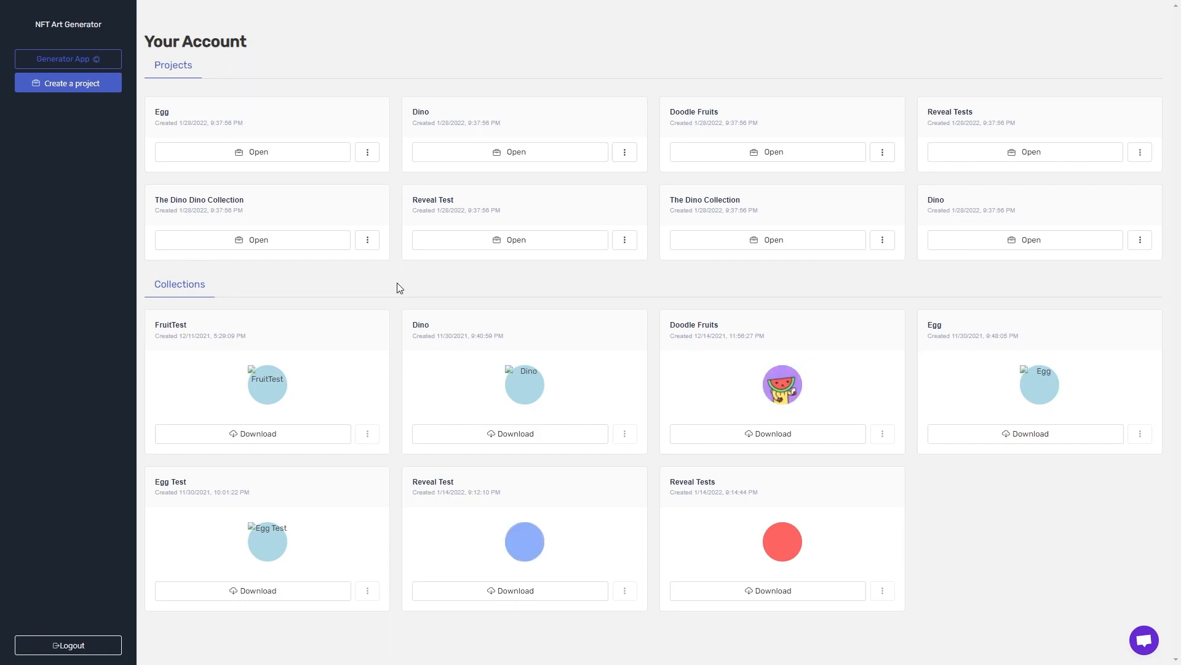
Step: Create a new project titled 'Video Demo 1' and open its page
{"action": "left_click", "coordinate": [68, 83]}
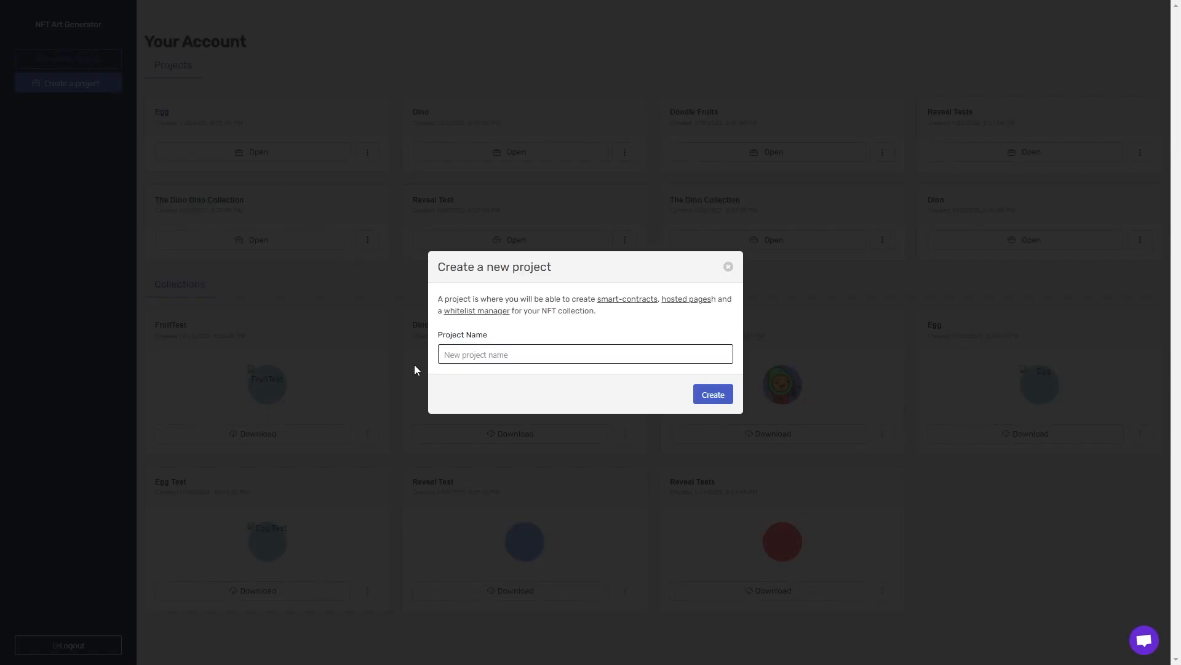
{"action": "type", "text": "v"}
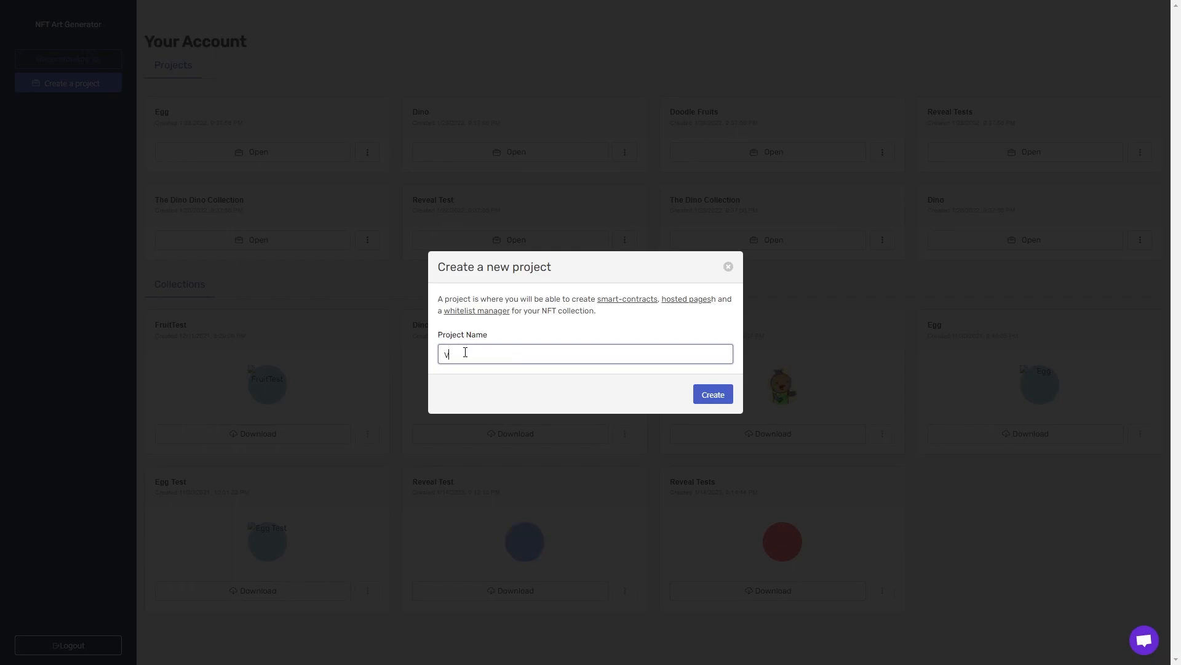
{"action": "type", "text": "Video Demo 1"}
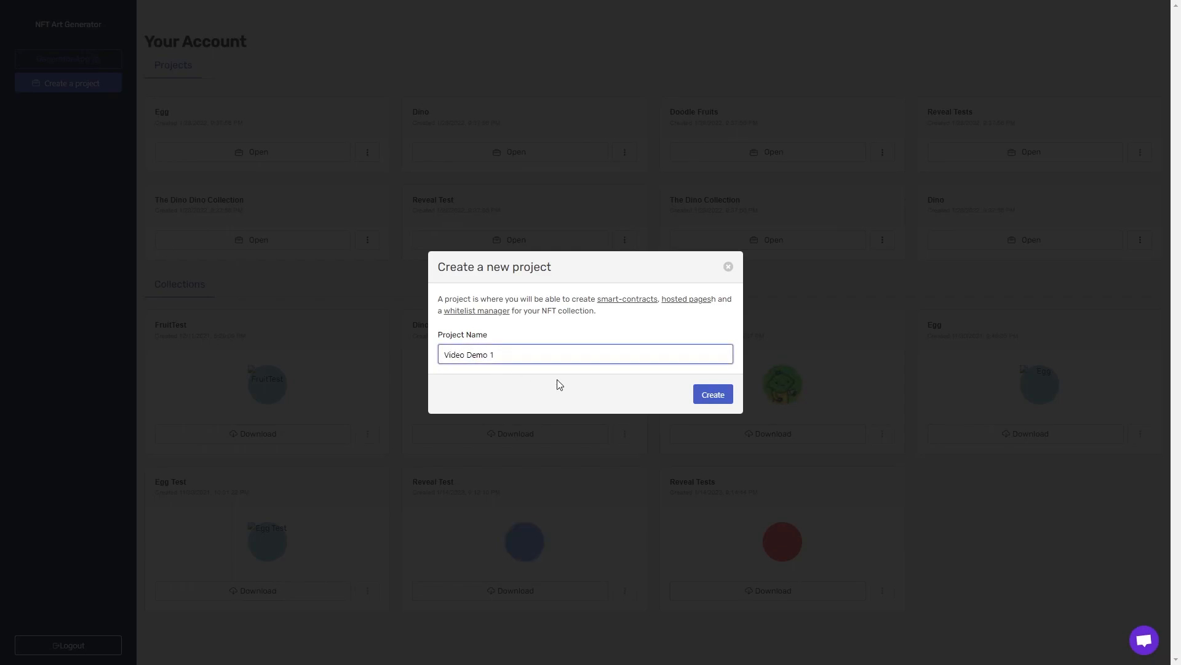
{"action": "left_click", "coordinate": [711, 393]}
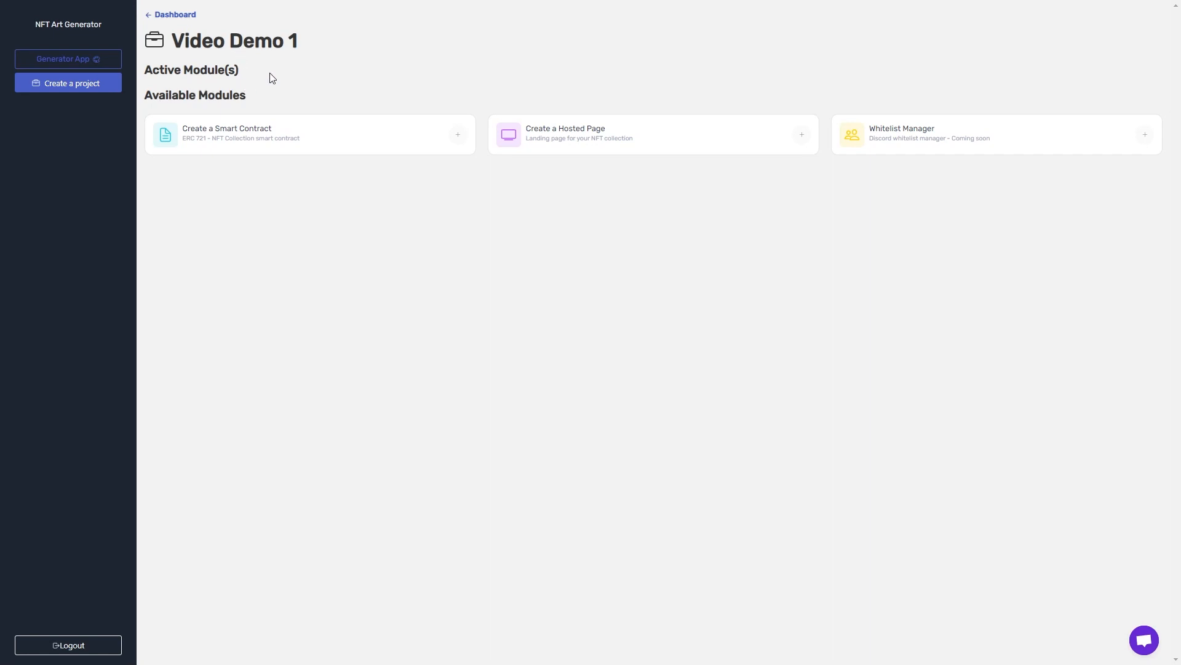
Step: Double-click the Create a Smart Contract module card in Video Demo 1
{"action": "double_click", "coordinate": [221, 94]}
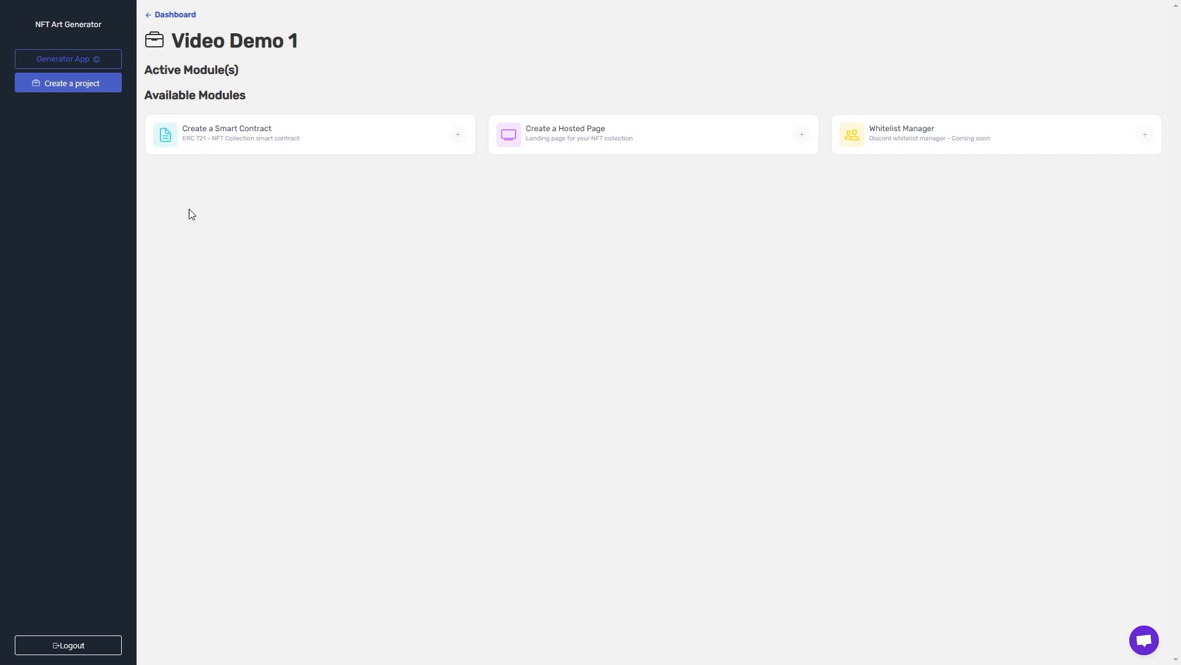
{"action": "mouse_move", "coordinate": [581, 145]}
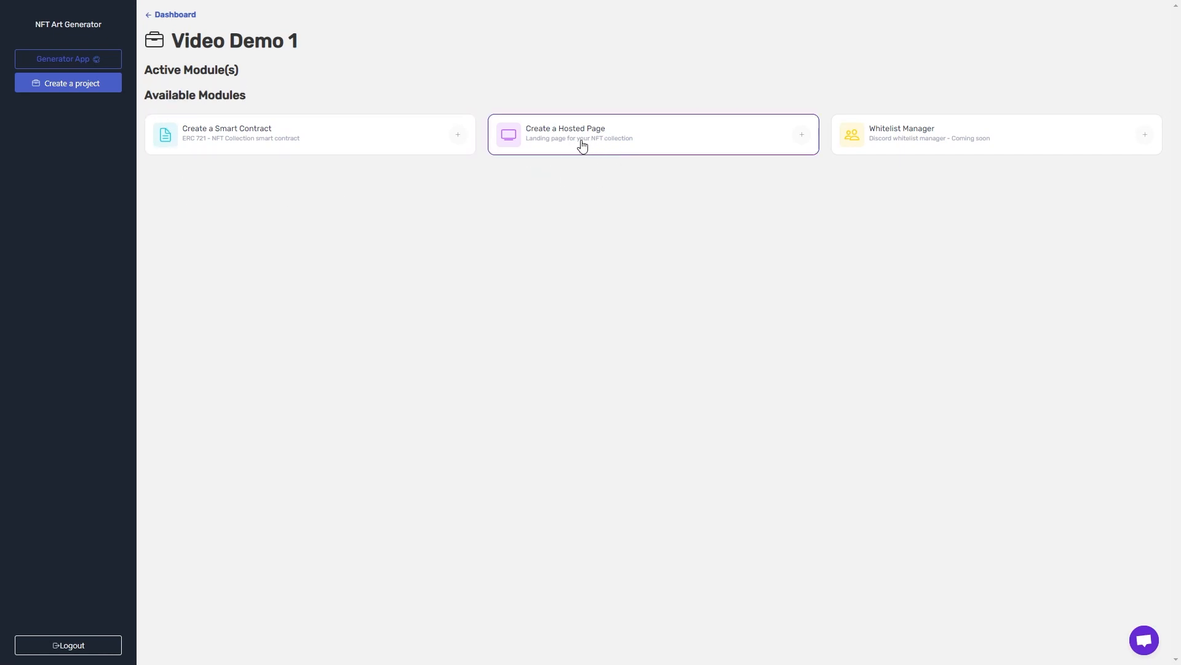
{"action": "mouse_move", "coordinate": [615, 214]}
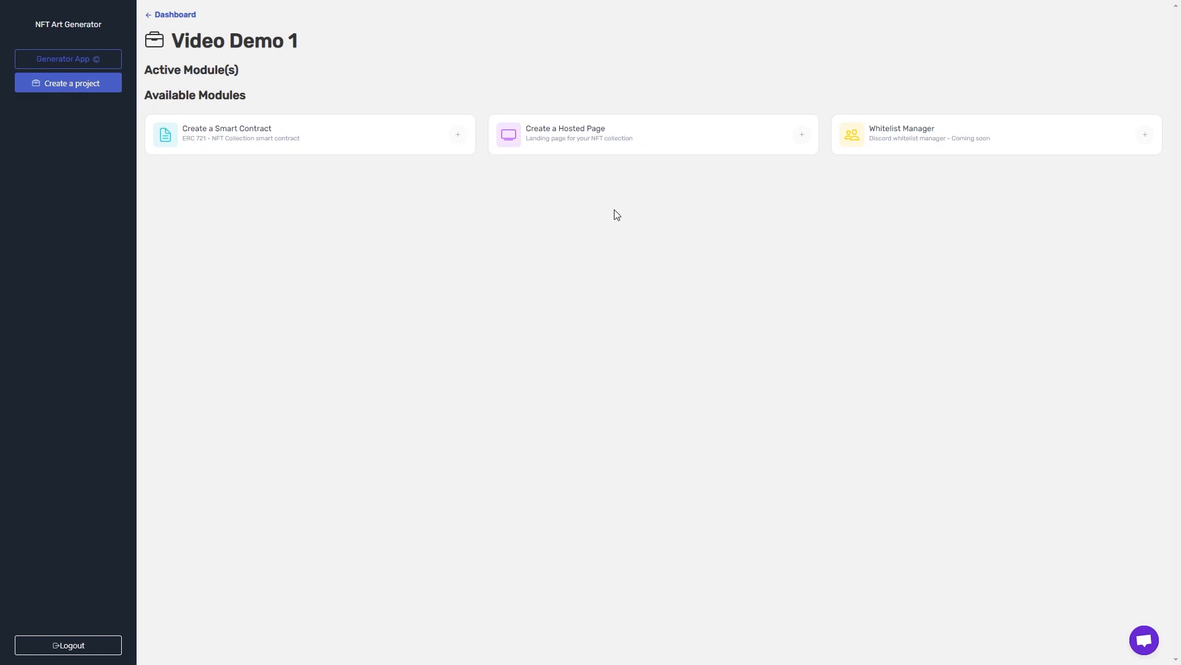
{"action": "mouse_move", "coordinate": [945, 158]}
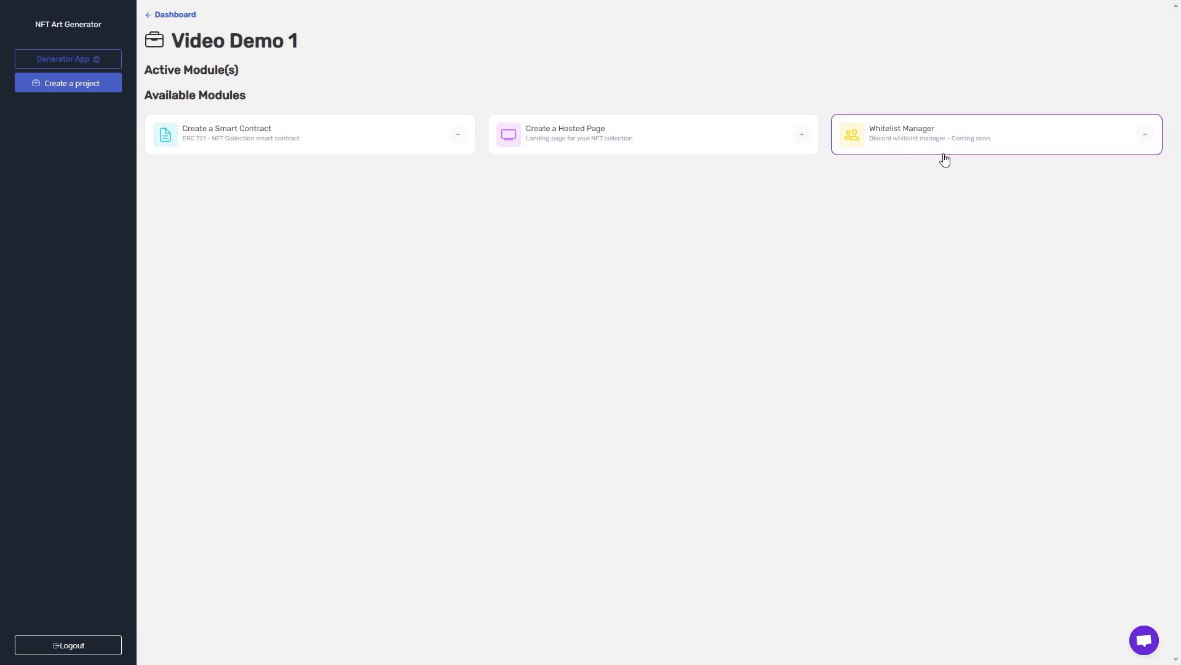
{"action": "mouse_move", "coordinate": [299, 186]}
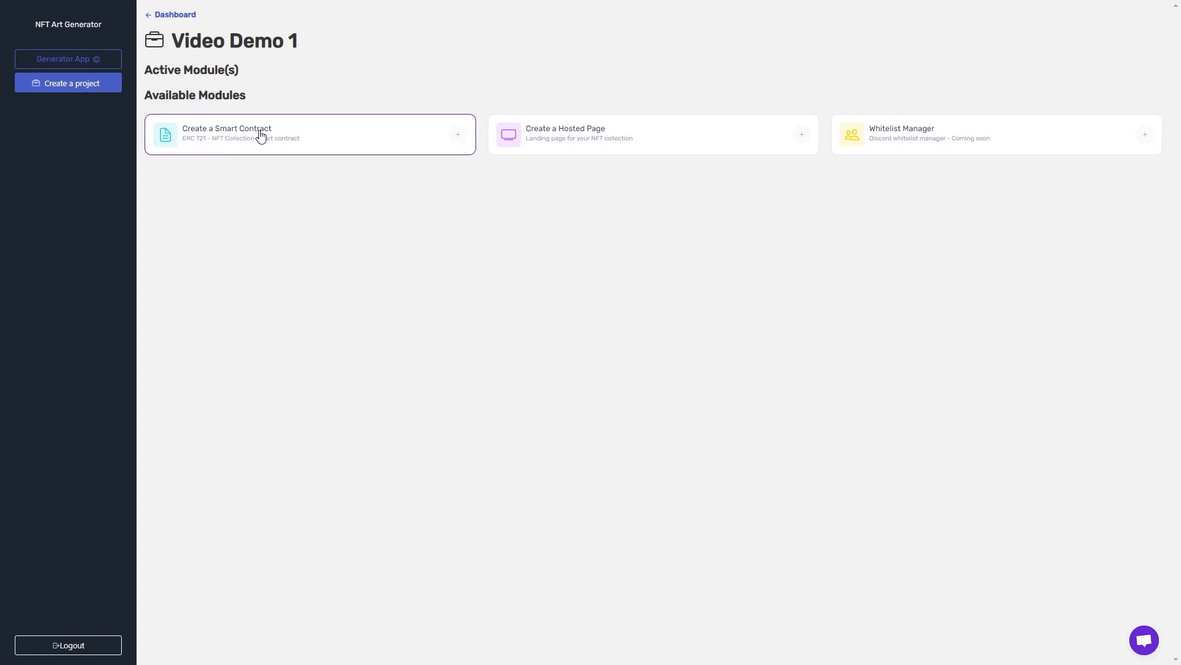
{"action": "mouse_move", "coordinate": [440, 141]}
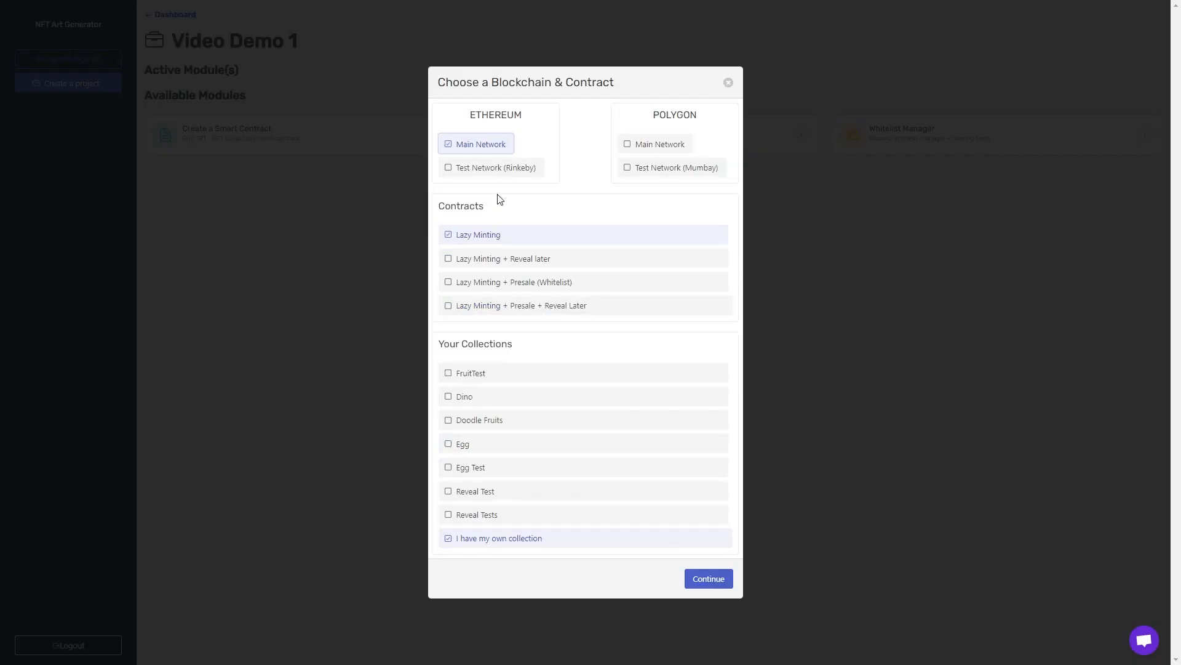
{"action": "mouse_move", "coordinate": [587, 169]}
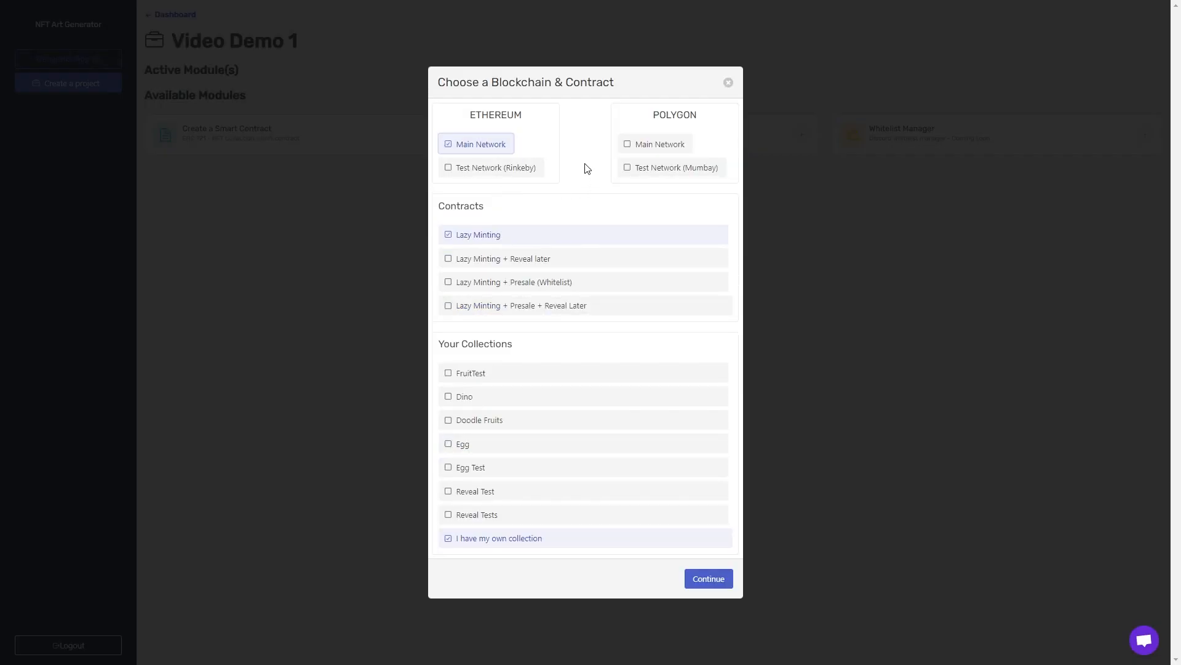
{"action": "mouse_move", "coordinate": [467, 186]}
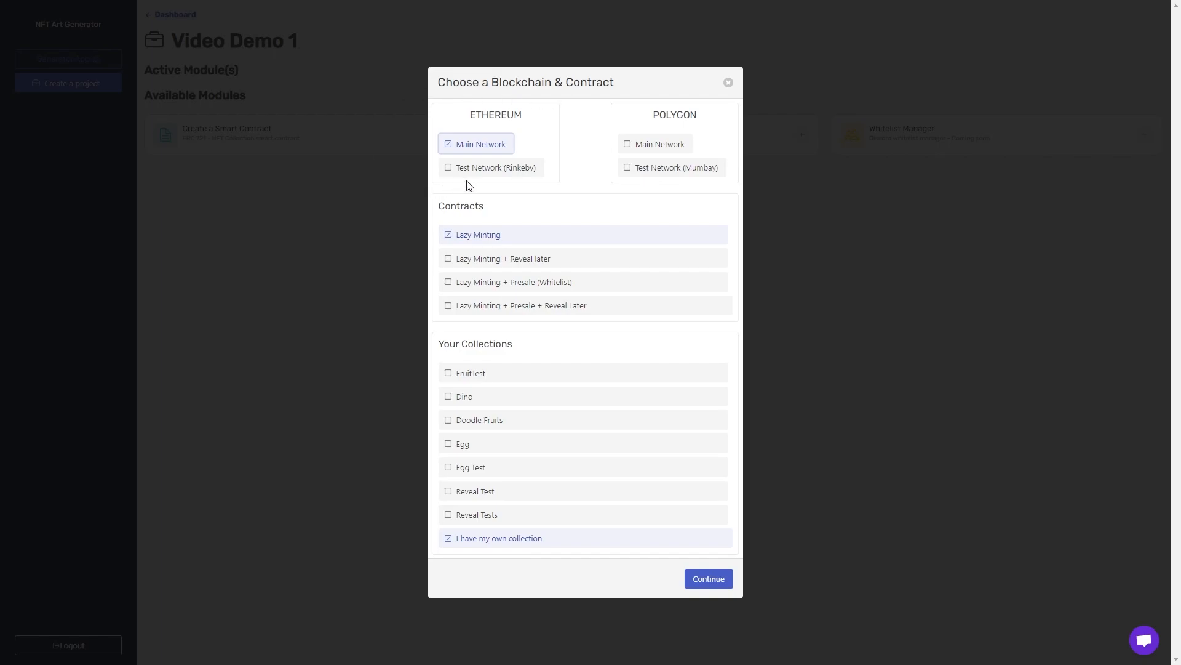
Step: Tick Ethereum's Test Network (Rinkeby) as the deployment network
{"action": "left_click", "coordinate": [490, 167]}
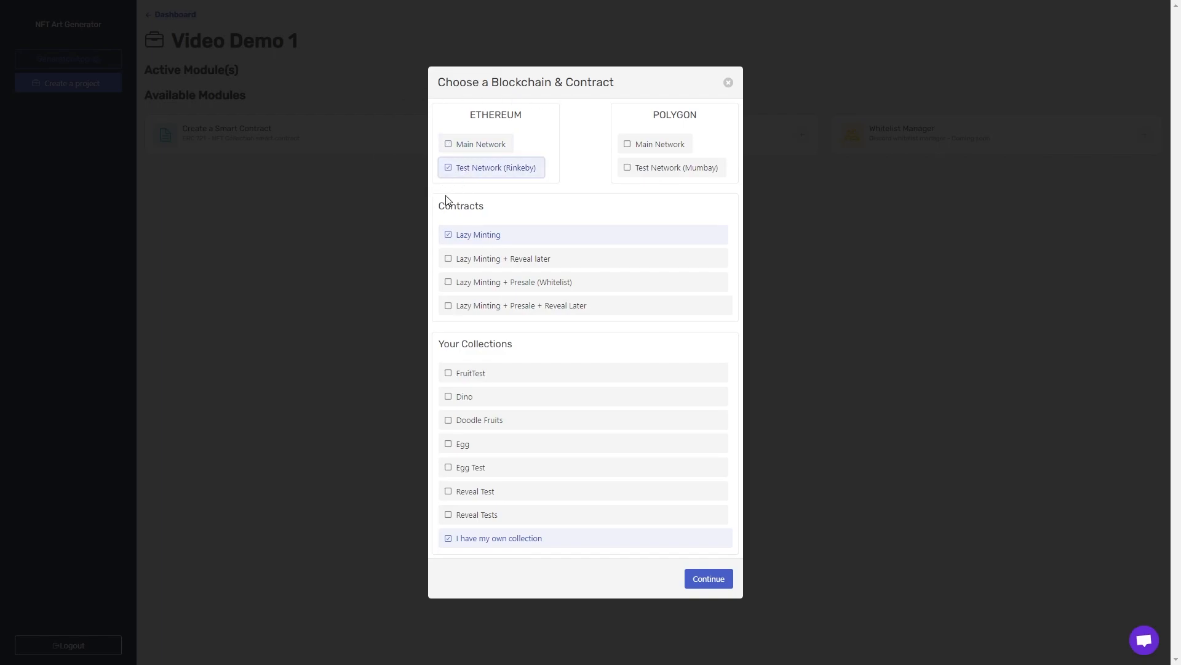
{"action": "mouse_move", "coordinate": [440, 336]}
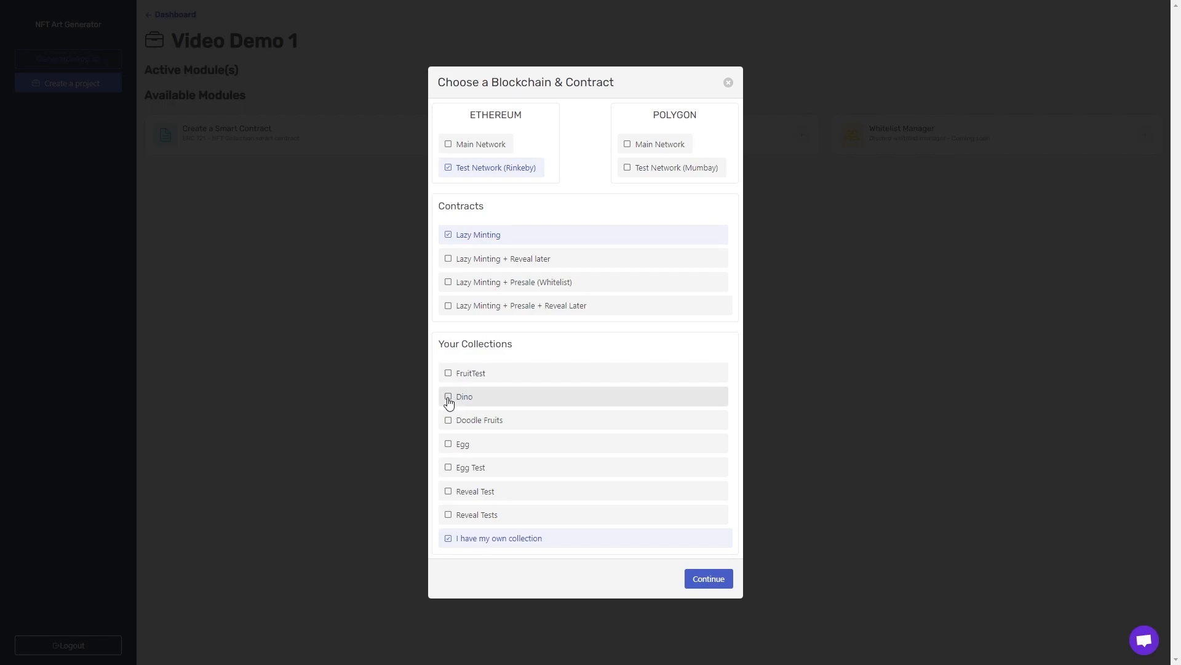
Step: Tick Dino under Your Collections as the contract's collection
{"action": "left_click", "coordinate": [448, 396]}
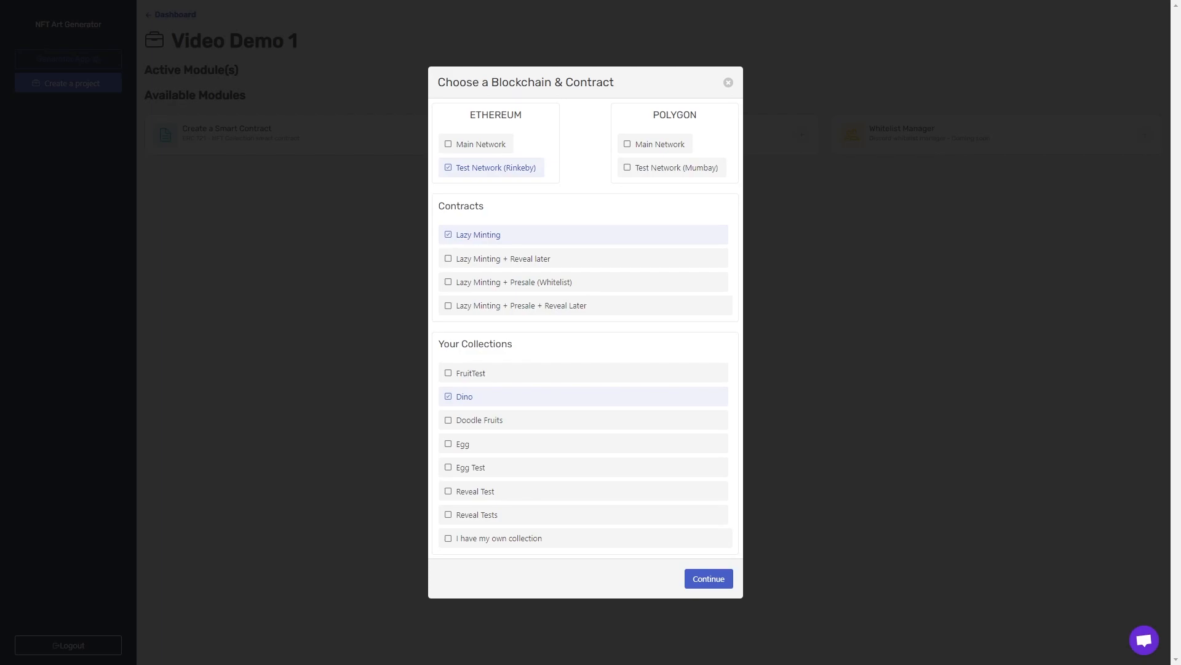
{"action": "mouse_move", "coordinate": [444, 330]}
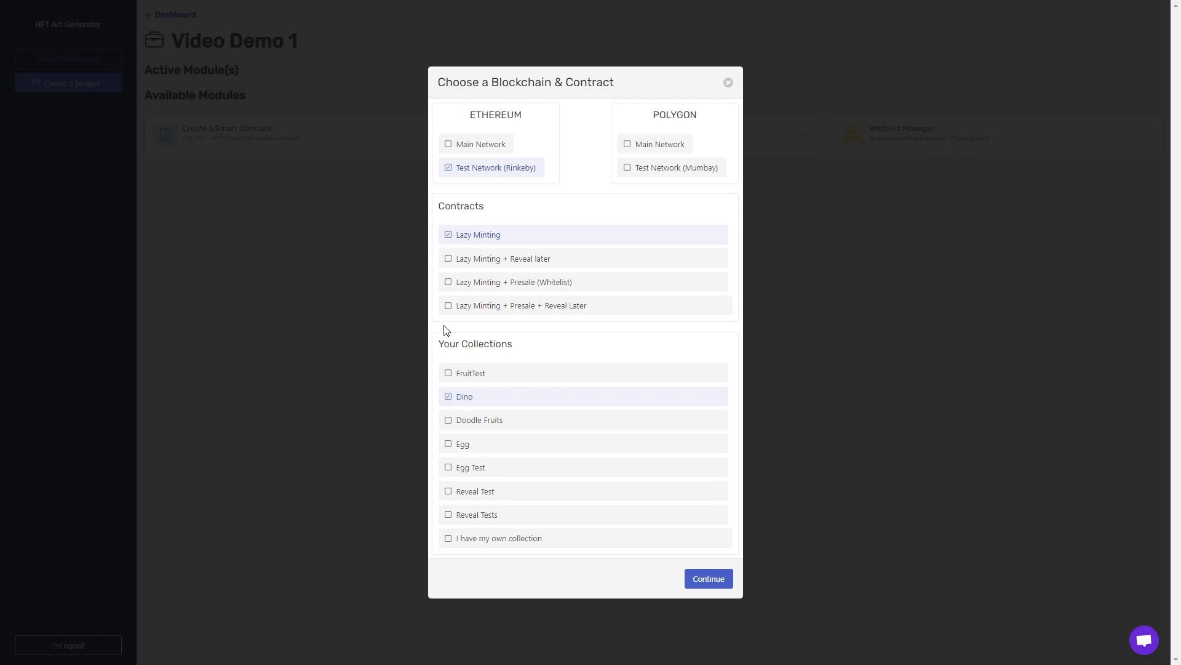
{"action": "mouse_move", "coordinate": [444, 331]}
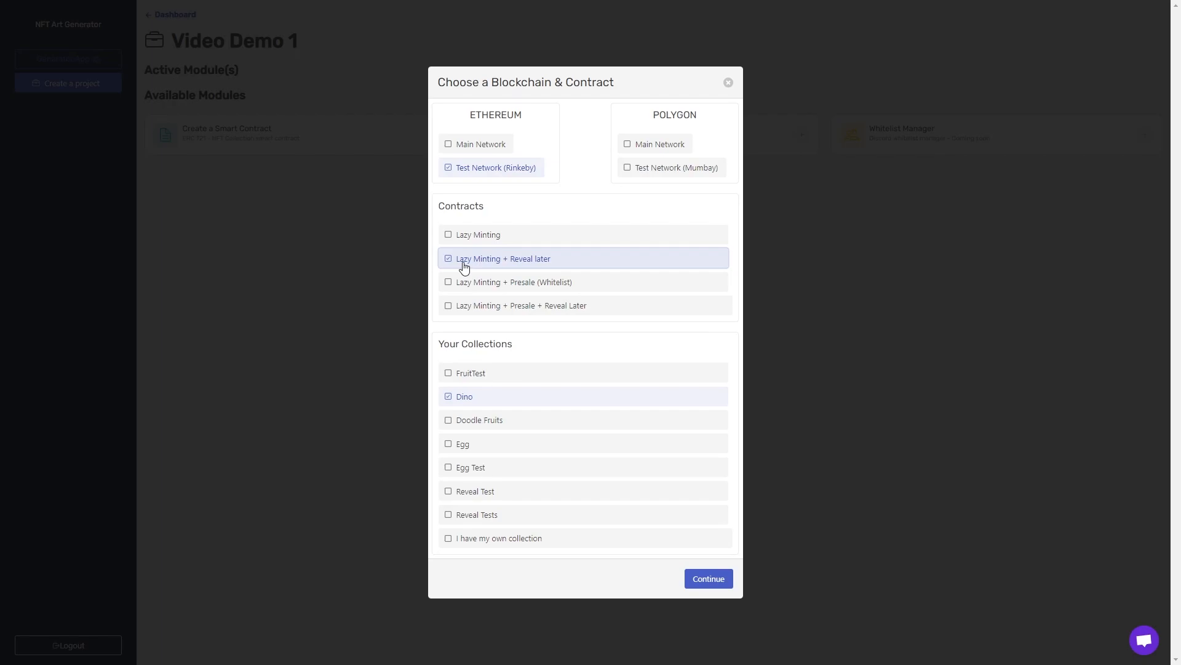
{"action": "mouse_move", "coordinate": [449, 333]}
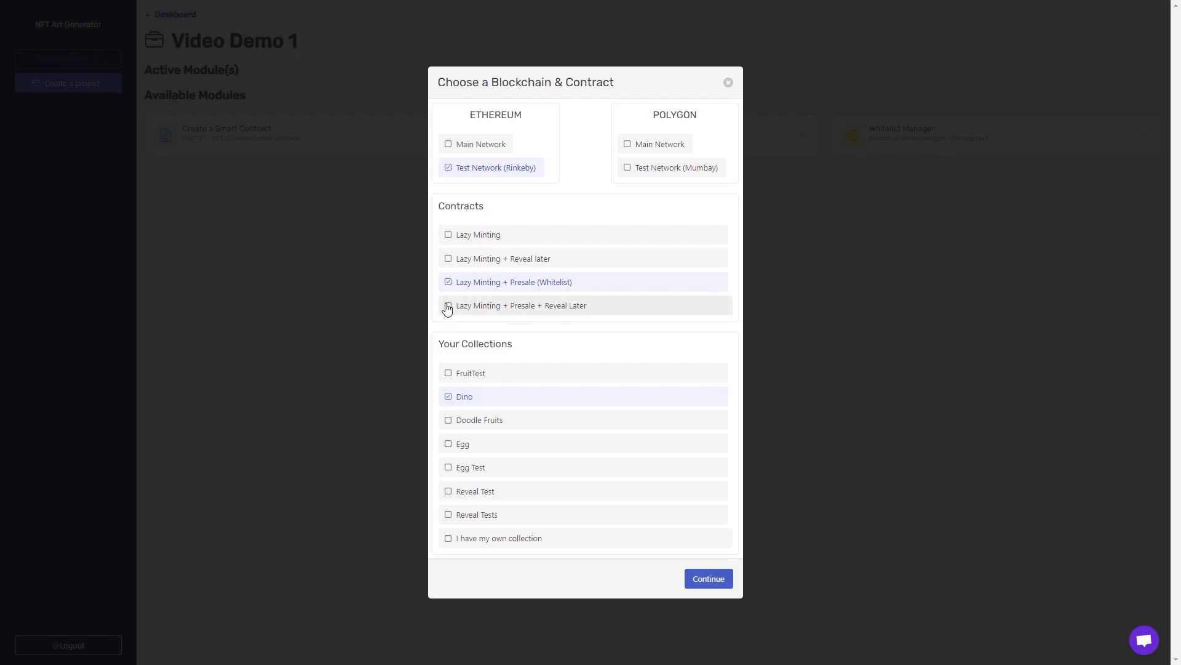
Step: Choose the Lazy Minting + Presale + Reveal Later contract and confirm the choice
{"action": "left_click", "coordinate": [447, 305]}
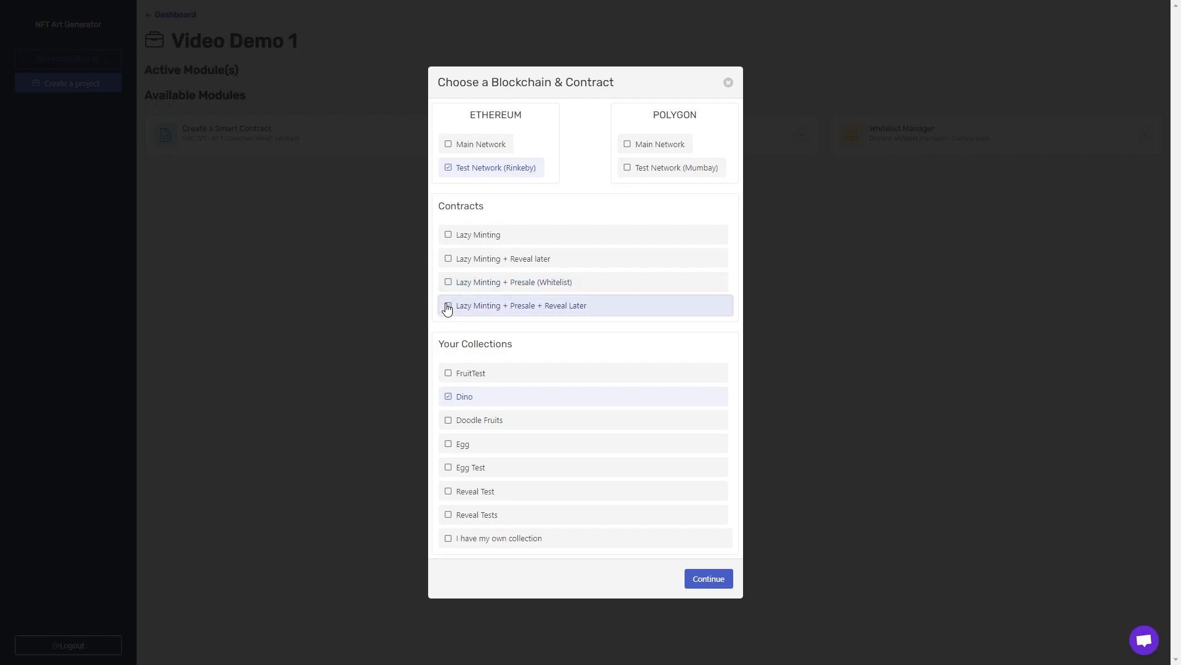
{"action": "left_click", "coordinate": [447, 306]}
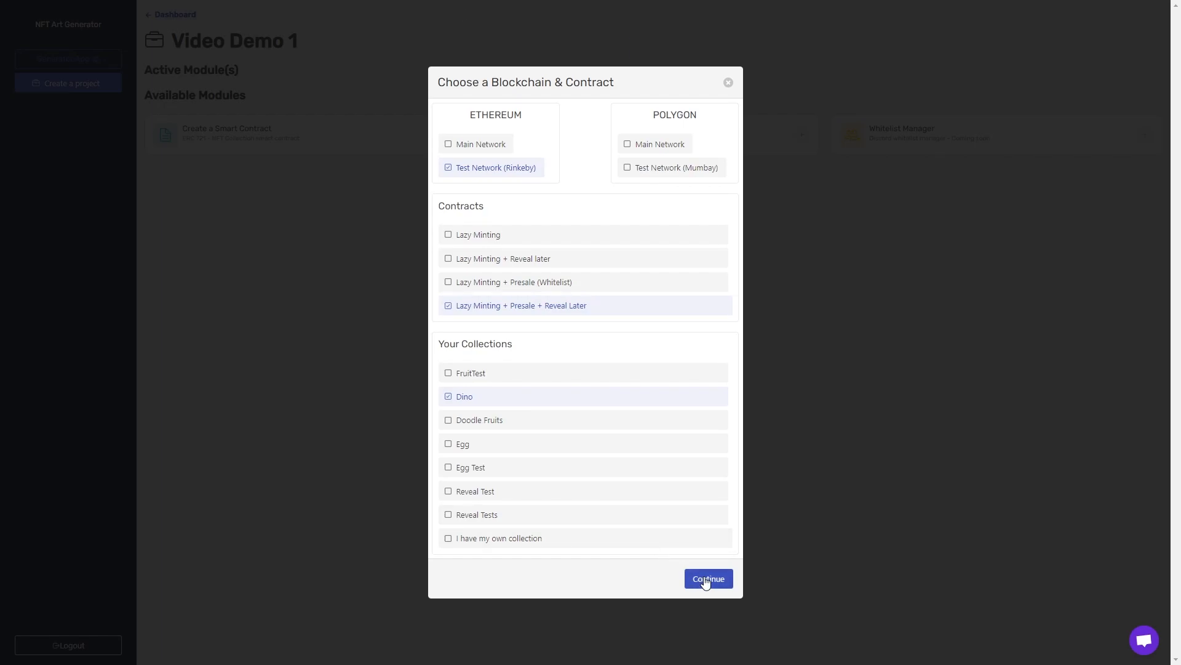
{"action": "left_click", "coordinate": [707, 578]}
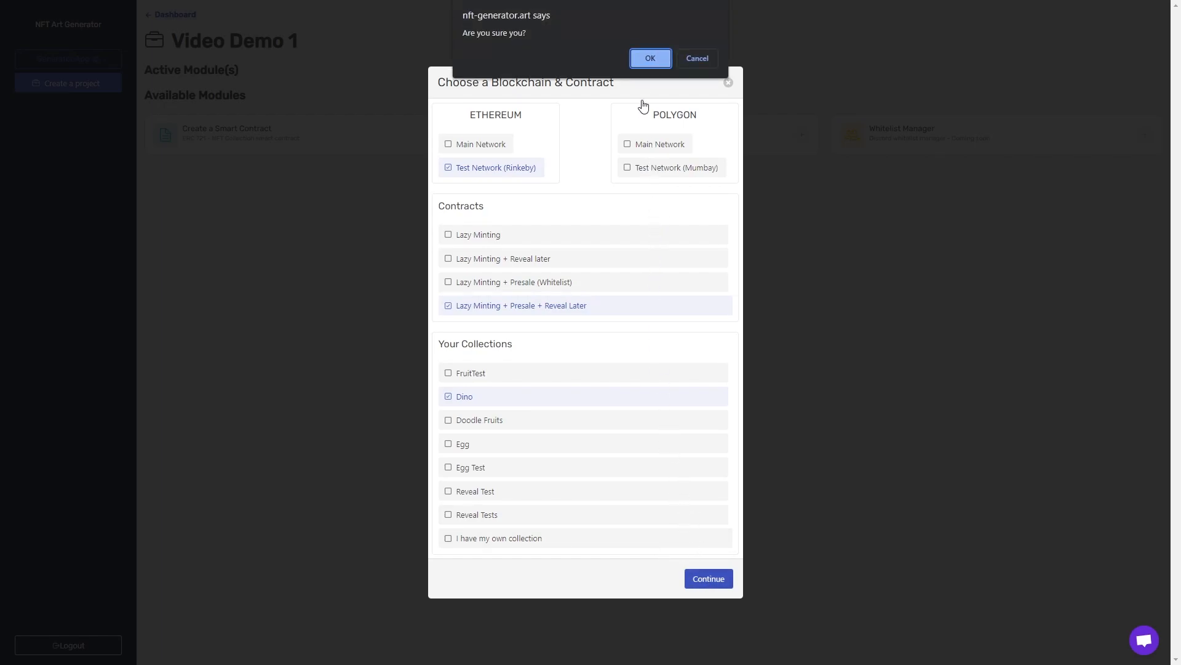
{"action": "left_click", "coordinate": [650, 58]}
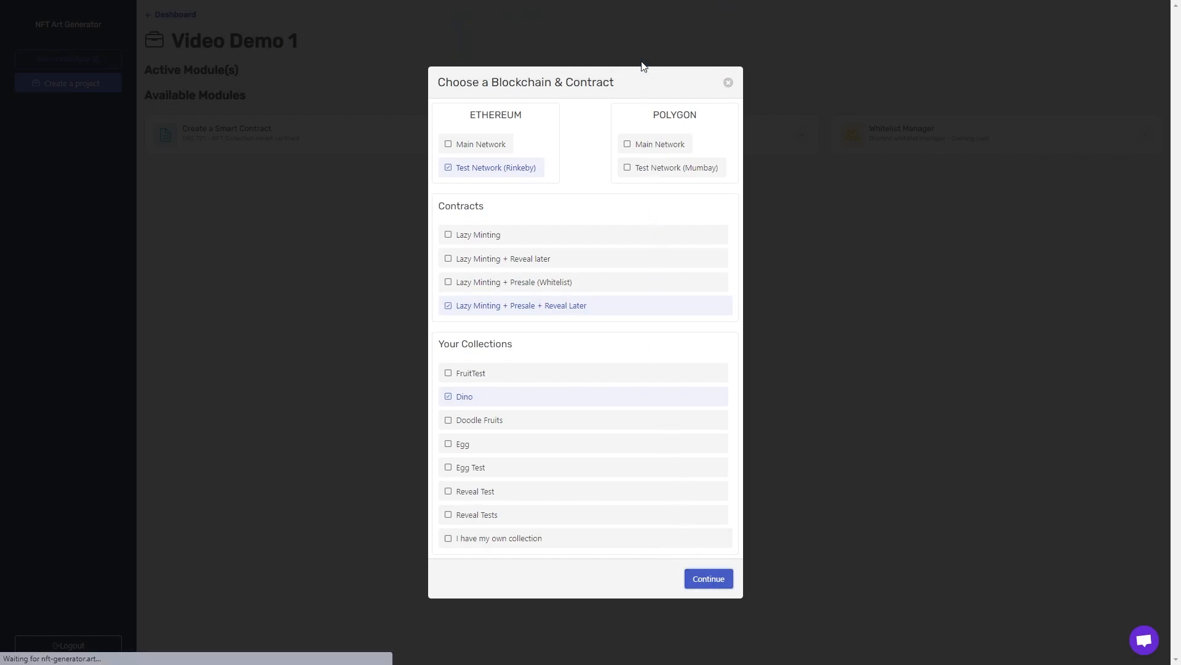
Step: Check the Dino collection's description, website and other details, then accept them
{"action": "left_click", "coordinate": [707, 578]}
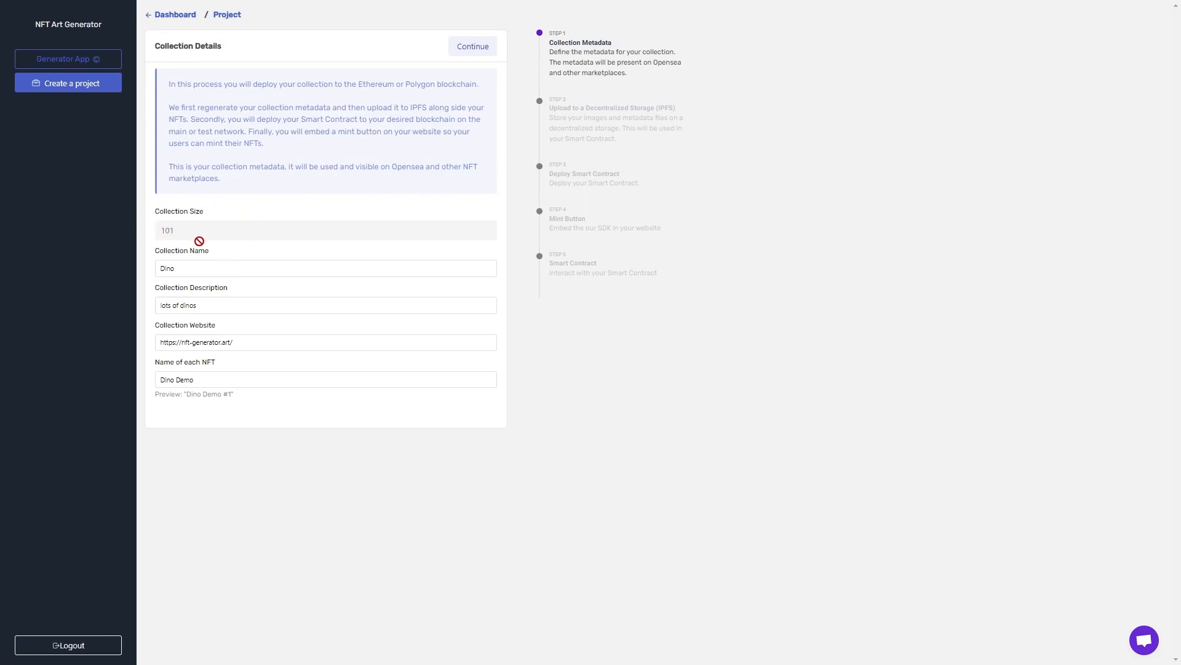
{"action": "left_click", "coordinate": [325, 305]}
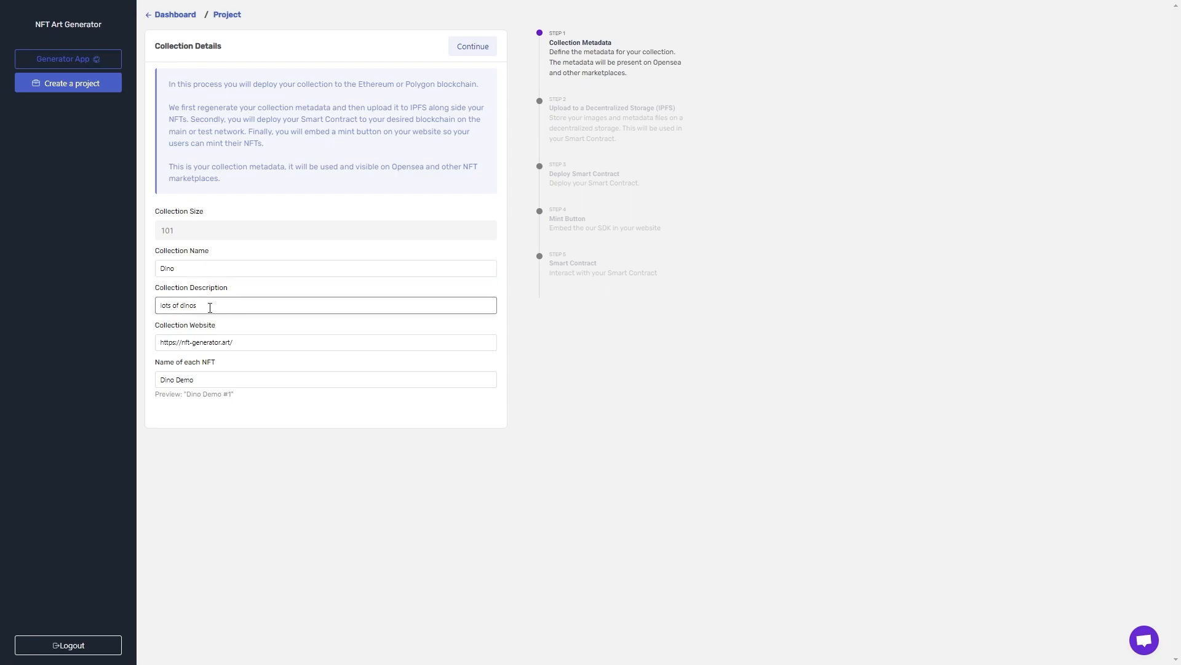
{"action": "left_click", "coordinate": [324, 342]}
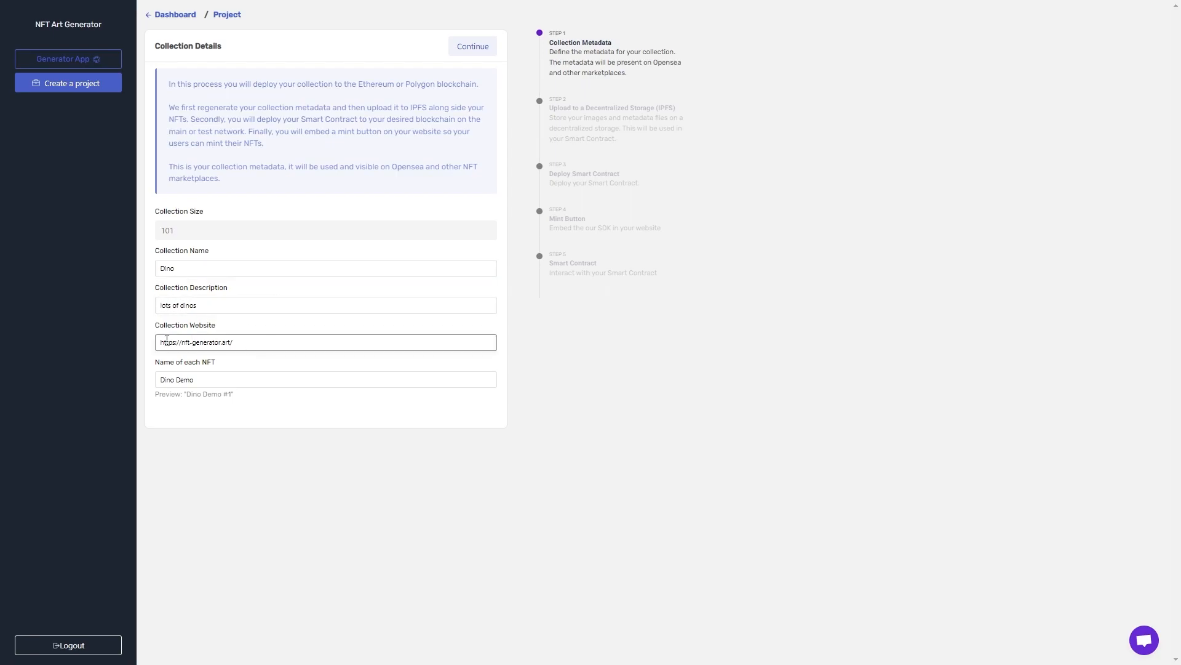
{"action": "left_click", "coordinate": [325, 379]}
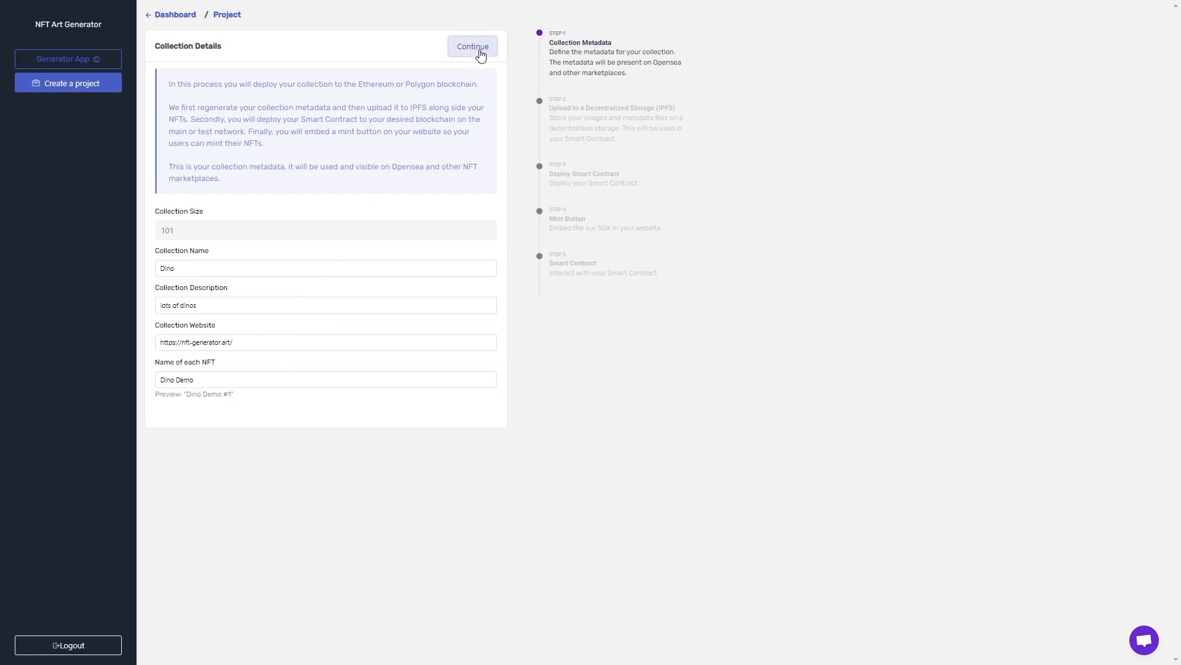
{"action": "left_click", "coordinate": [473, 46]}
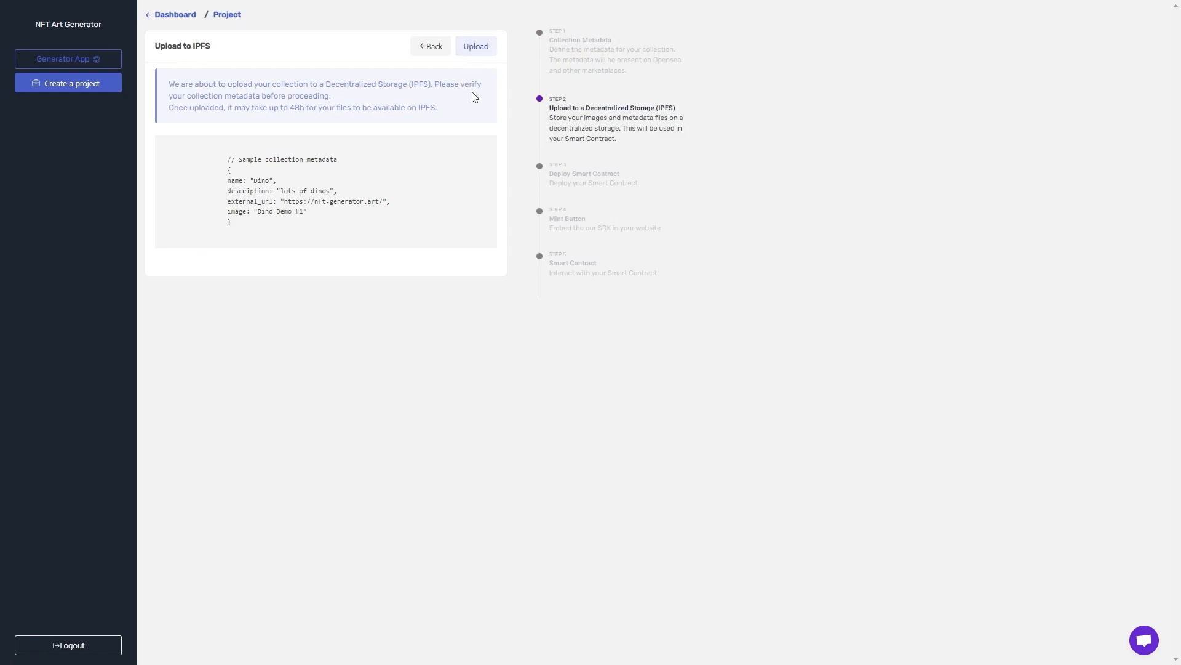
{"action": "left_click", "coordinate": [476, 47]}
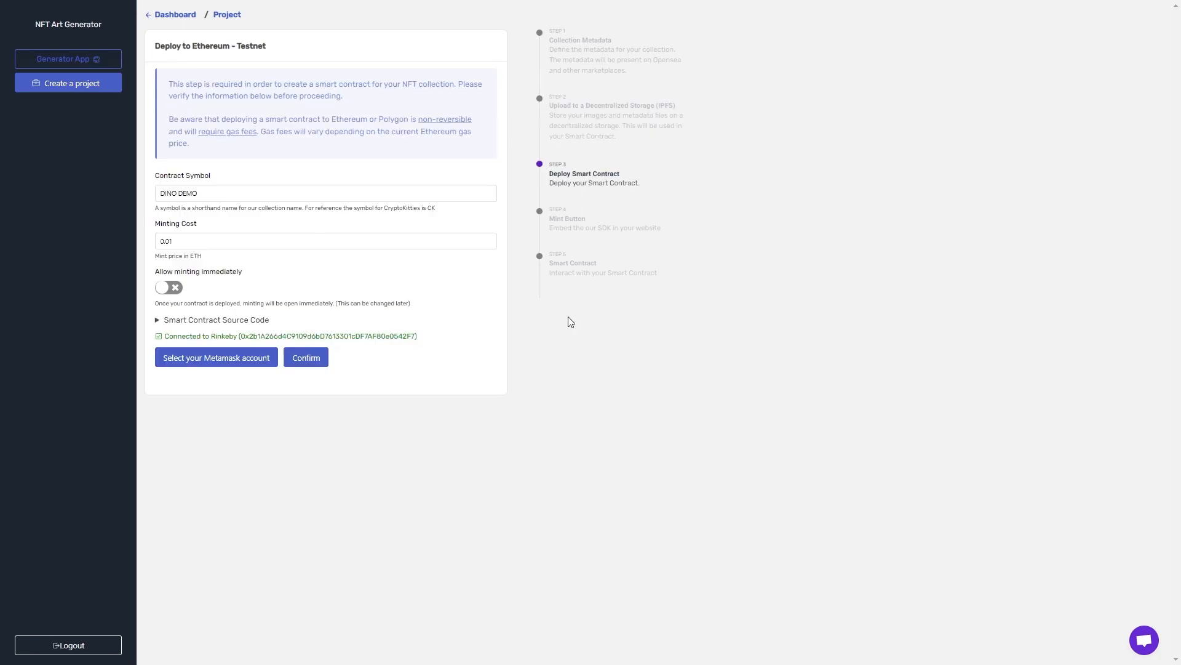
{"action": "mouse_move", "coordinate": [542, 331]}
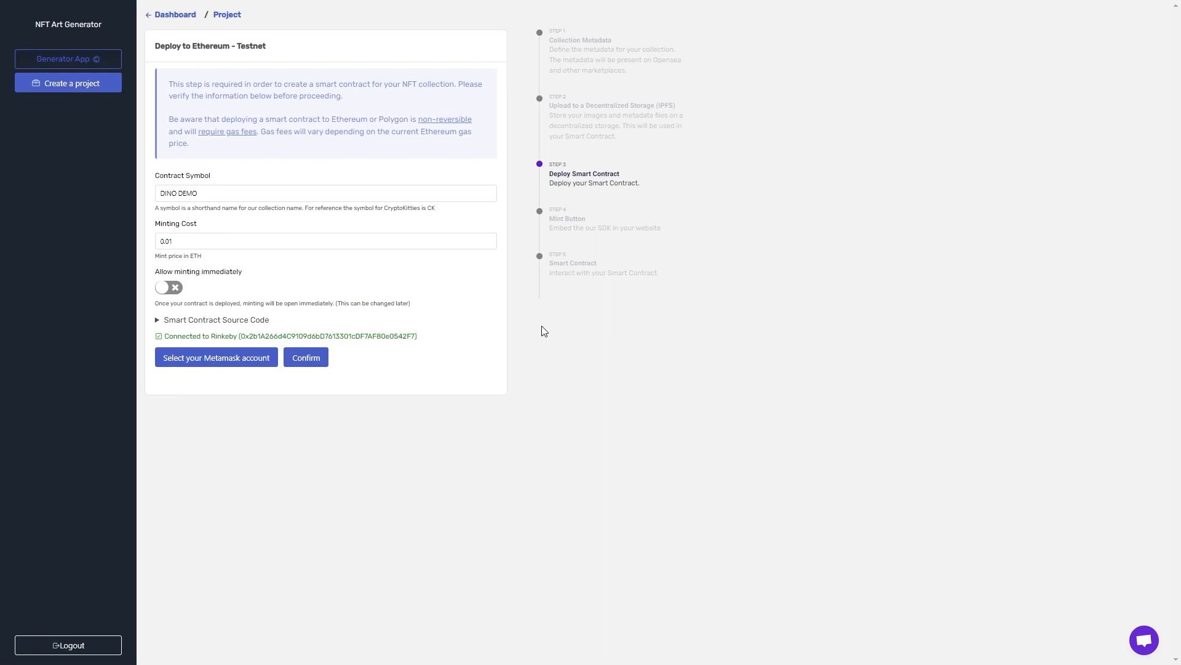
{"action": "left_click", "coordinate": [325, 192]}
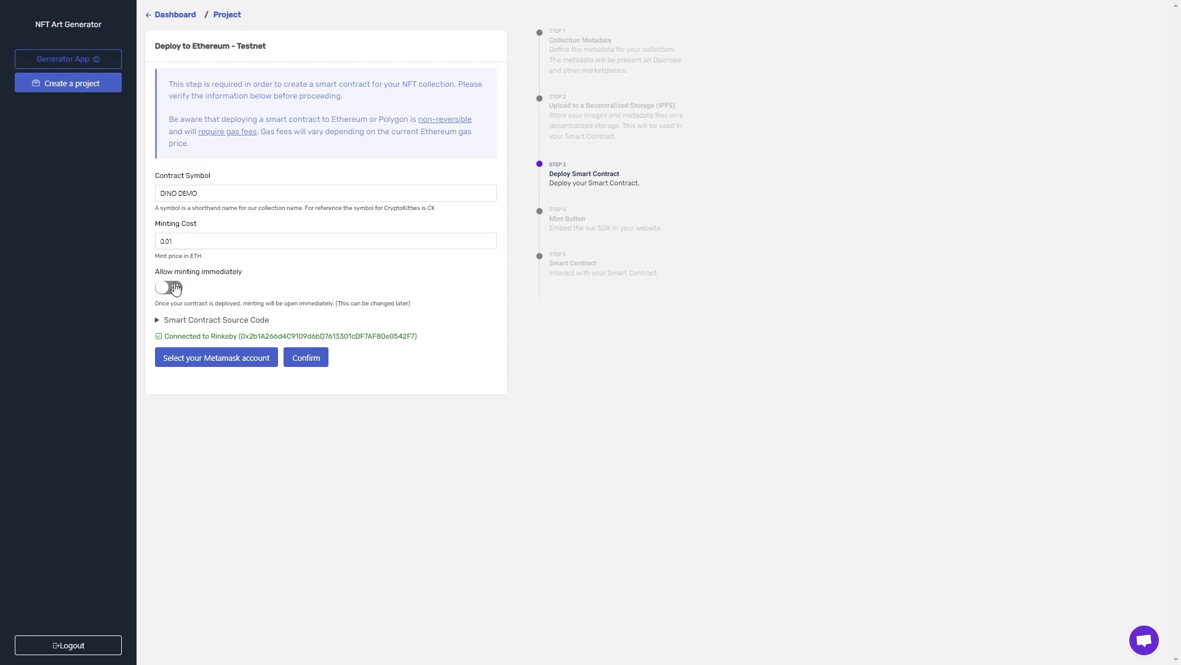
{"action": "left_click", "coordinate": [168, 286]}
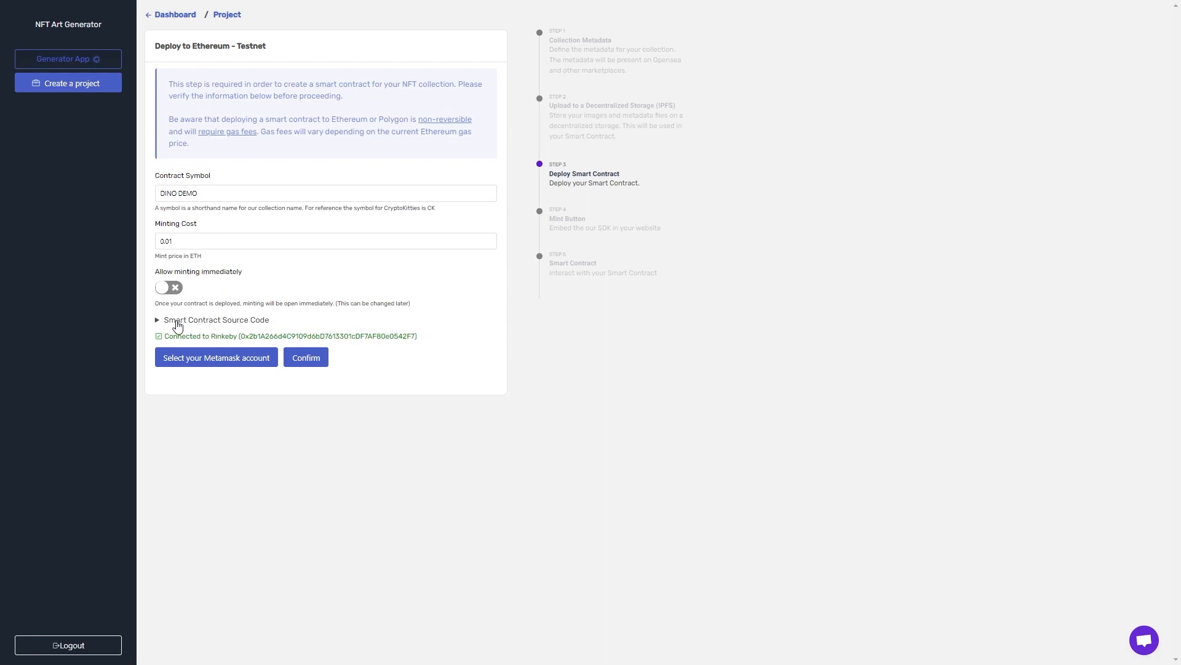
{"action": "mouse_move", "coordinate": [252, 327]}
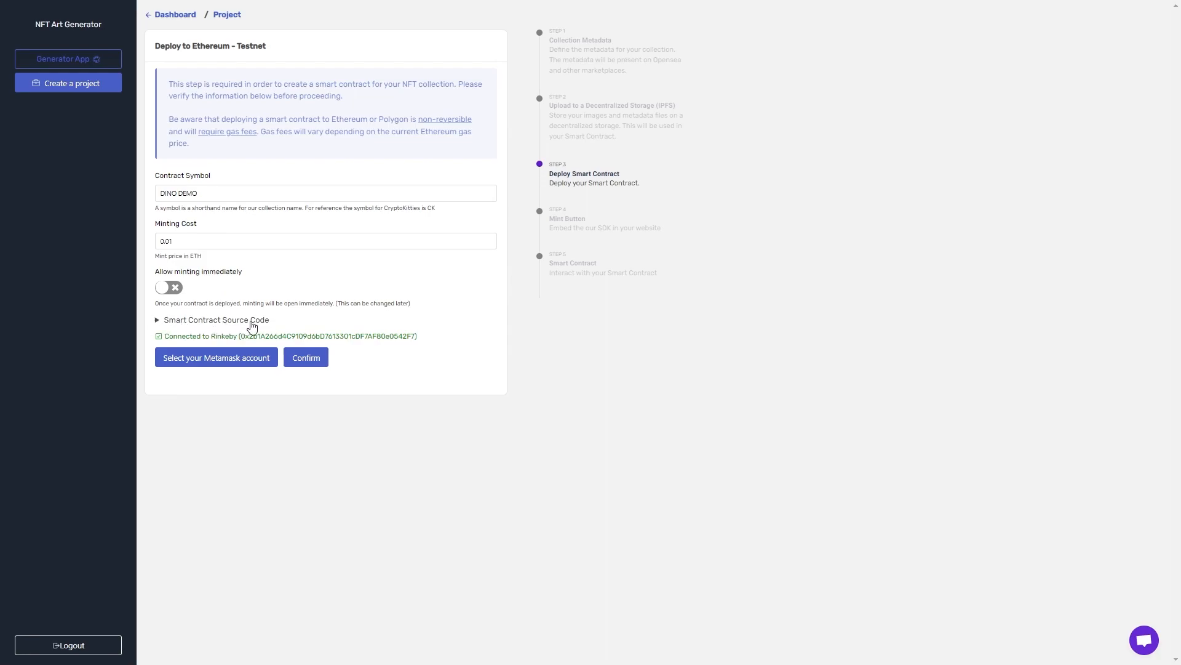
Step: Confirm the deployment settings, agree to the audit terms, and deploy to Ethereum
{"action": "left_click", "coordinate": [306, 356]}
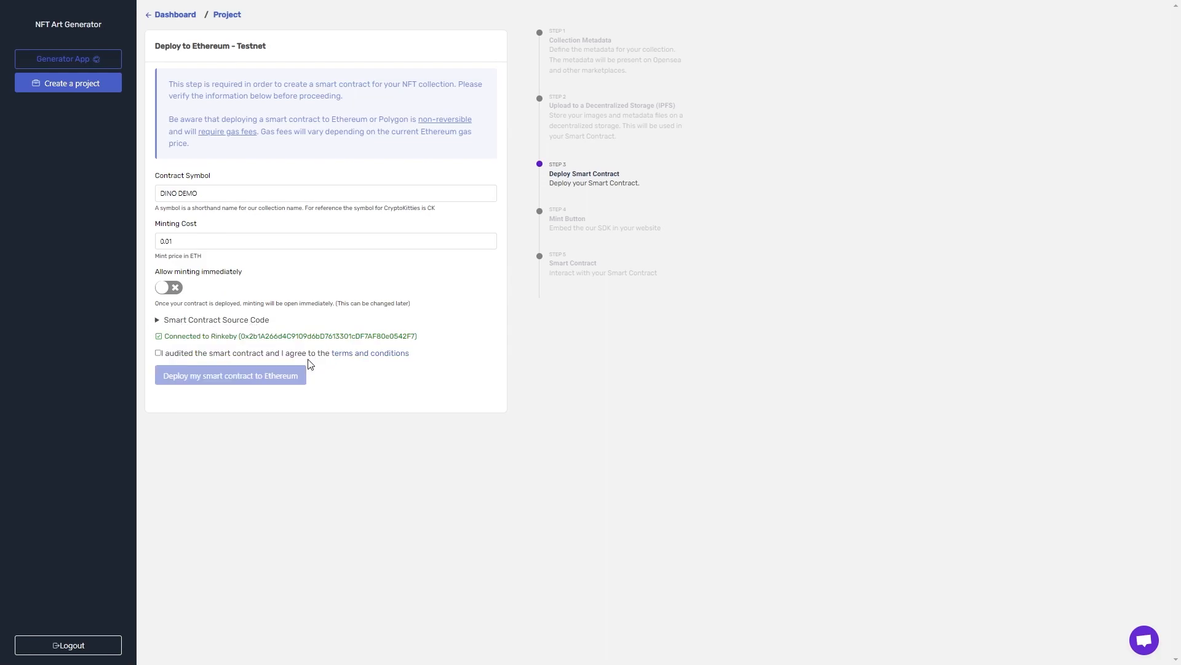
{"action": "left_click", "coordinate": [158, 353]}
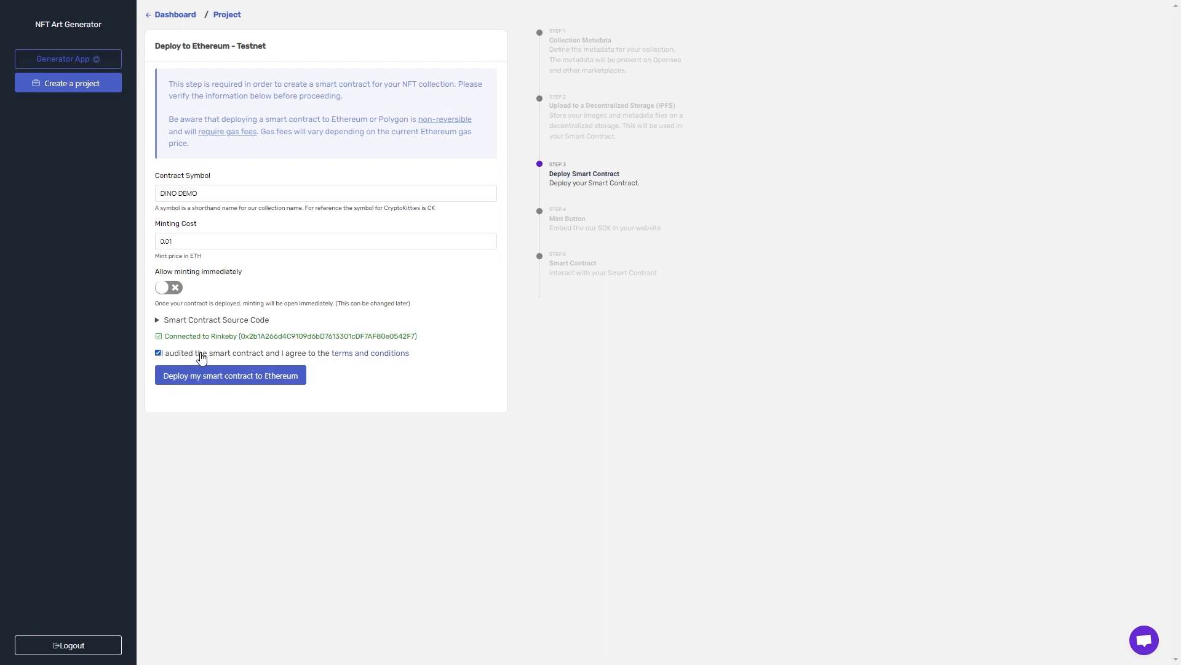
{"action": "mouse_move", "coordinate": [231, 376]}
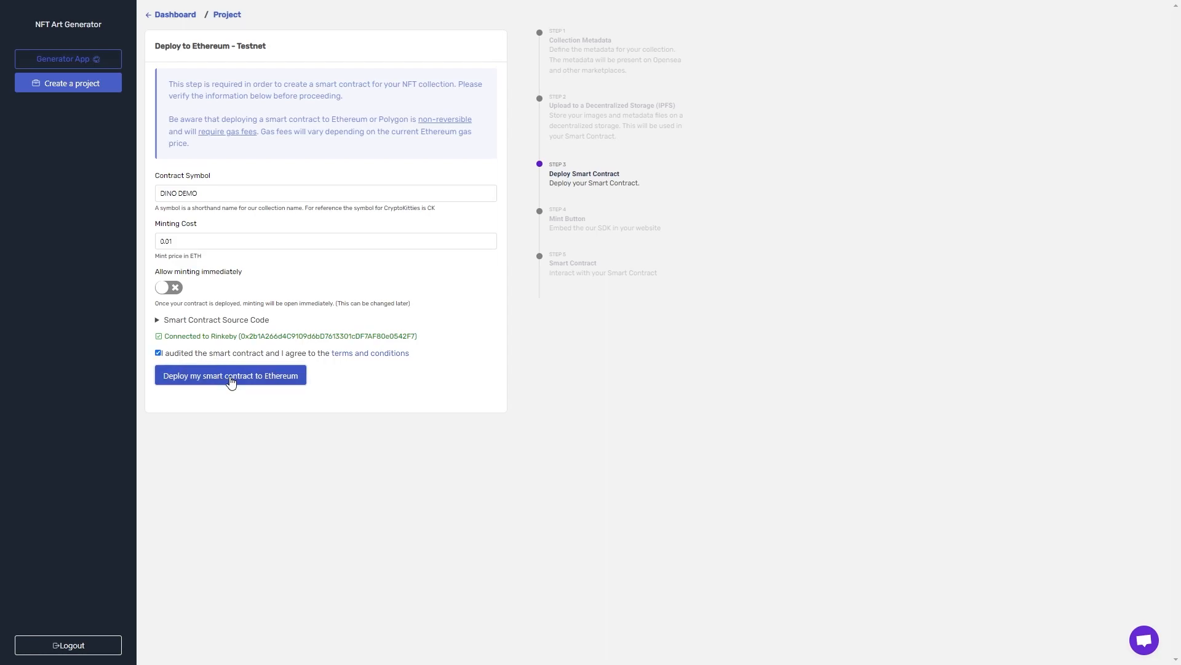
{"action": "left_click", "coordinate": [231, 376]}
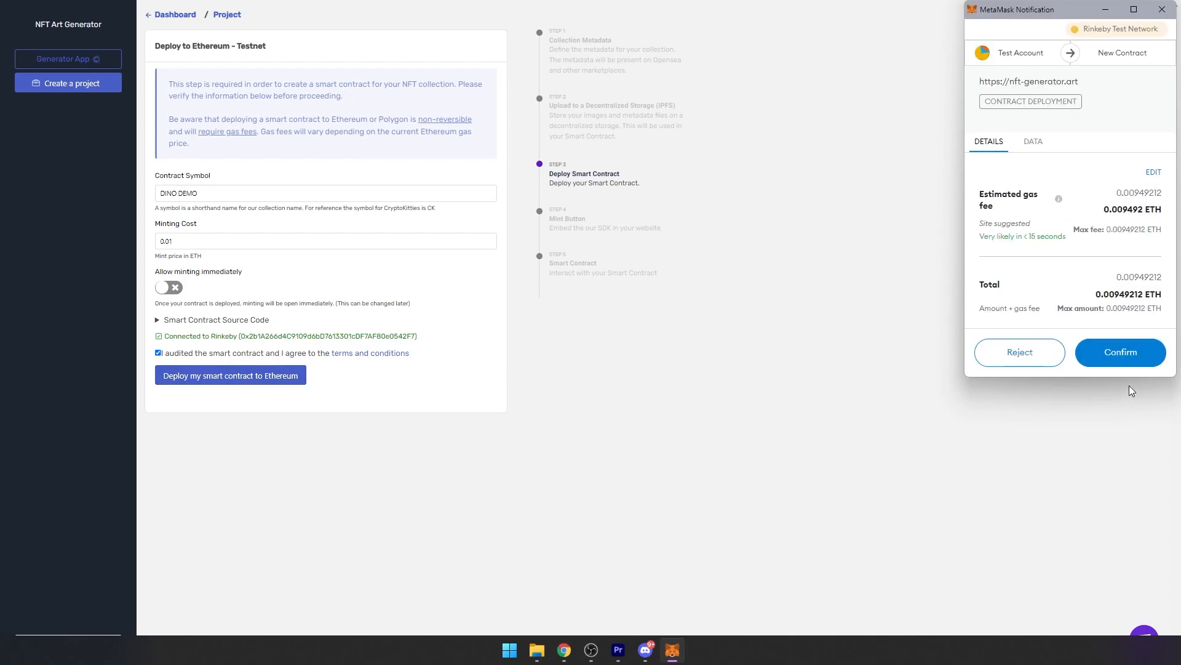
Step: Confirm the Rinkeby contract-deployment transaction in the MetaMask notification
{"action": "left_click", "coordinate": [1121, 352]}
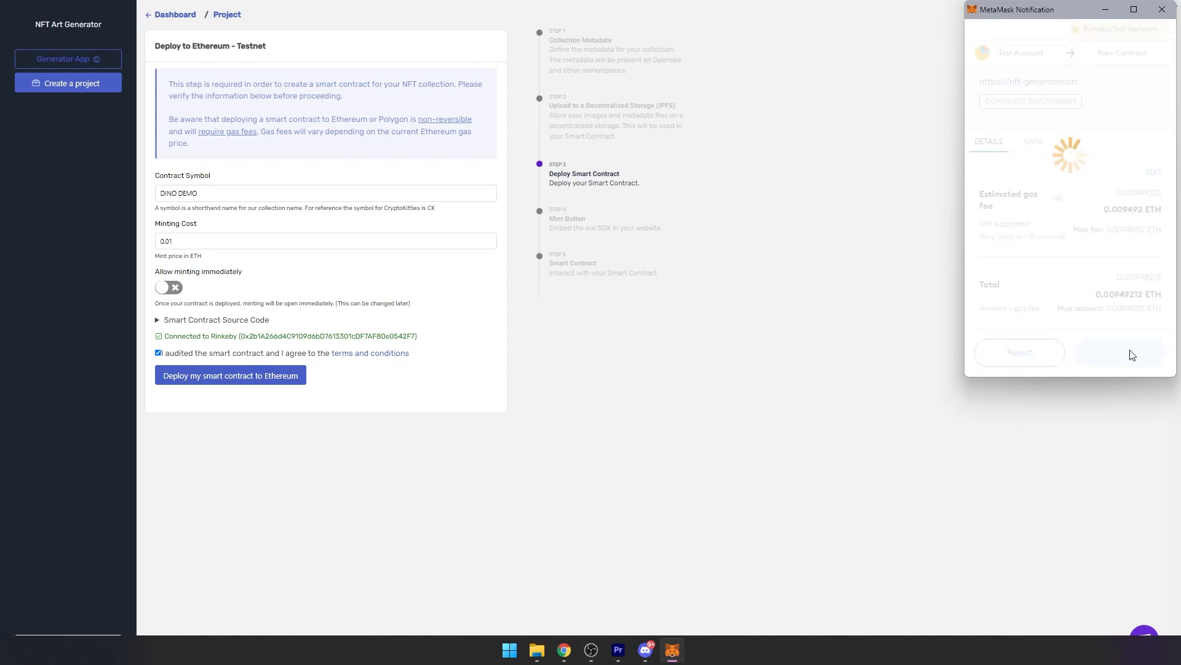
{"action": "left_click", "coordinate": [1120, 352]}
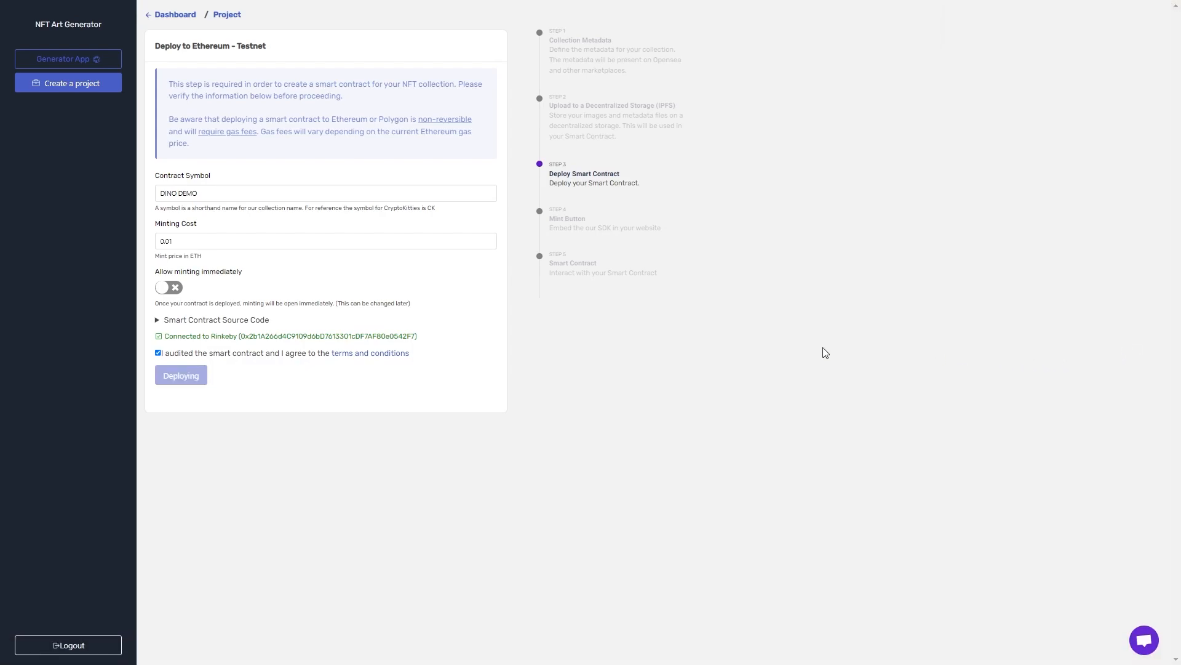
{"action": "mouse_move", "coordinate": [631, 370]}
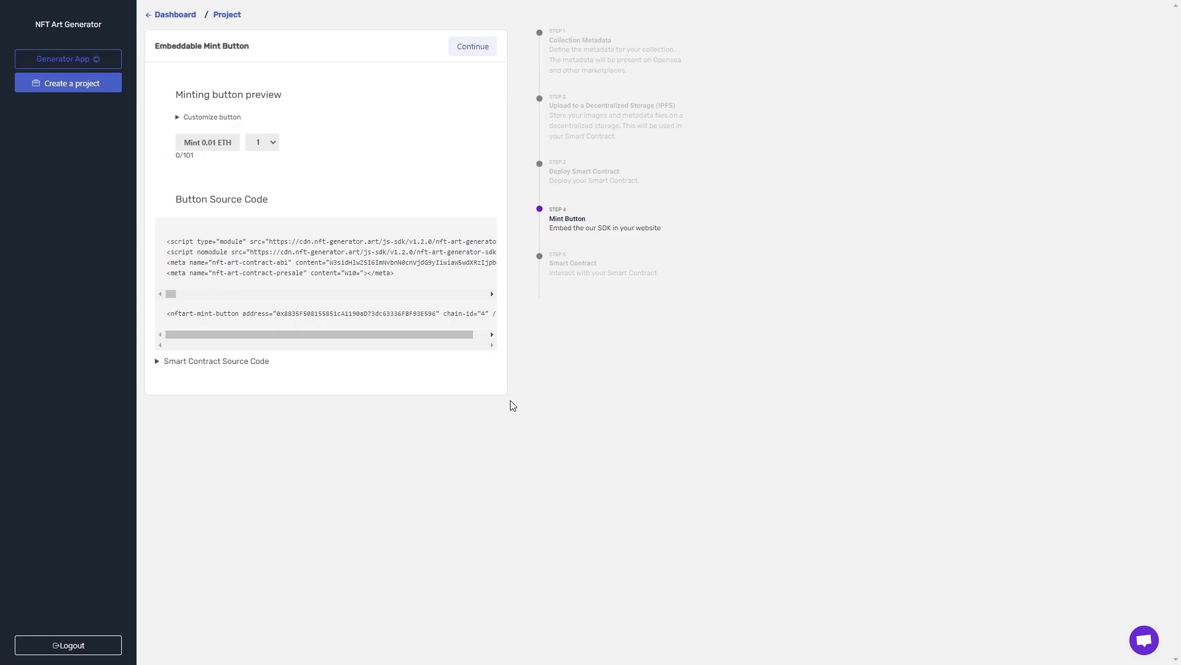
{"action": "mouse_move", "coordinate": [128, 39]}
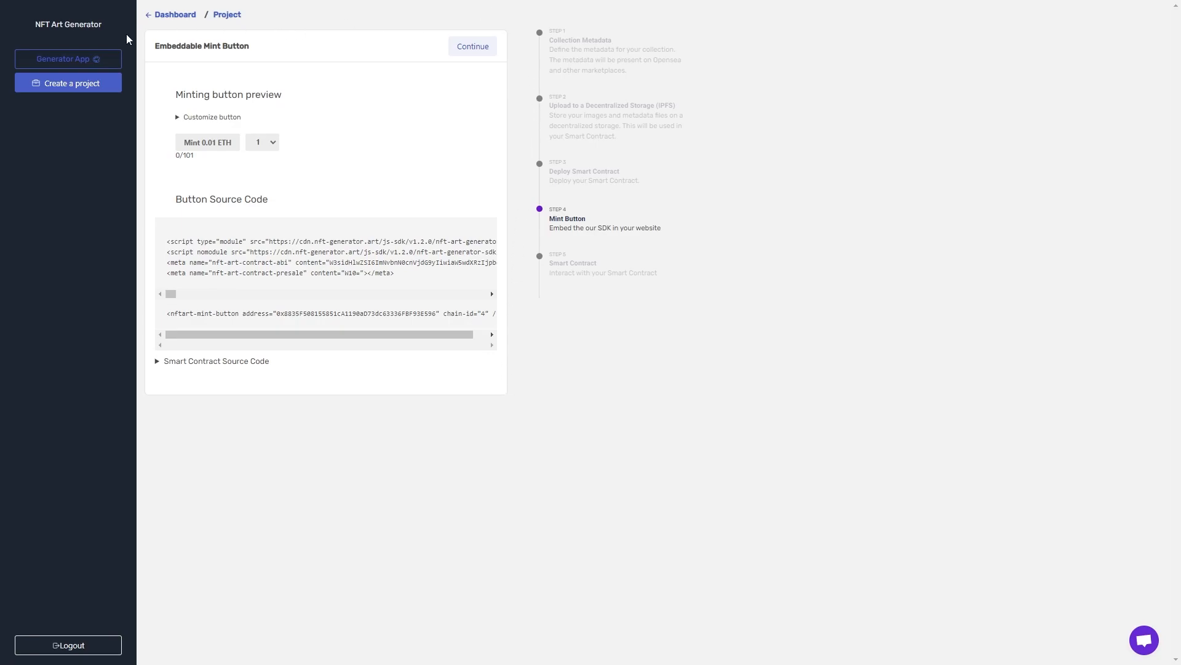
{"action": "mouse_move", "coordinate": [497, 377]}
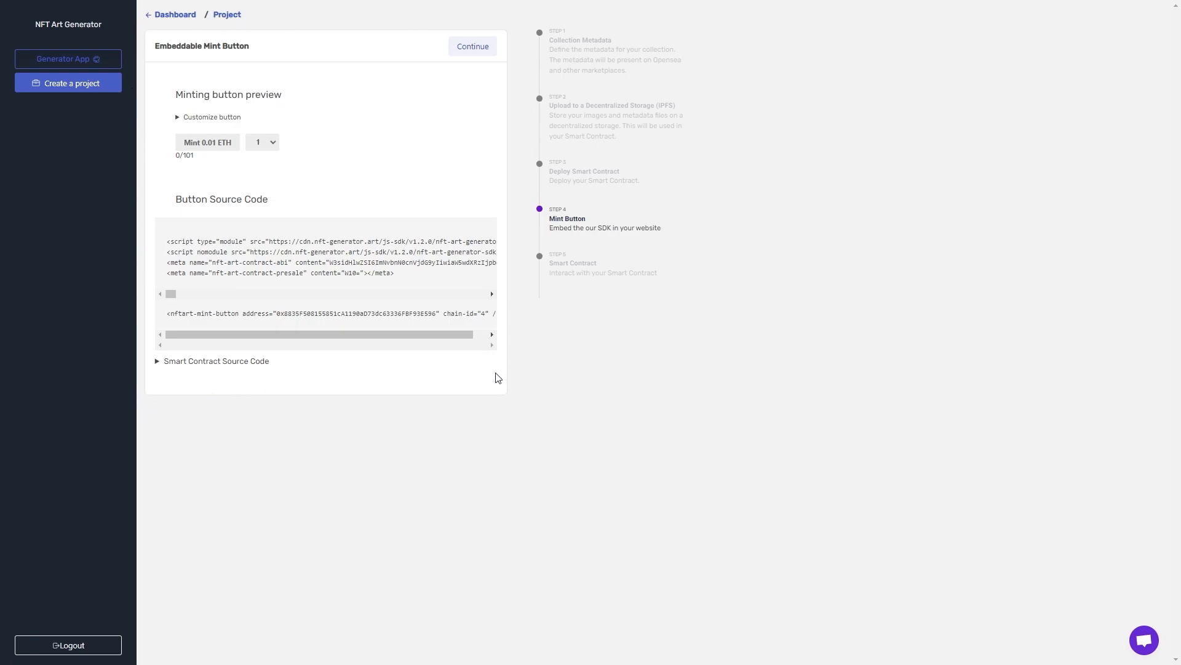
{"action": "mouse_move", "coordinate": [259, 266]}
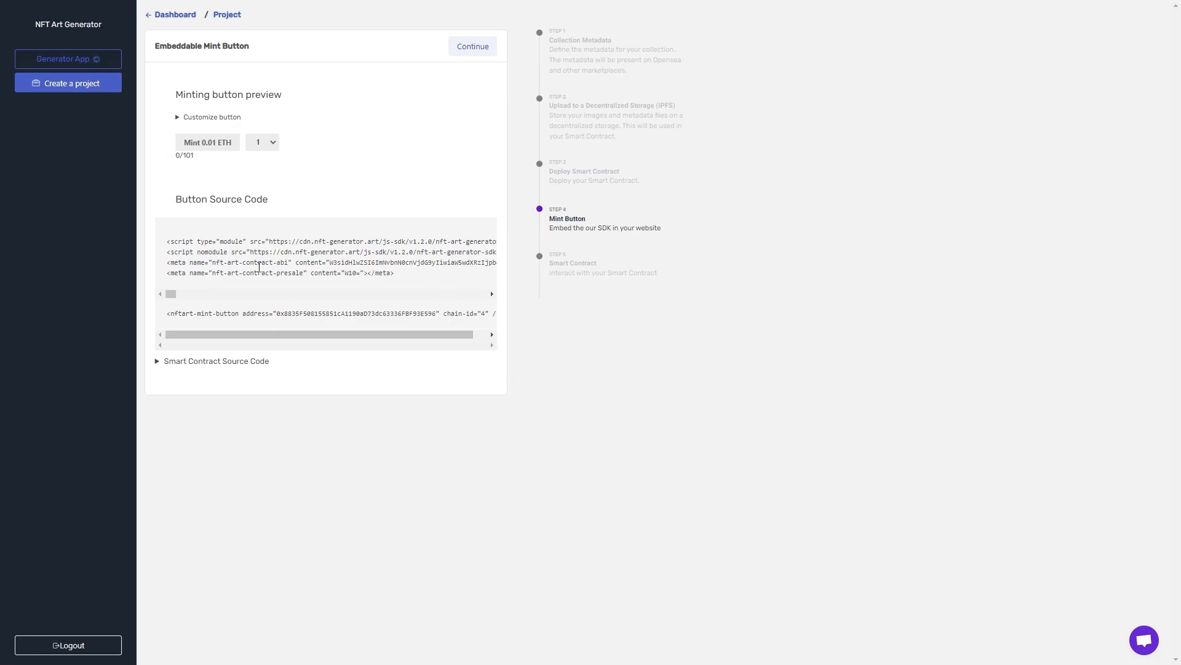
Step: Expand the deployed contract's source code, then move on to contract management
{"action": "left_click", "coordinate": [158, 361]}
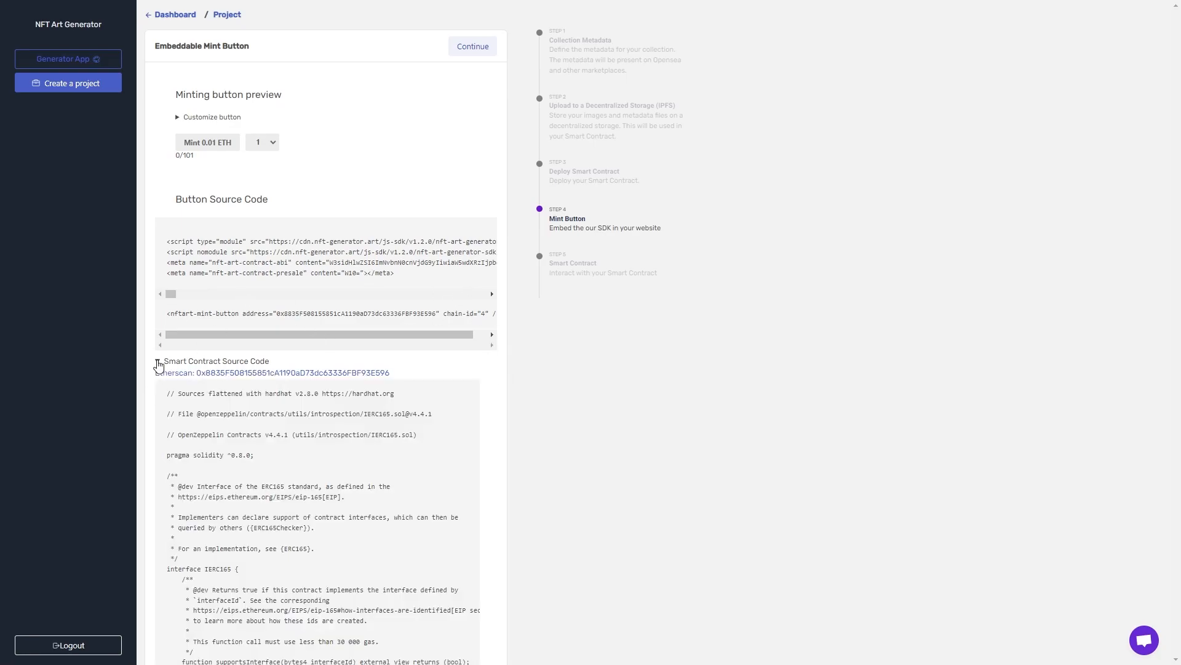
{"action": "left_click", "coordinate": [158, 366]}
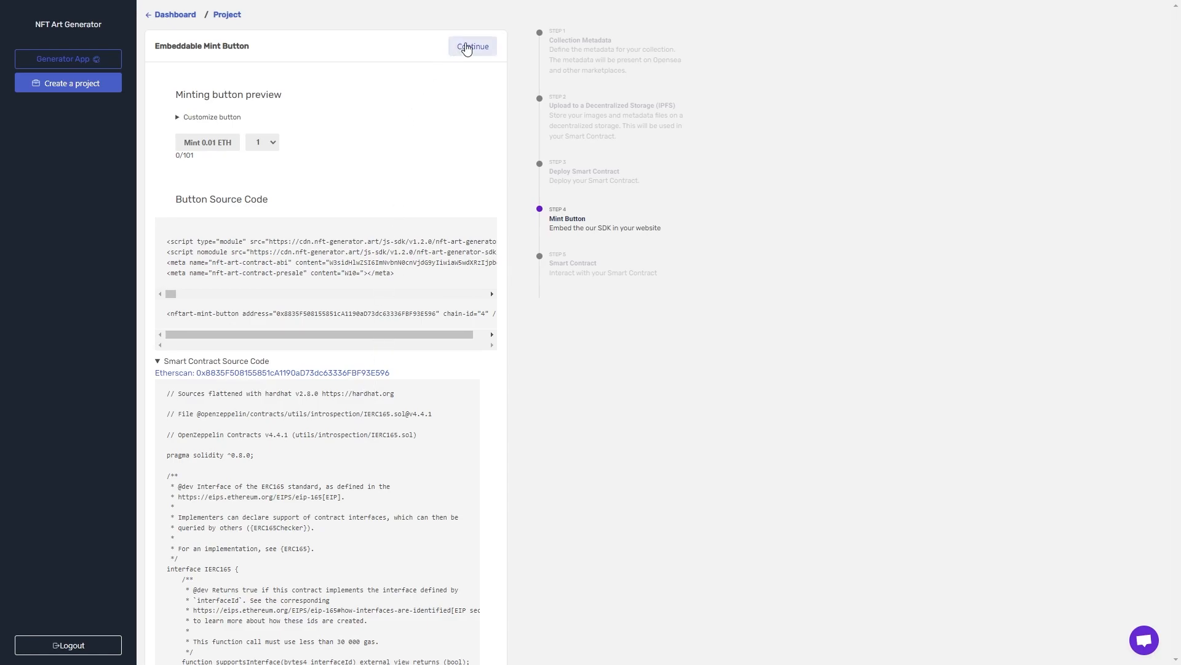
{"action": "left_click", "coordinate": [472, 46]}
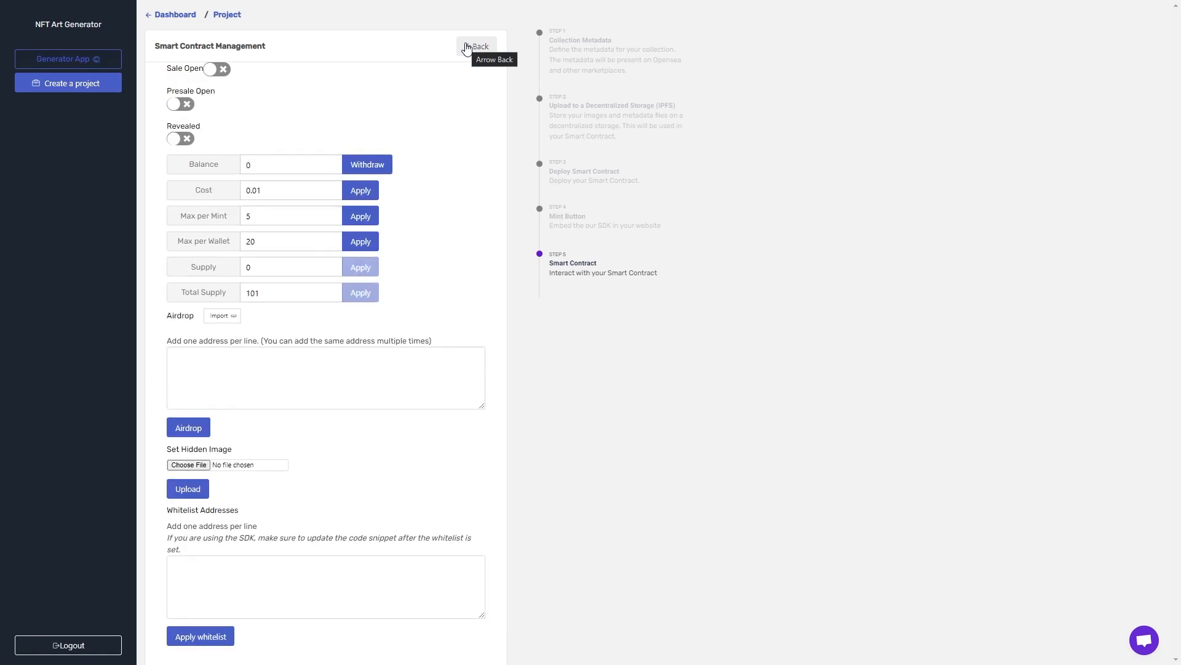
{"action": "mouse_move", "coordinate": [524, 315]}
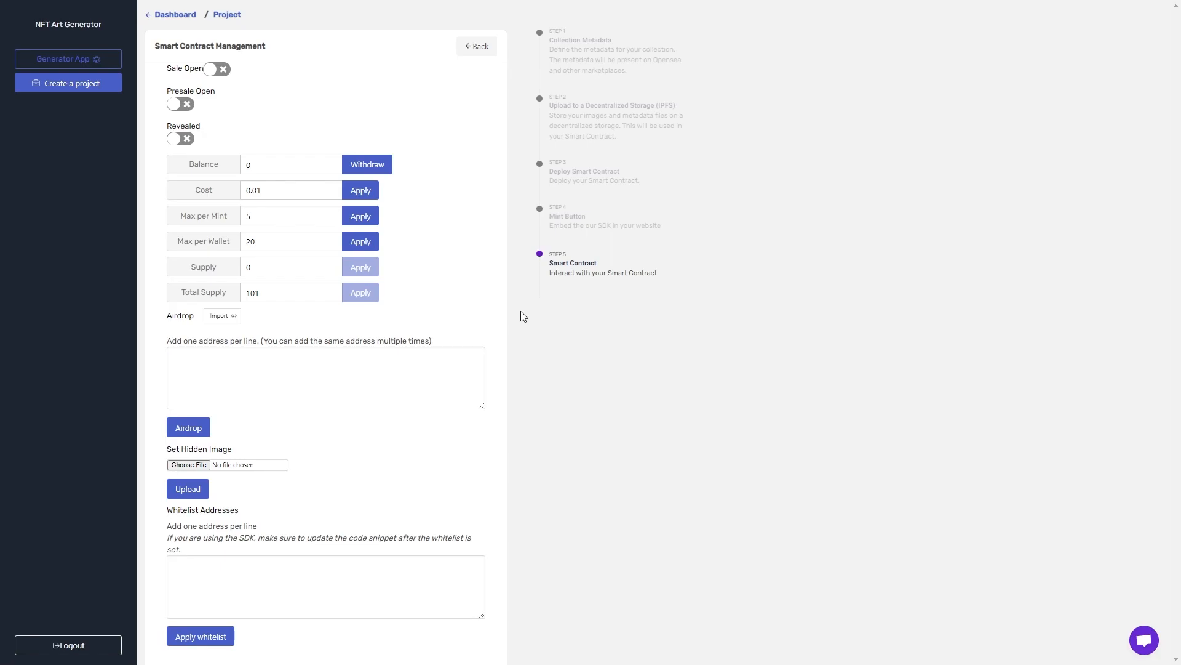
{"action": "mouse_move", "coordinate": [412, 198]}
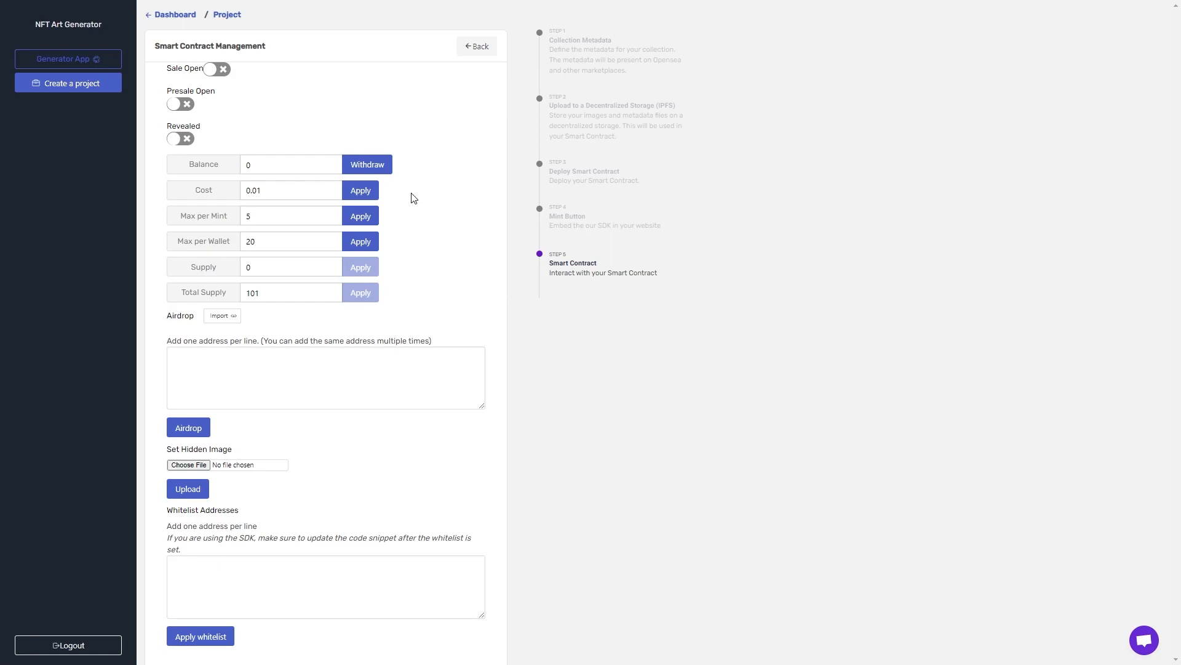
{"action": "mouse_move", "coordinate": [212, 505]}
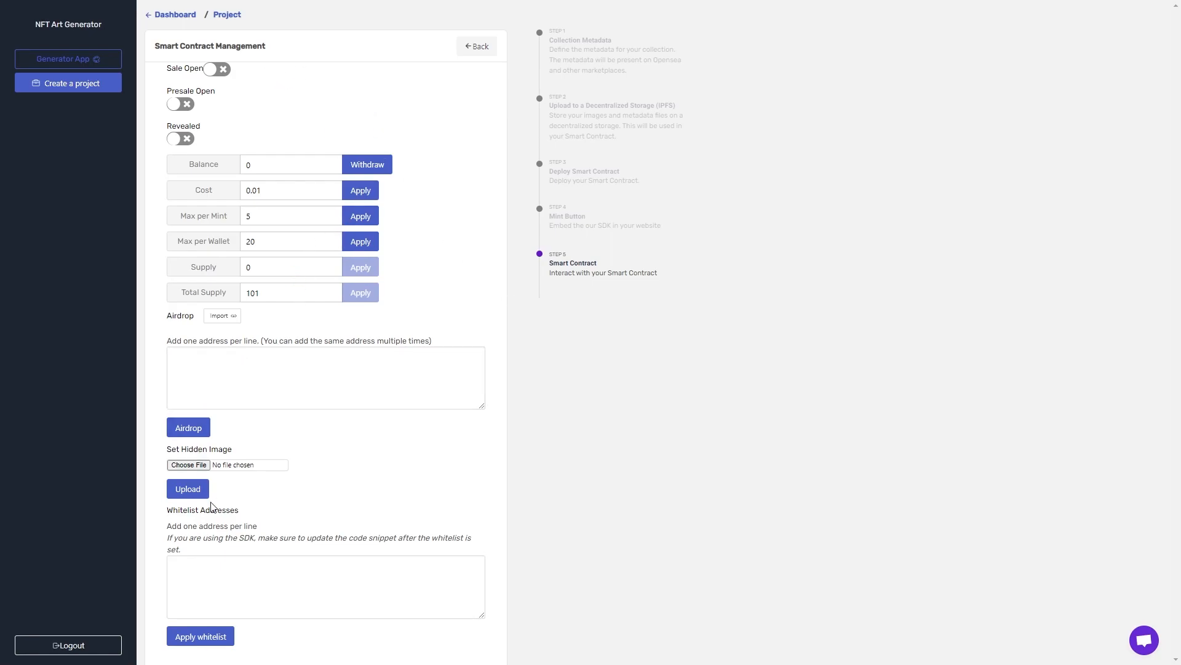
{"action": "mouse_move", "coordinate": [511, 473]}
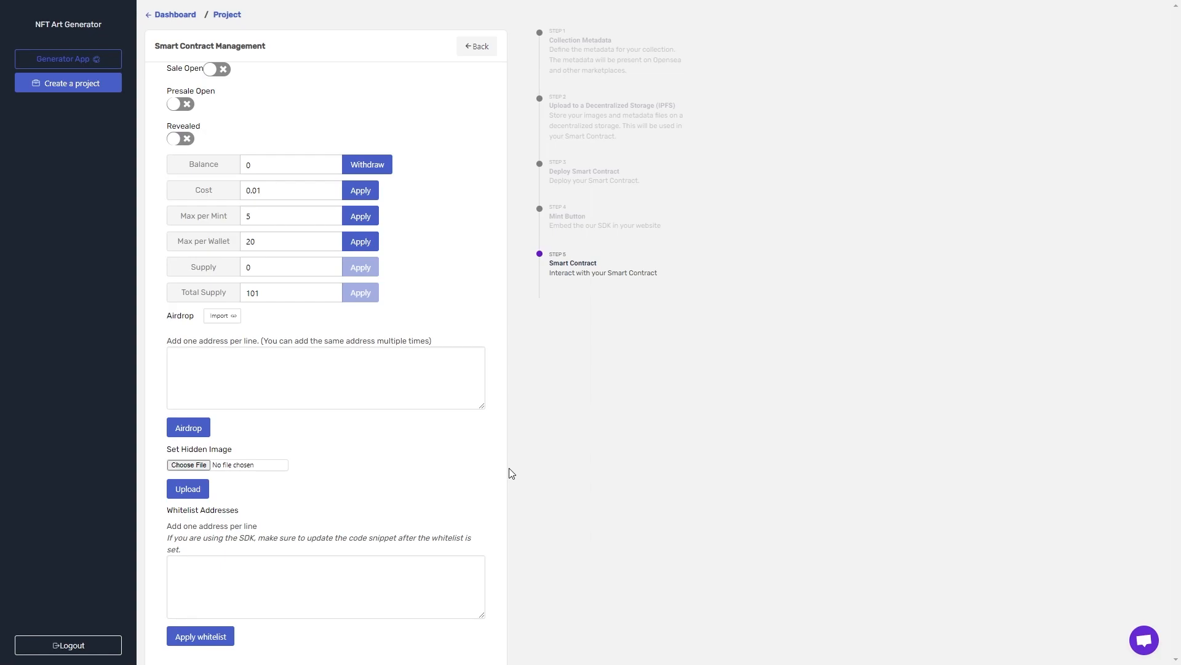
{"action": "mouse_move", "coordinate": [651, 421]}
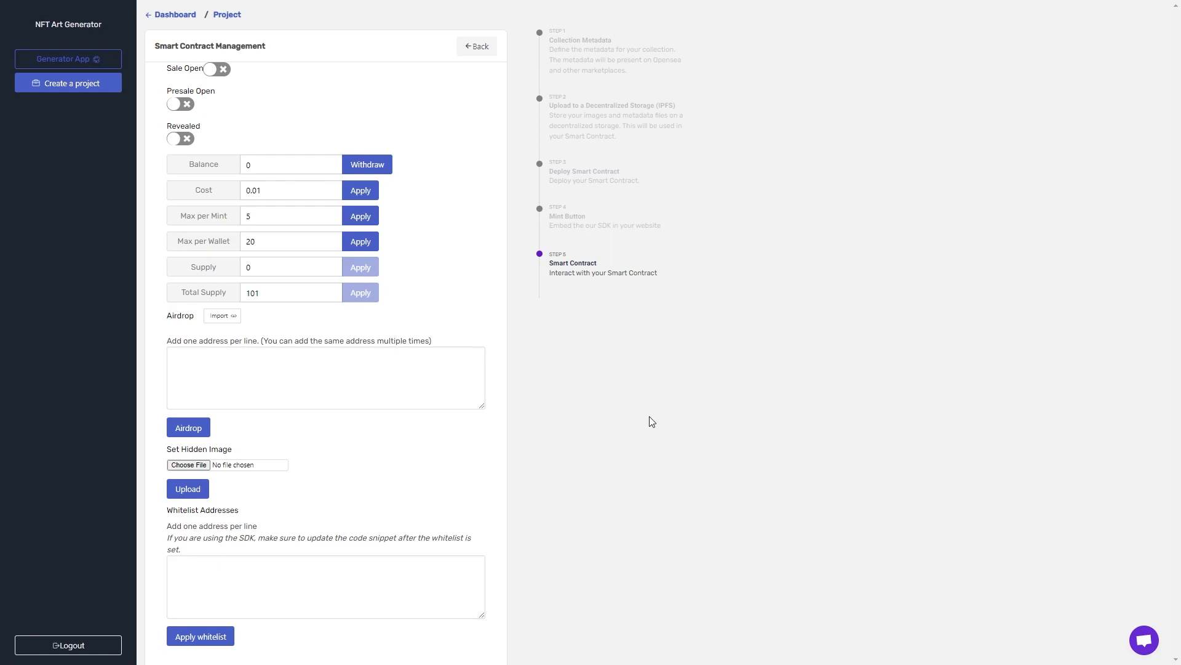
{"action": "scroll", "scroll_direction": "up", "scroll_amount": 3}
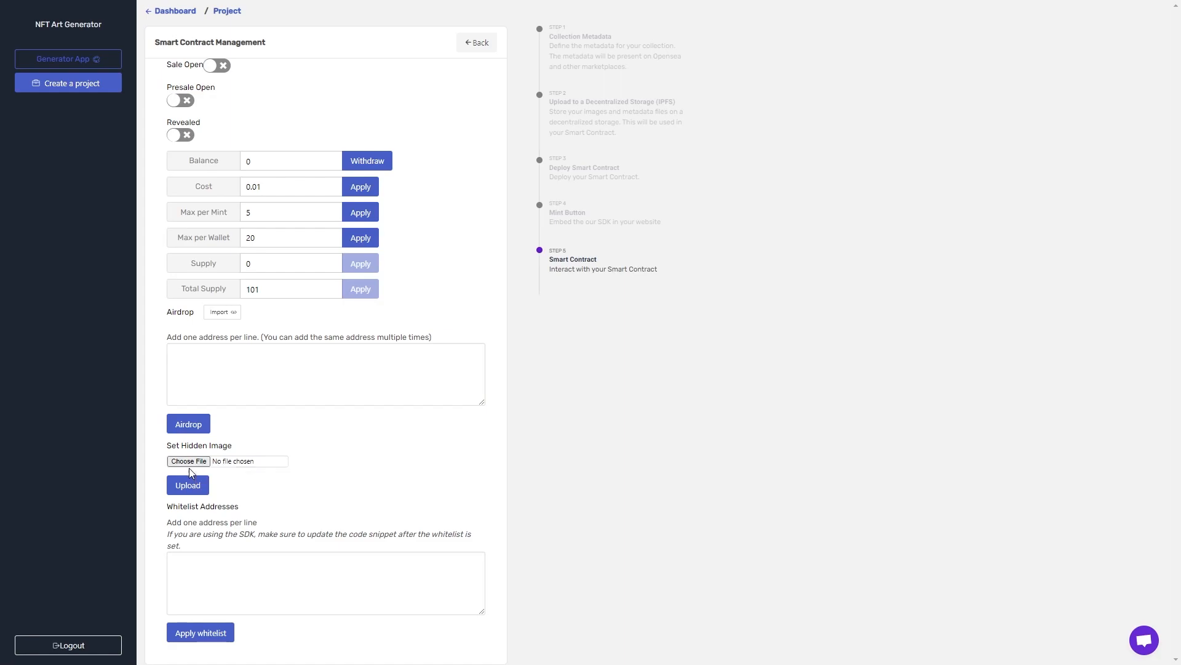
{"action": "mouse_move", "coordinate": [302, 476]}
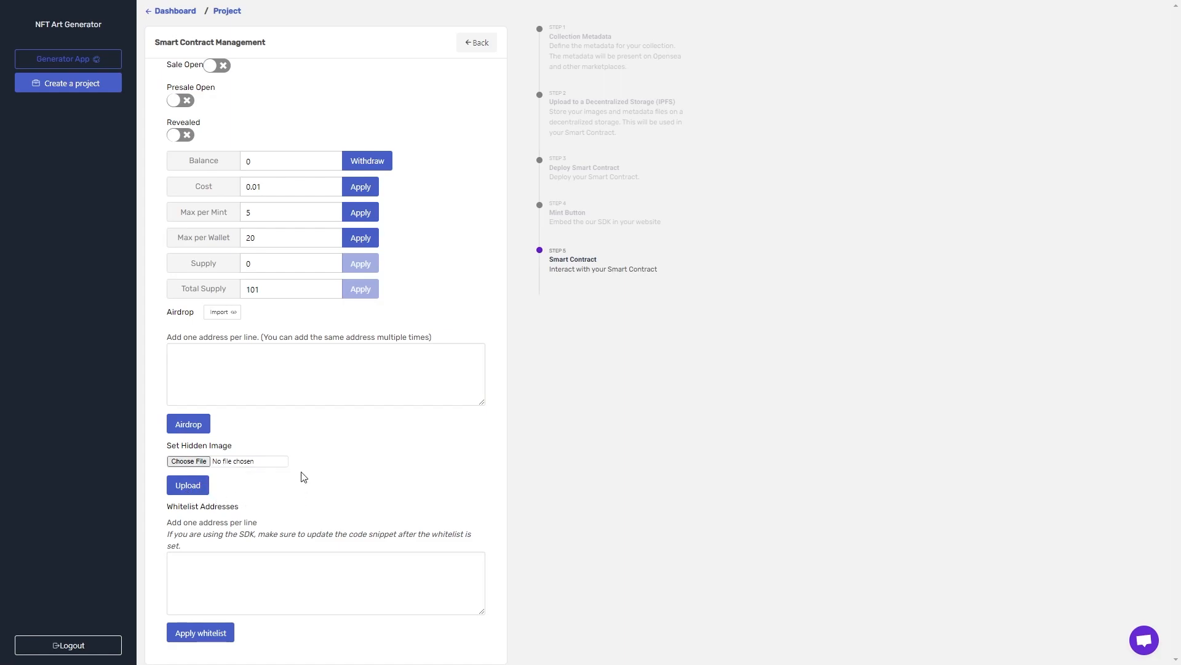
{"action": "mouse_move", "coordinate": [301, 508]}
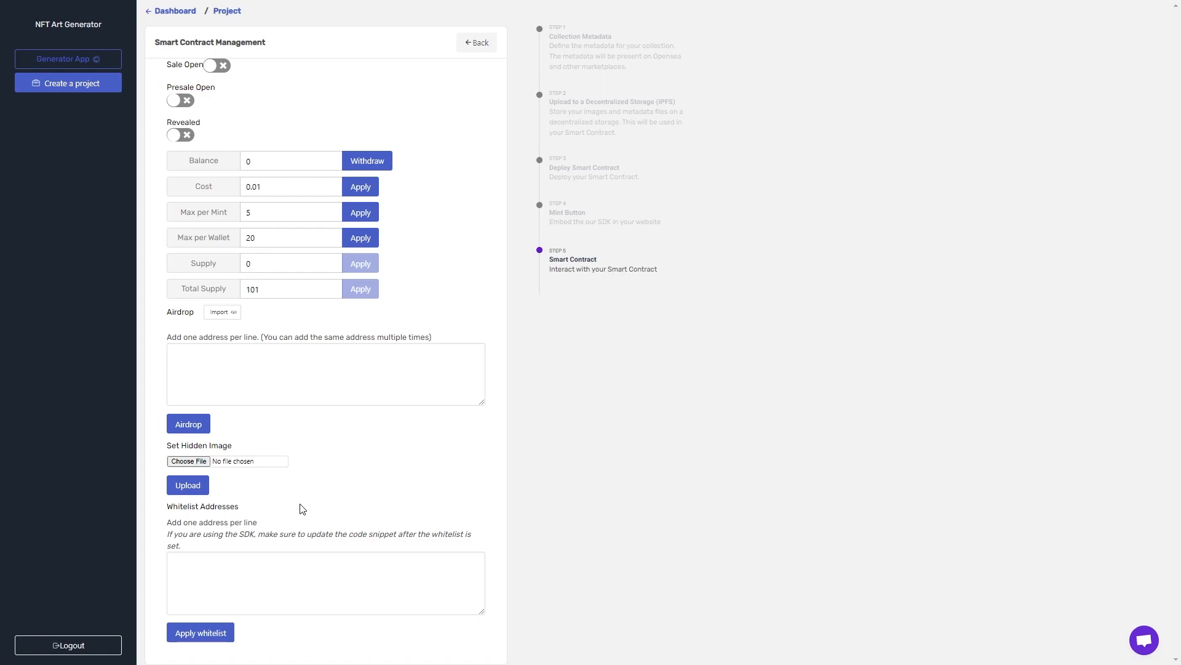
{"action": "mouse_move", "coordinate": [279, 451]}
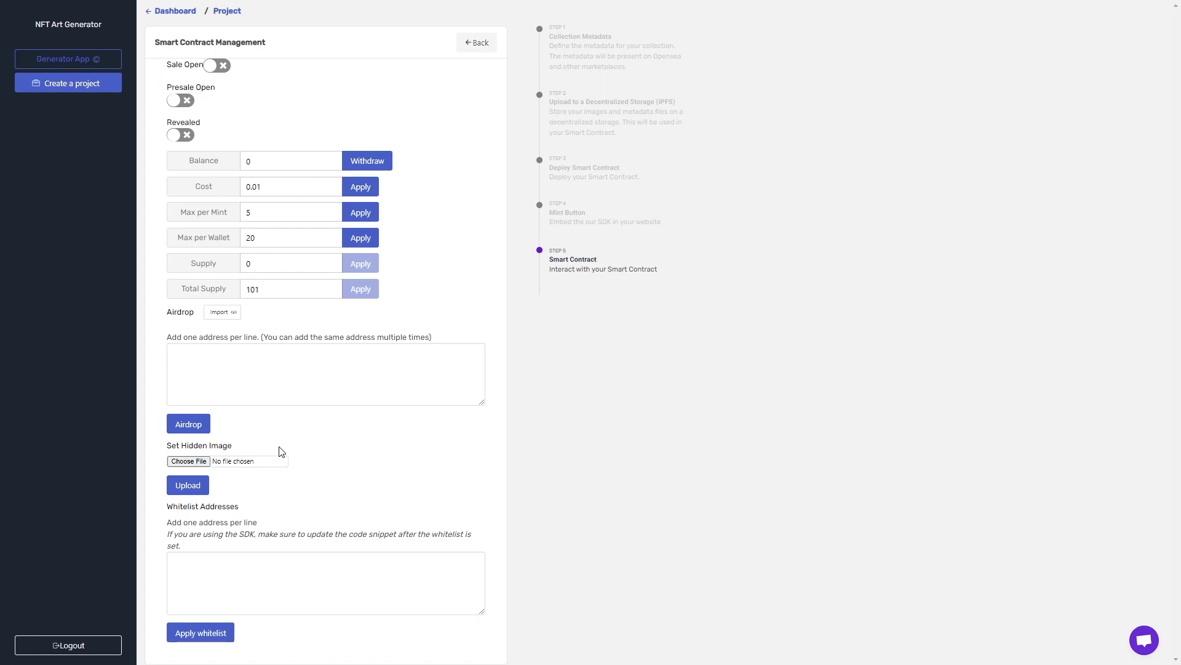
{"action": "mouse_move", "coordinate": [175, 142]}
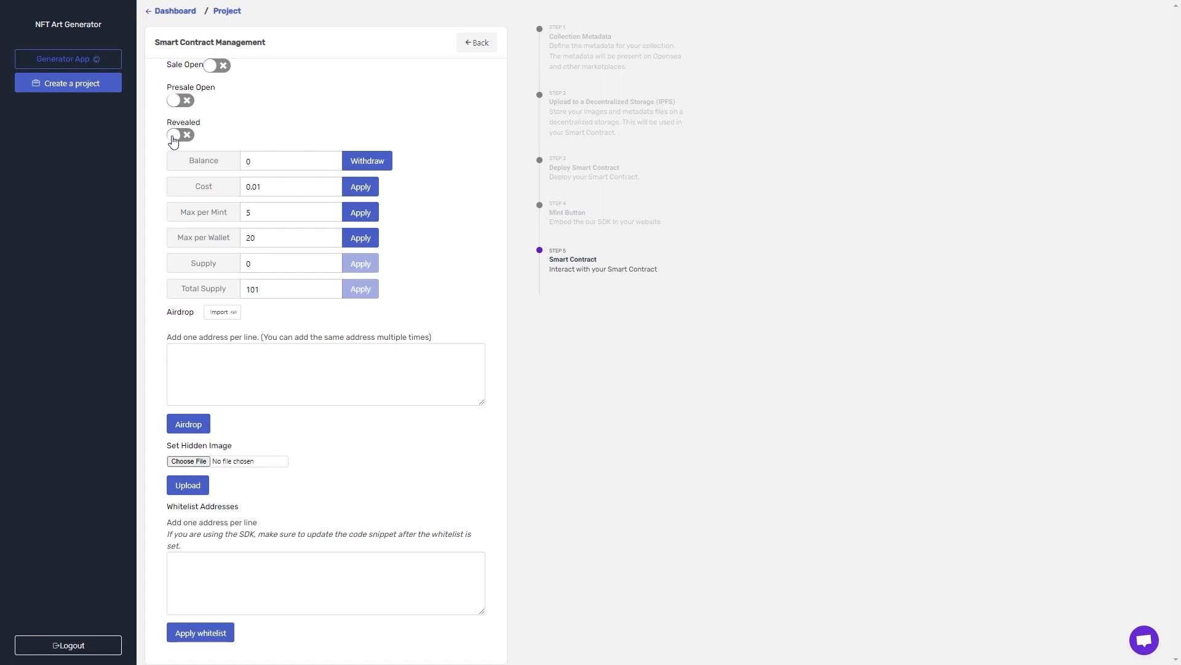
{"action": "mouse_move", "coordinate": [157, 327]}
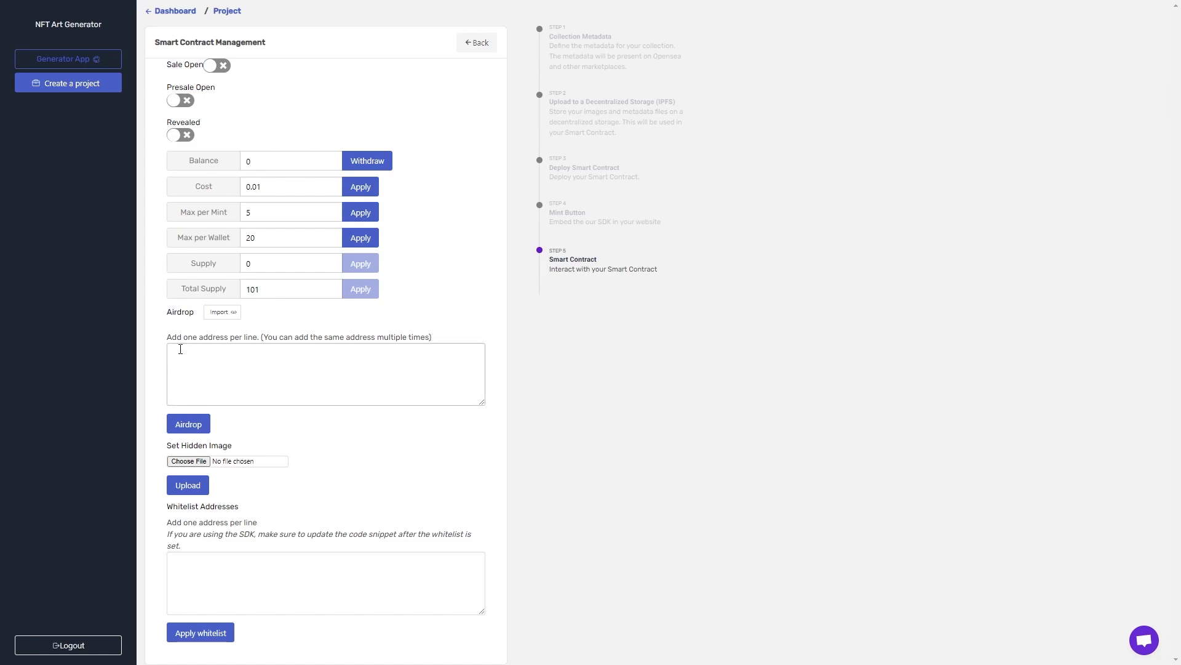
{"action": "left_click", "coordinate": [325, 373]}
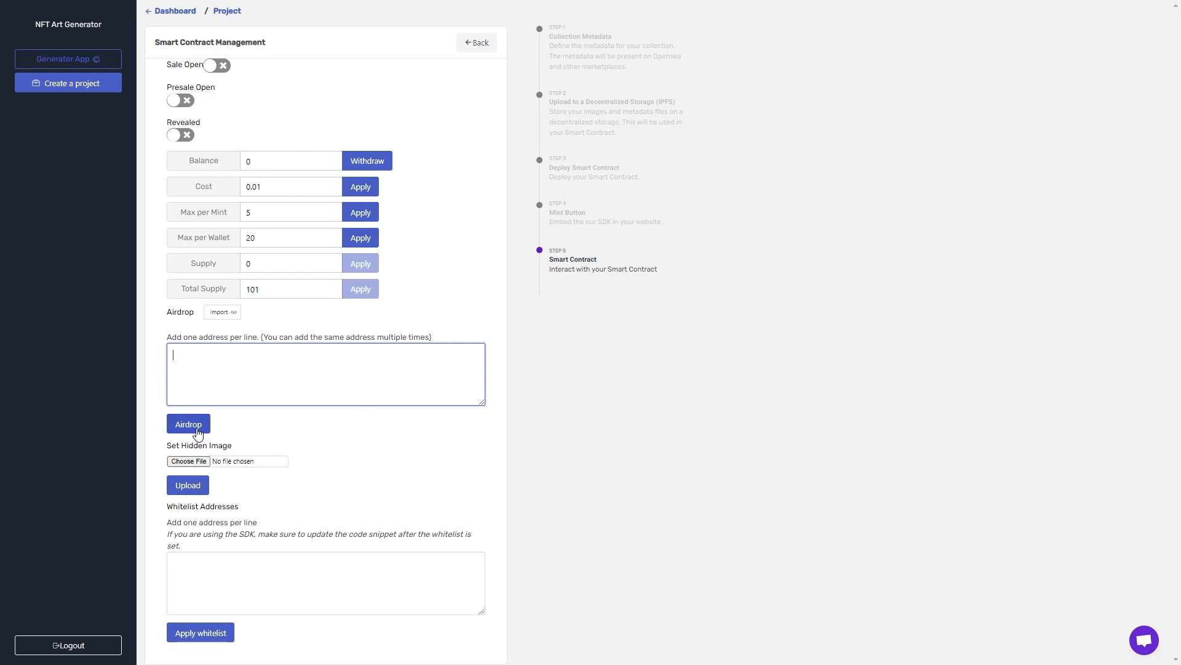
{"action": "mouse_move", "coordinate": [154, 304]}
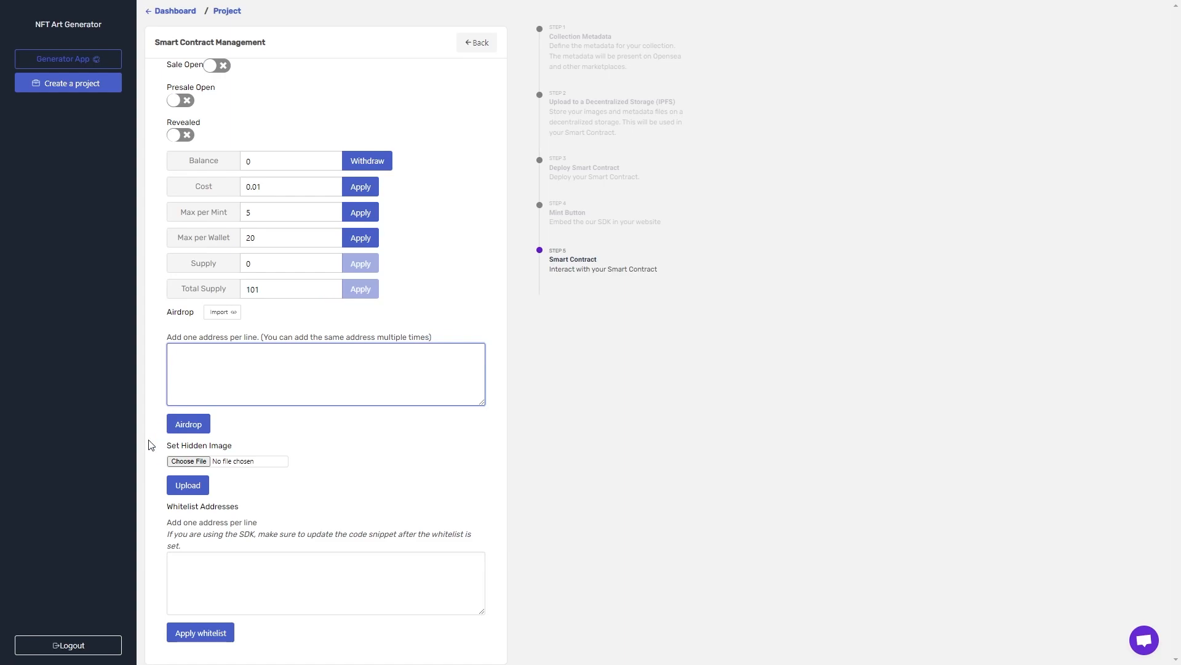
{"action": "mouse_move", "coordinate": [160, 480]}
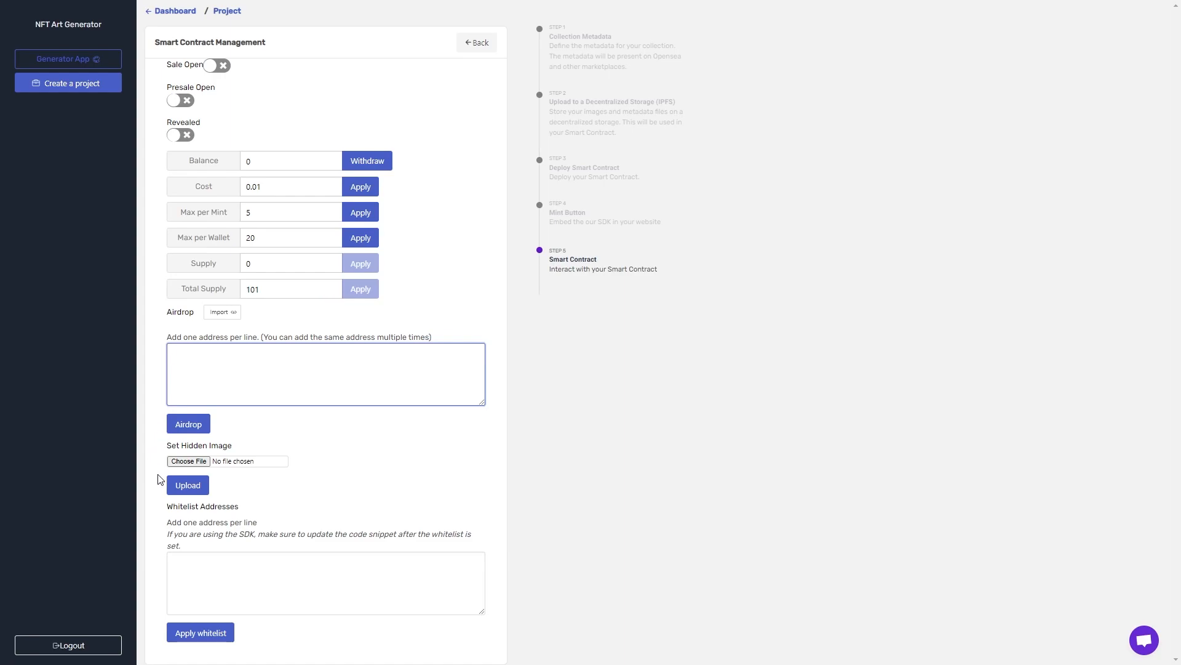
{"action": "left_click", "coordinate": [325, 582]}
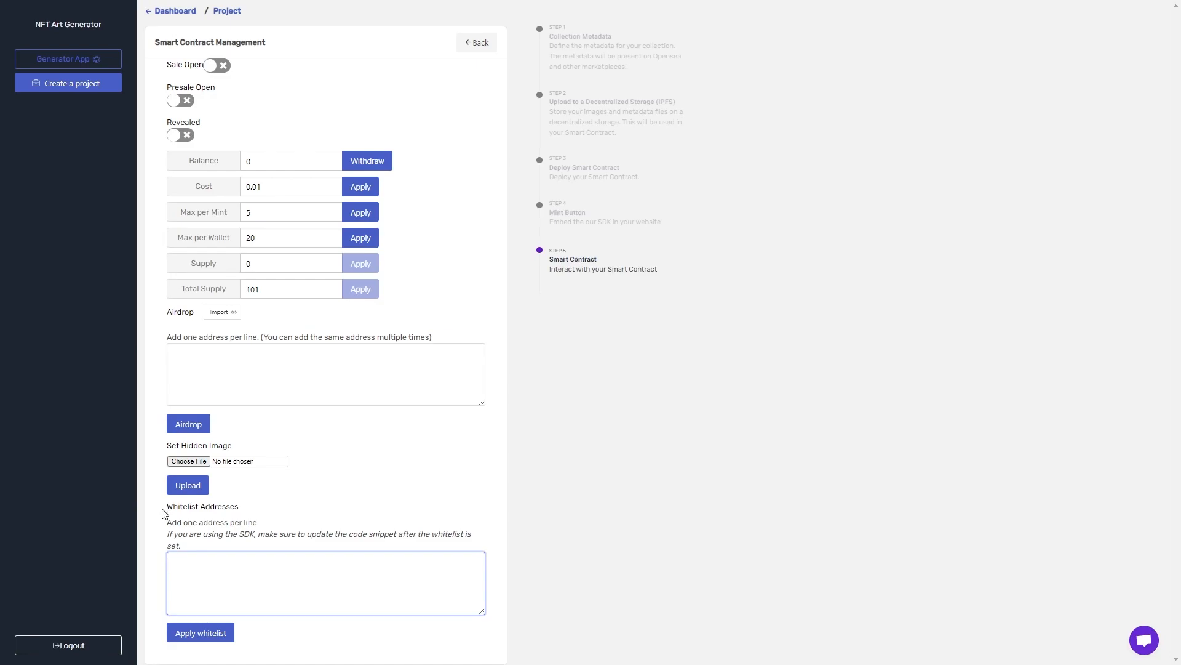
{"action": "double_click", "coordinate": [172, 521]}
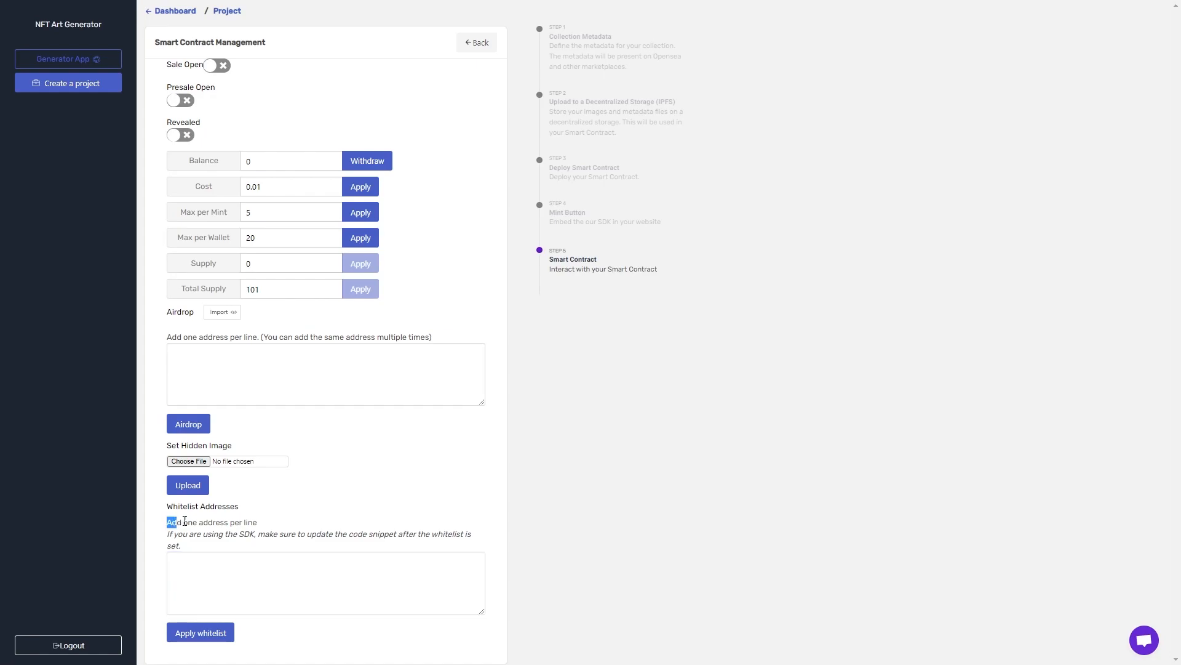
{"action": "left_click", "coordinate": [325, 583]}
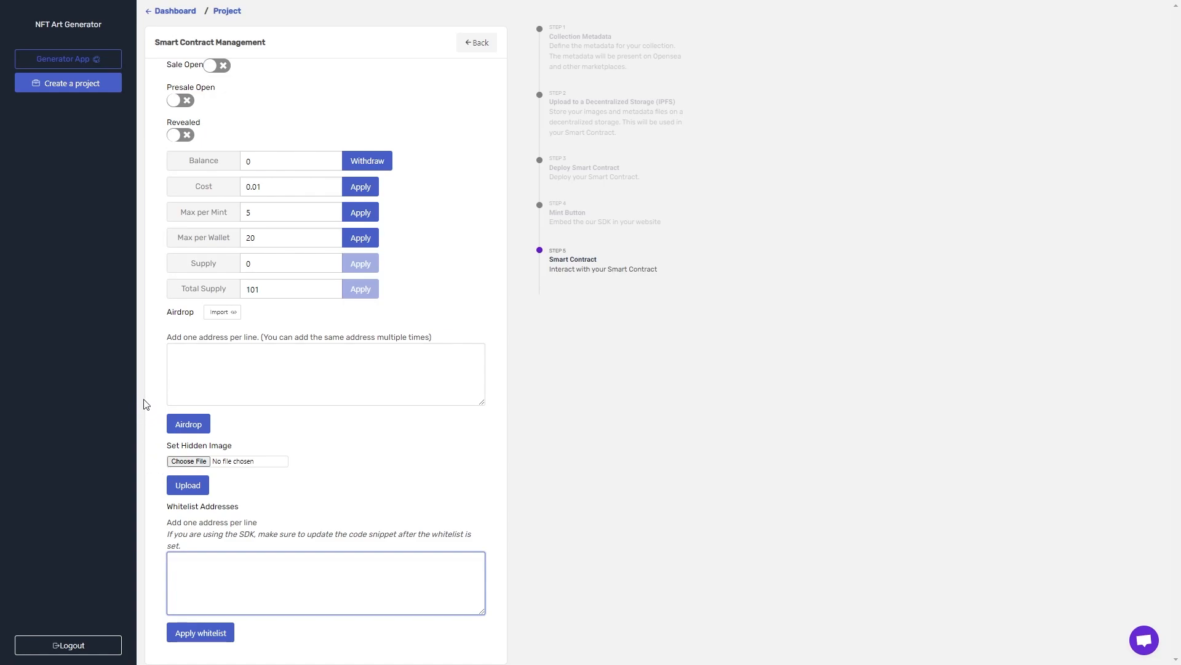
{"action": "mouse_move", "coordinate": [154, 585]}
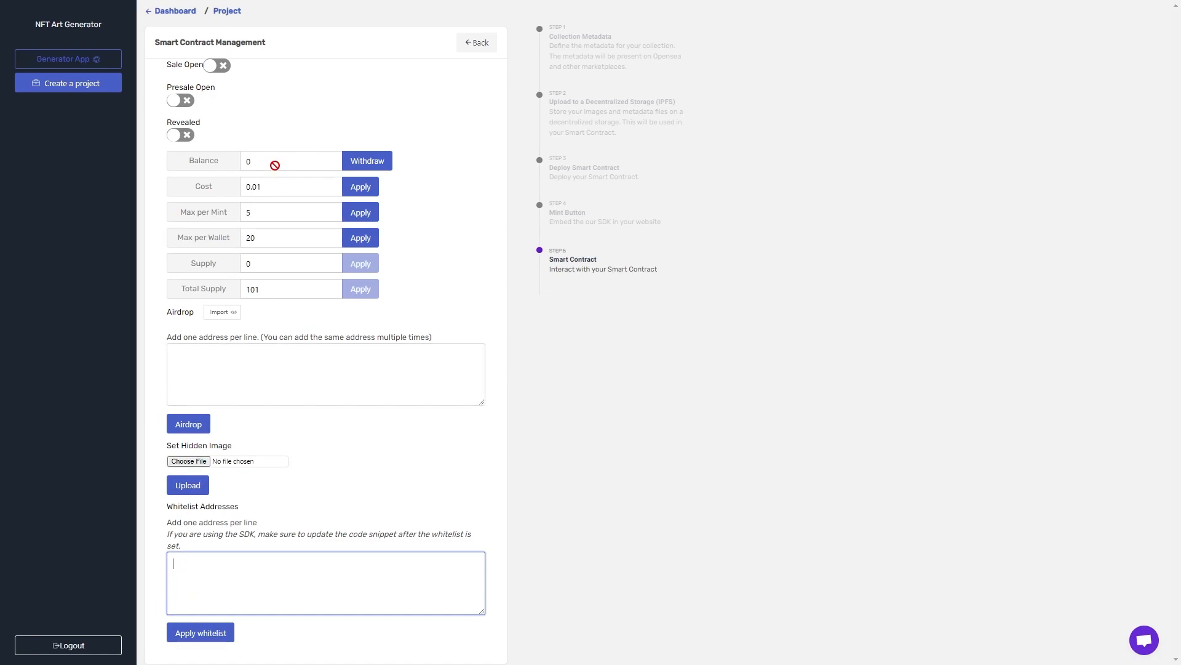
{"action": "mouse_move", "coordinate": [285, 256]}
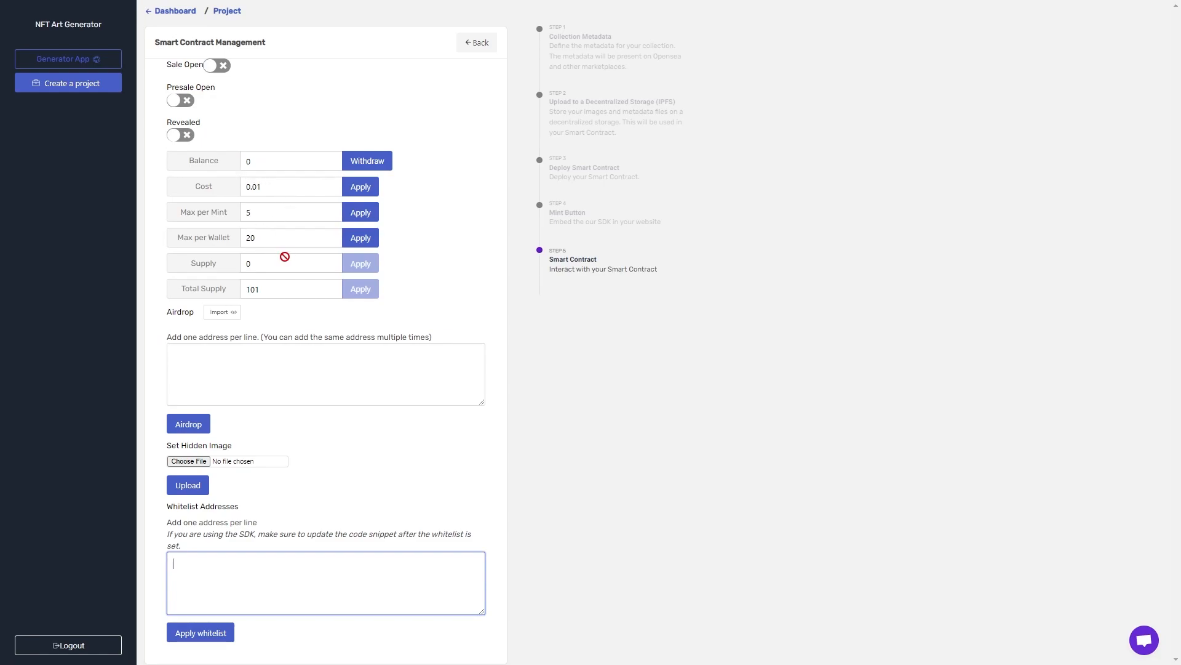
Step: Check the Cost (0.01) and Max per Mint (5) fields without changing them
{"action": "left_click", "coordinate": [290, 237]}
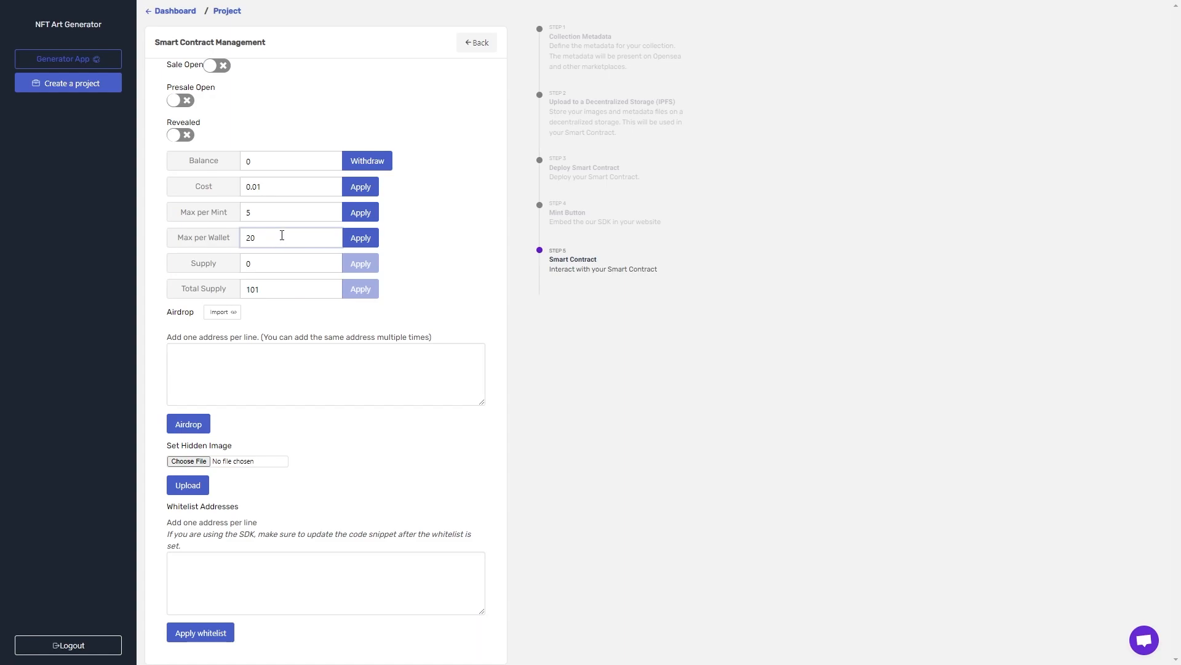
{"action": "left_click", "coordinate": [290, 212]}
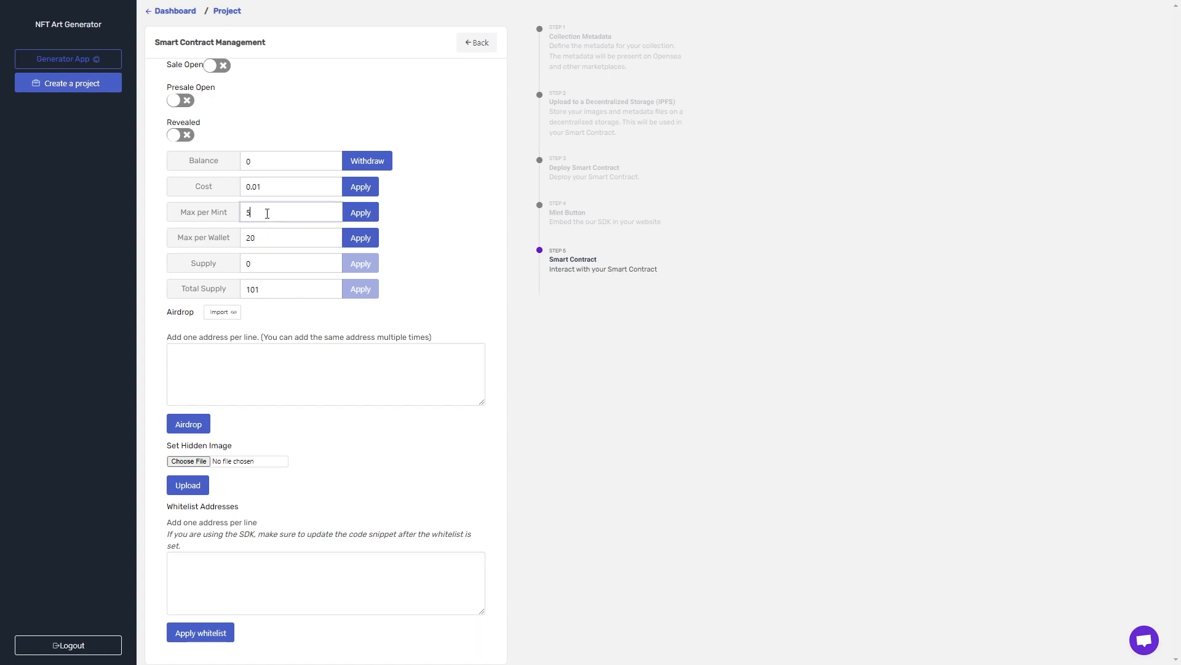
{"action": "mouse_move", "coordinate": [295, 202]}
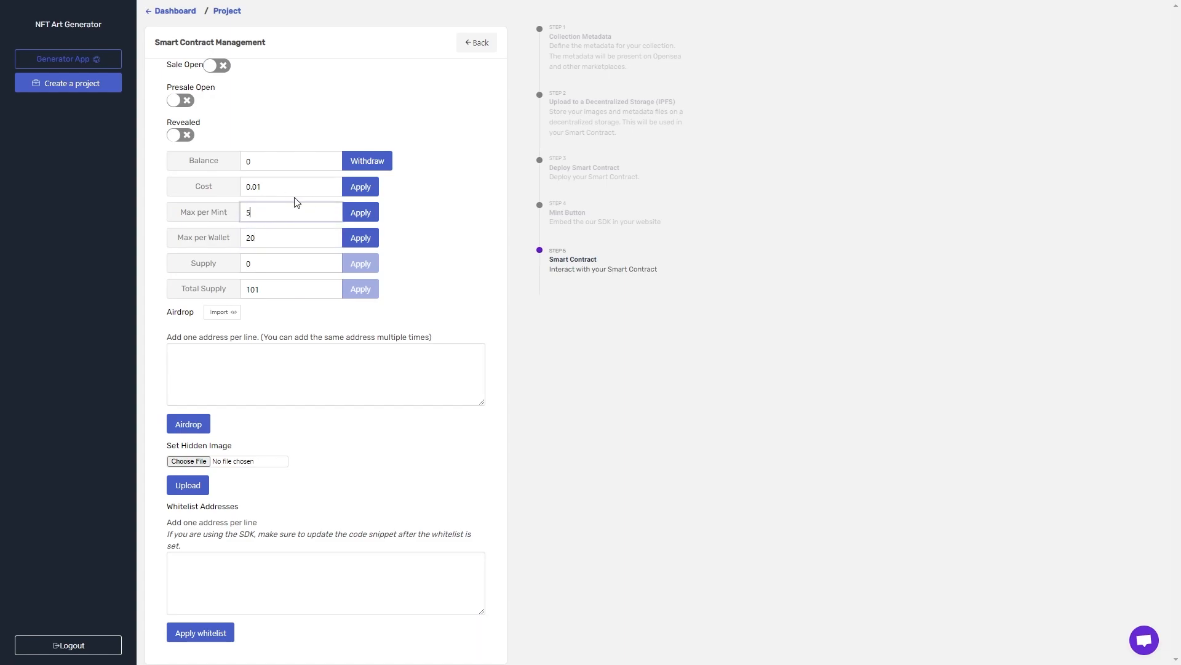
{"action": "left_click", "coordinate": [289, 186]}
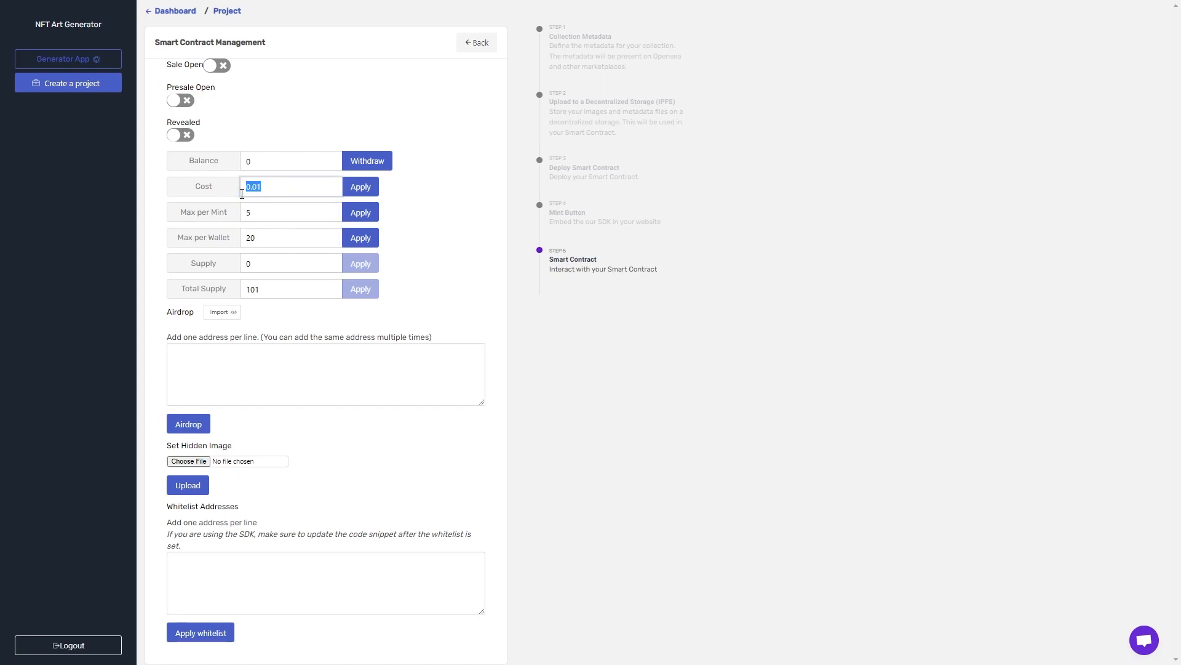
{"action": "left_click", "coordinate": [290, 212]}
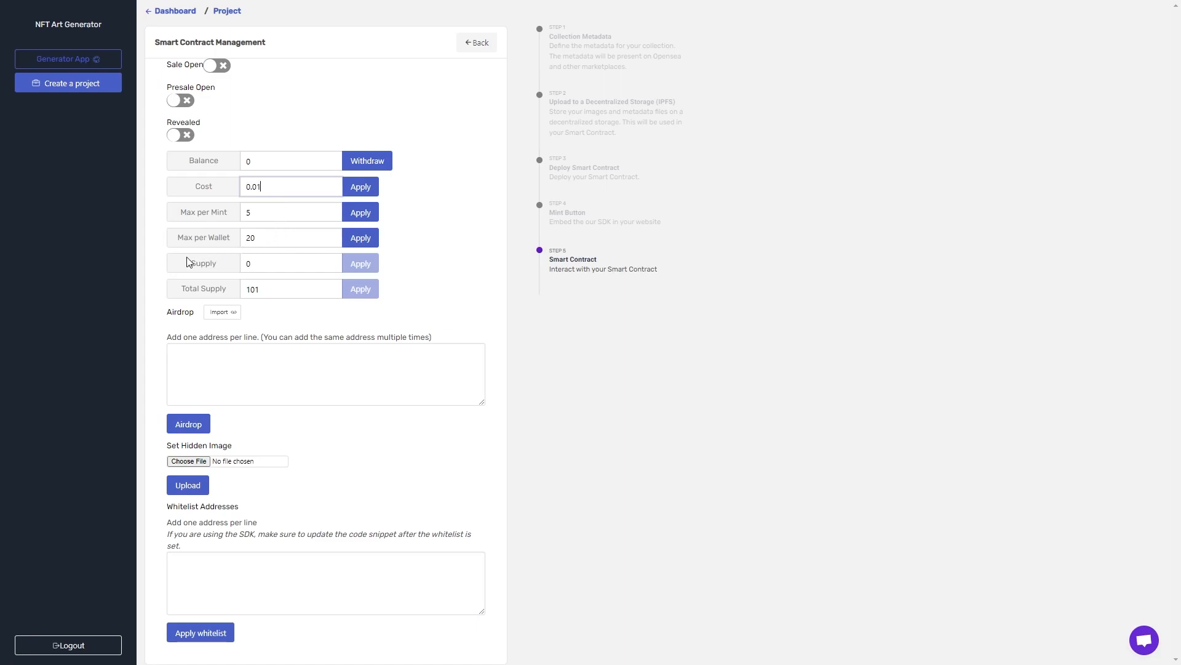
{"action": "mouse_move", "coordinate": [168, 302]}
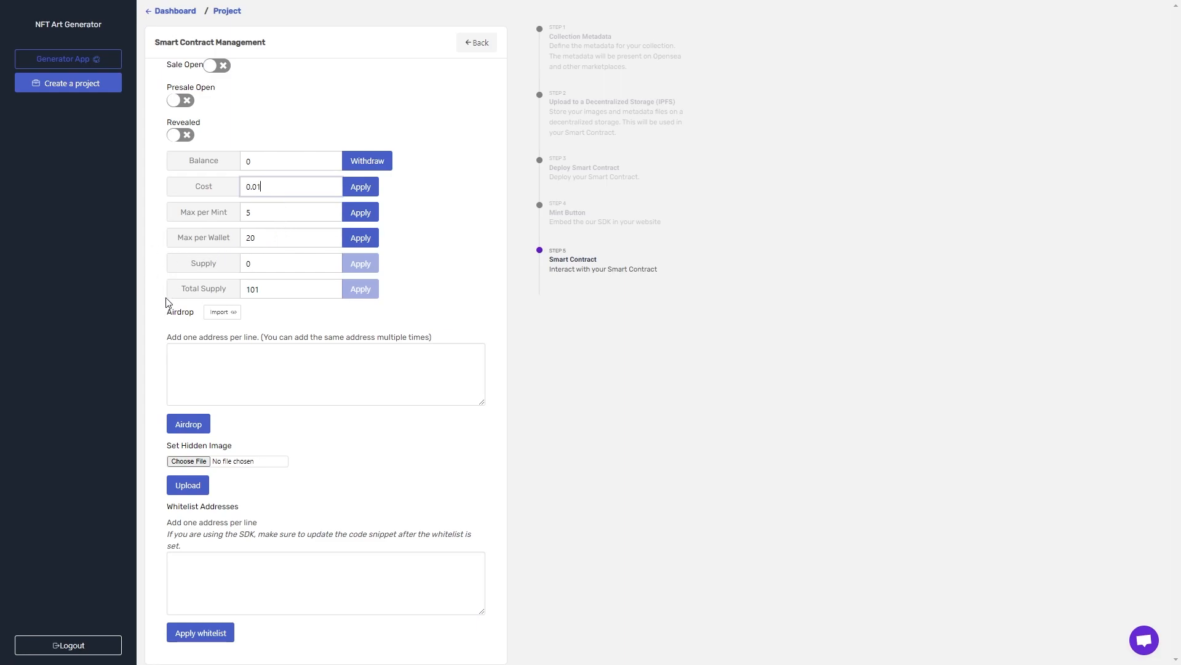
{"action": "mouse_move", "coordinate": [170, 160]}
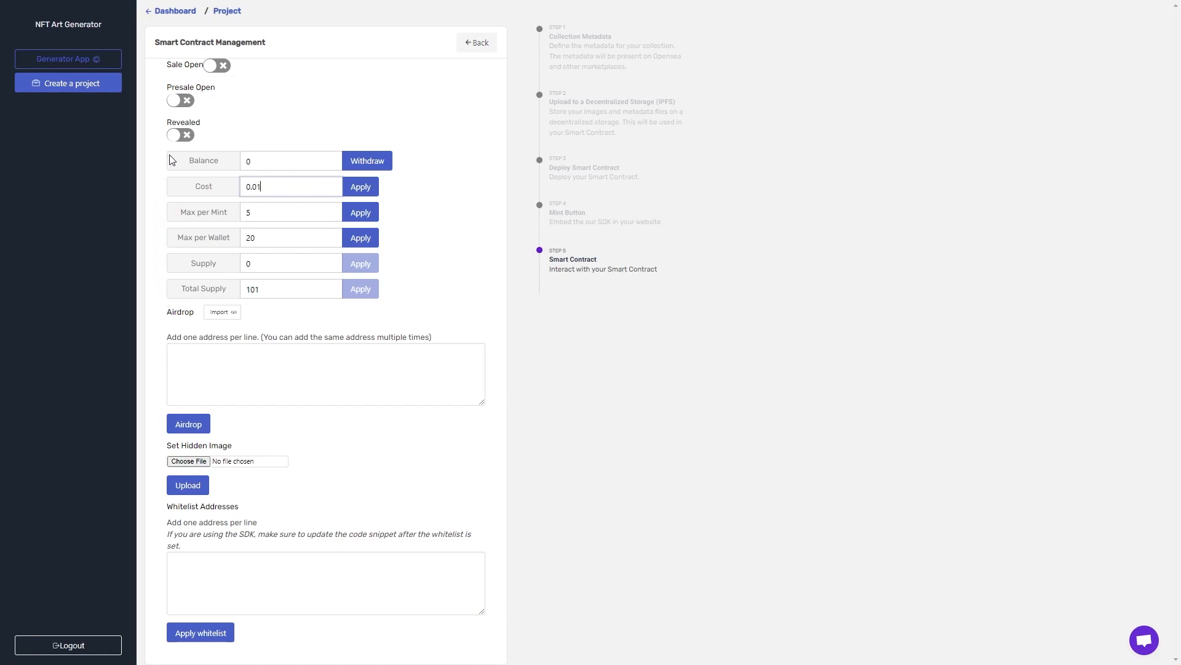
{"action": "mouse_move", "coordinate": [242, 205]}
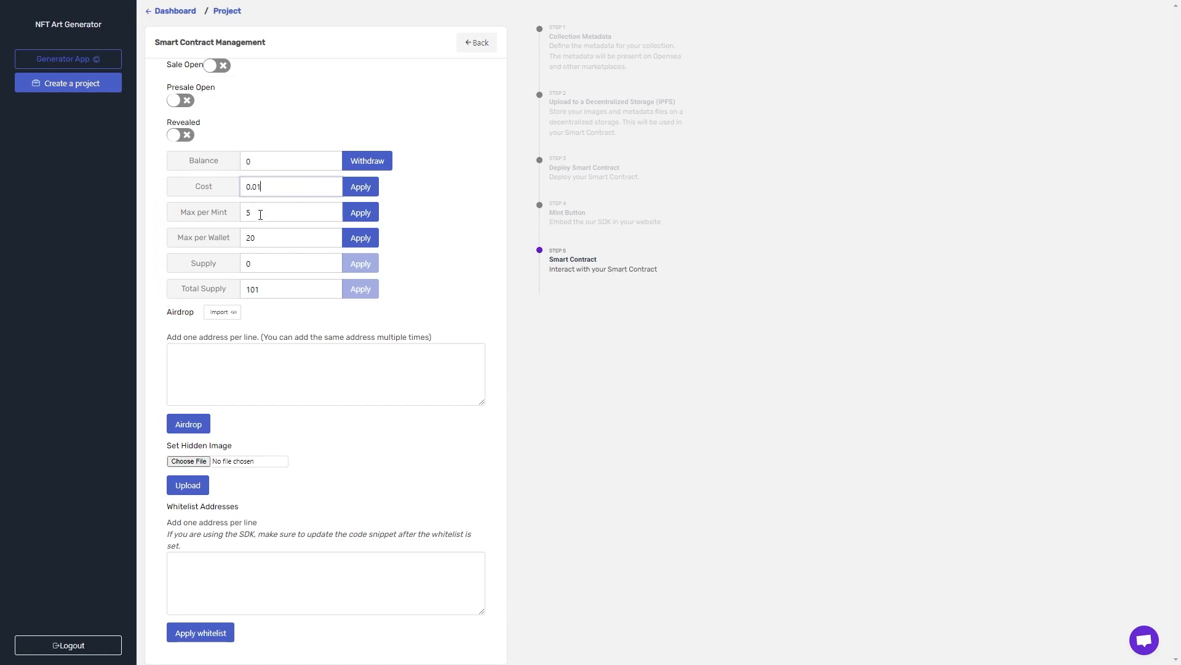
{"action": "mouse_move", "coordinate": [272, 242]}
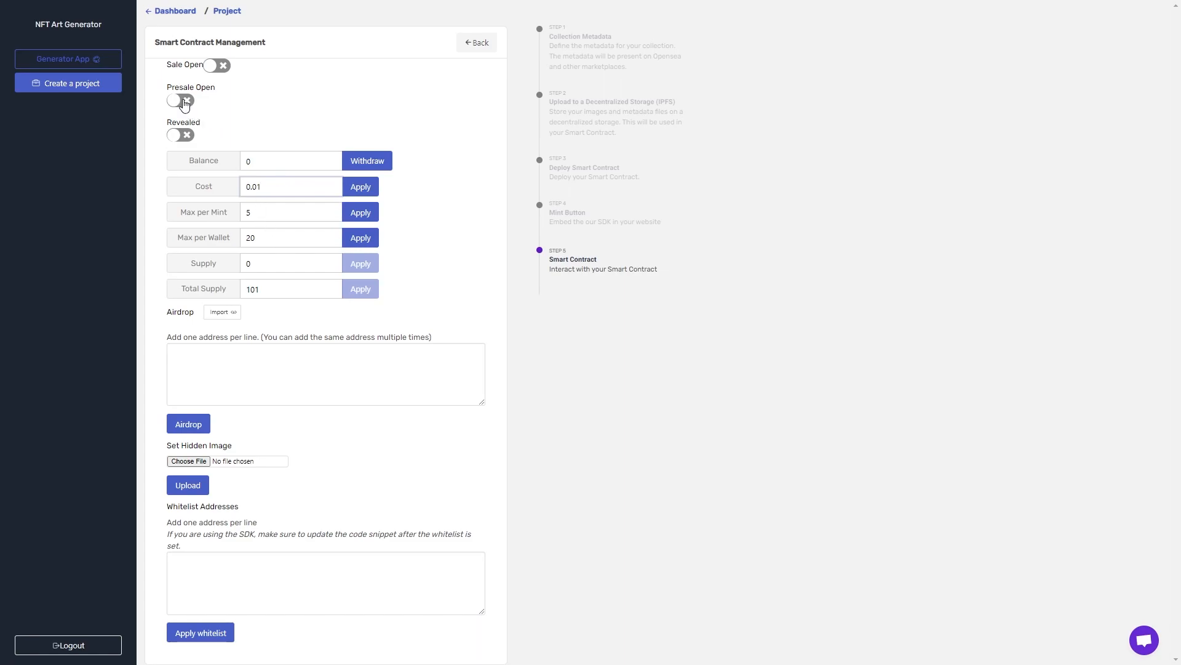
Step: Turn on Presale Open and scroll down to the mint button preview
{"action": "left_click", "coordinate": [180, 101]}
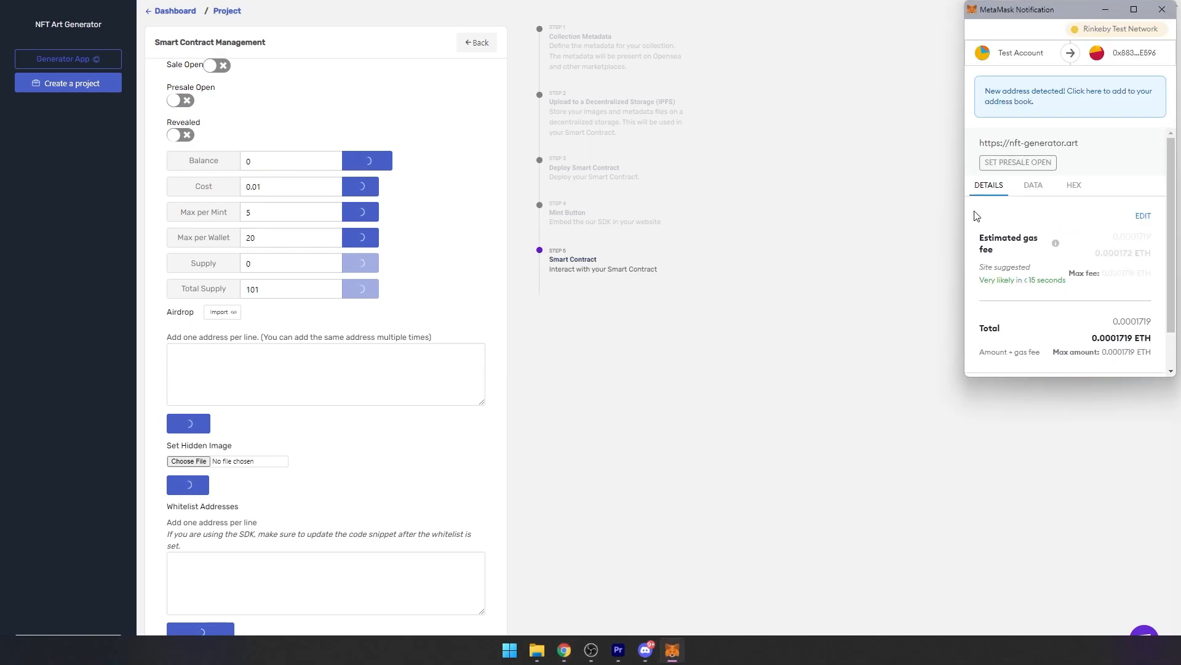
{"action": "scroll", "scroll_direction": "down", "scroll_amount": 3}
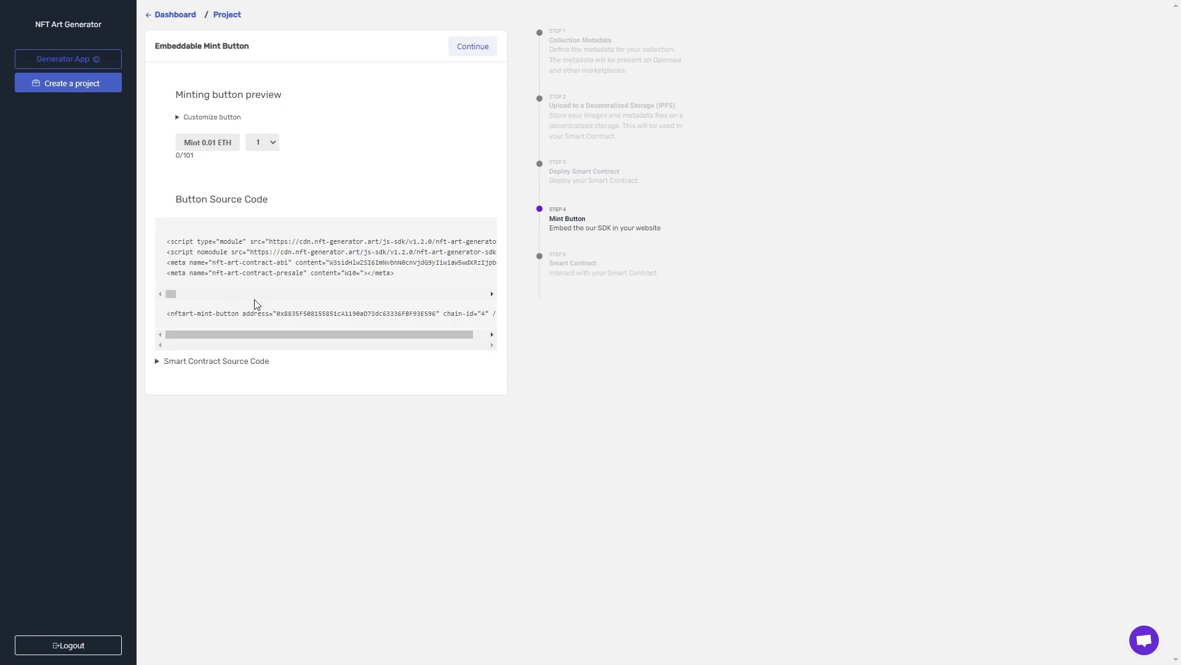
{"action": "mouse_move", "coordinate": [347, 323]}
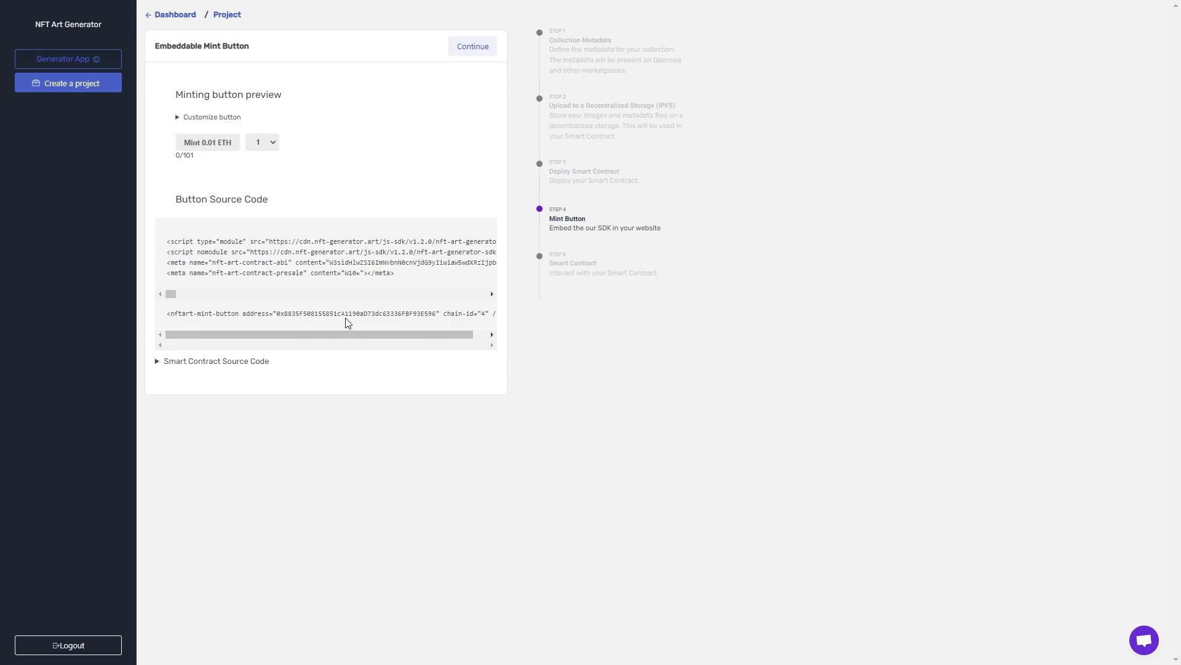
{"action": "mouse_move", "coordinate": [188, 148]}
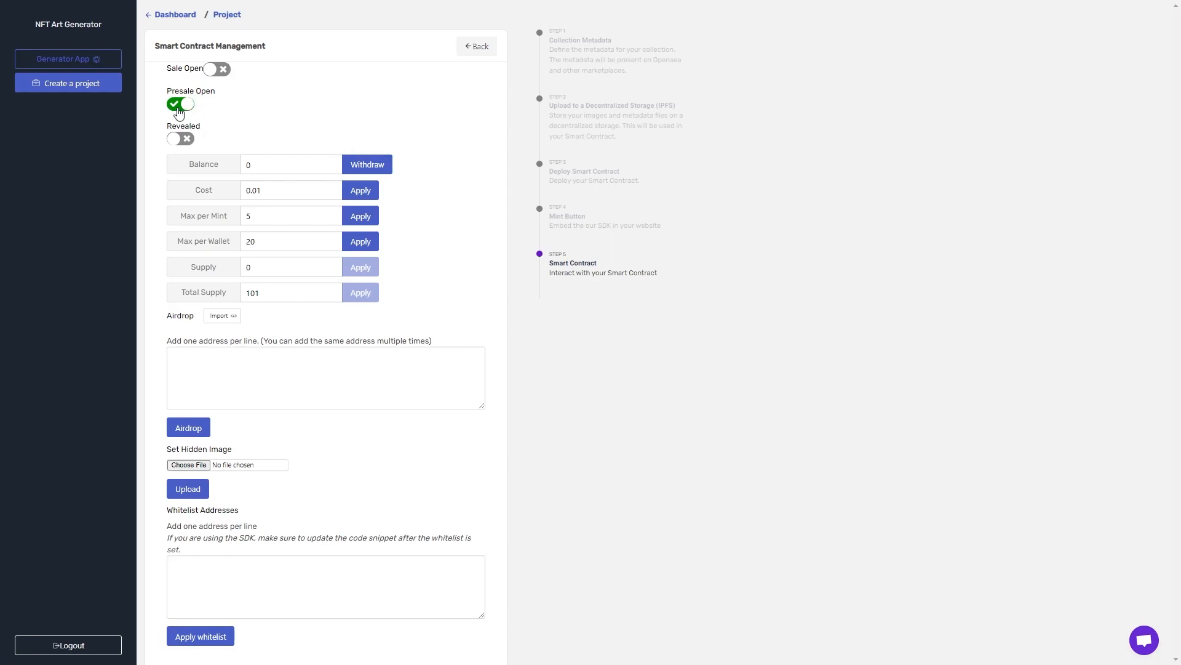
Step: Switch Presale Open off, approve it in MetaMask, and verify cost 0.01, max per mint 5
{"action": "left_click", "coordinate": [180, 104]}
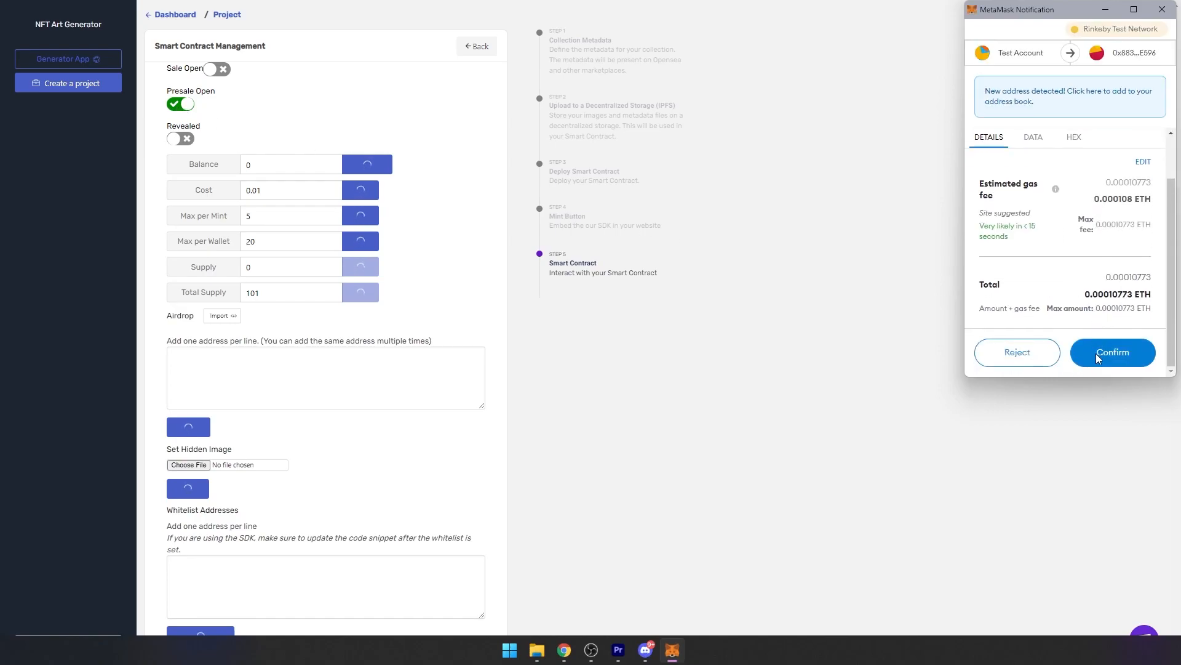
{"action": "left_click", "coordinate": [1112, 352]}
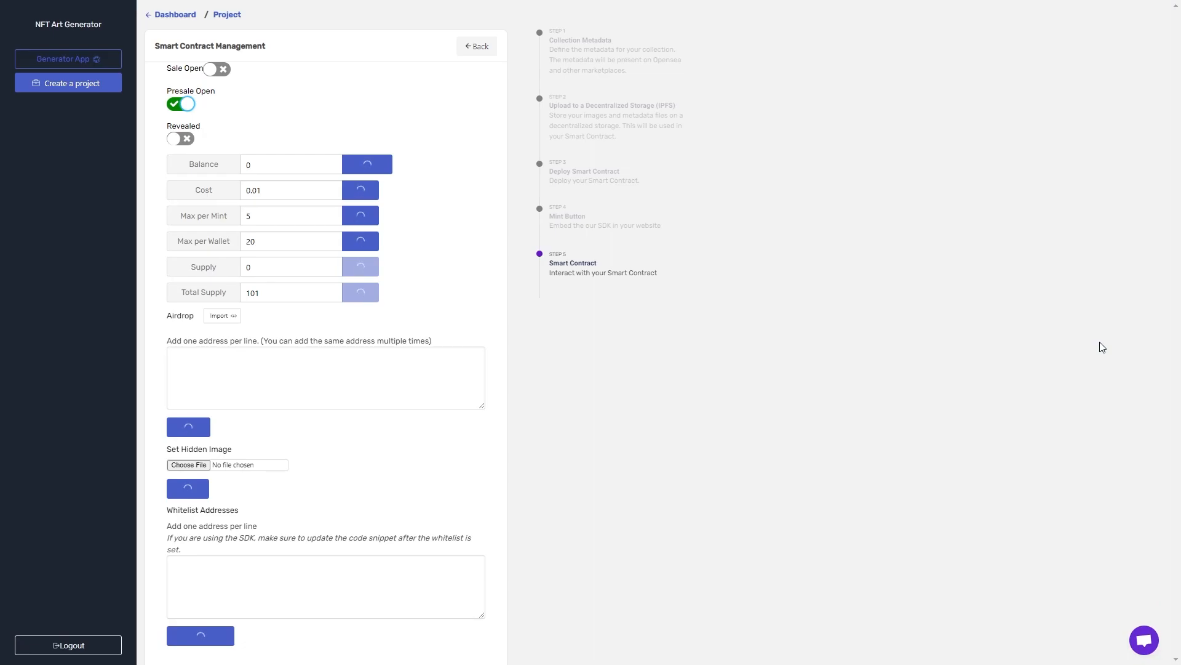
{"action": "left_click", "coordinate": [181, 104]}
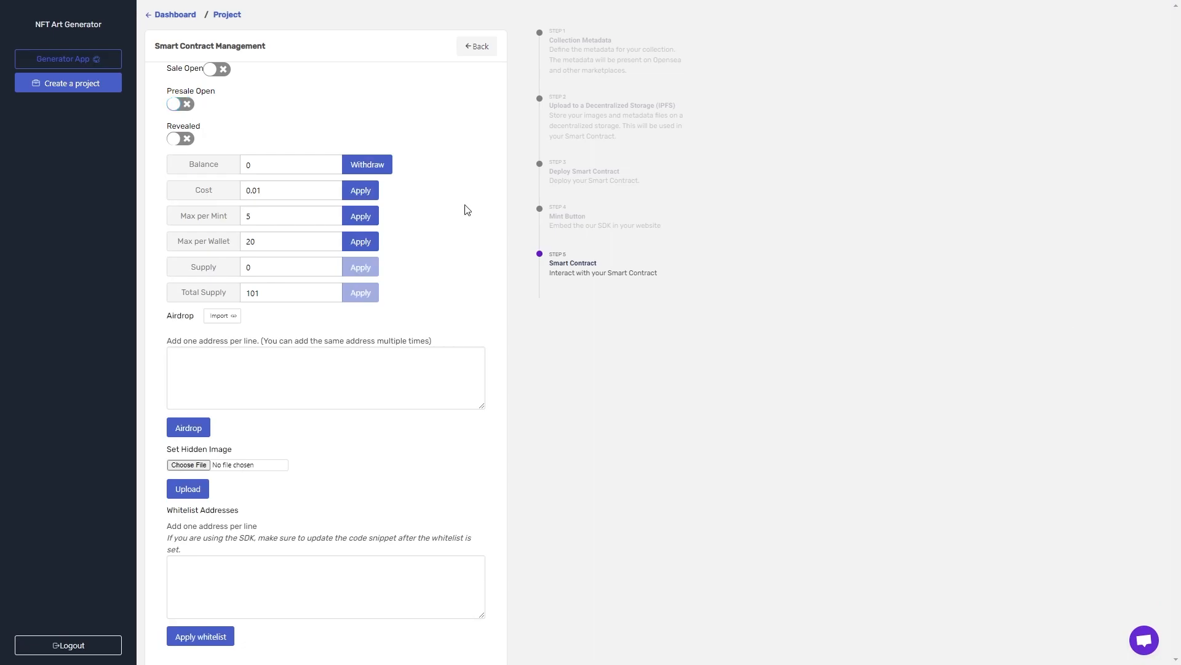
{"action": "mouse_move", "coordinate": [214, 108]}
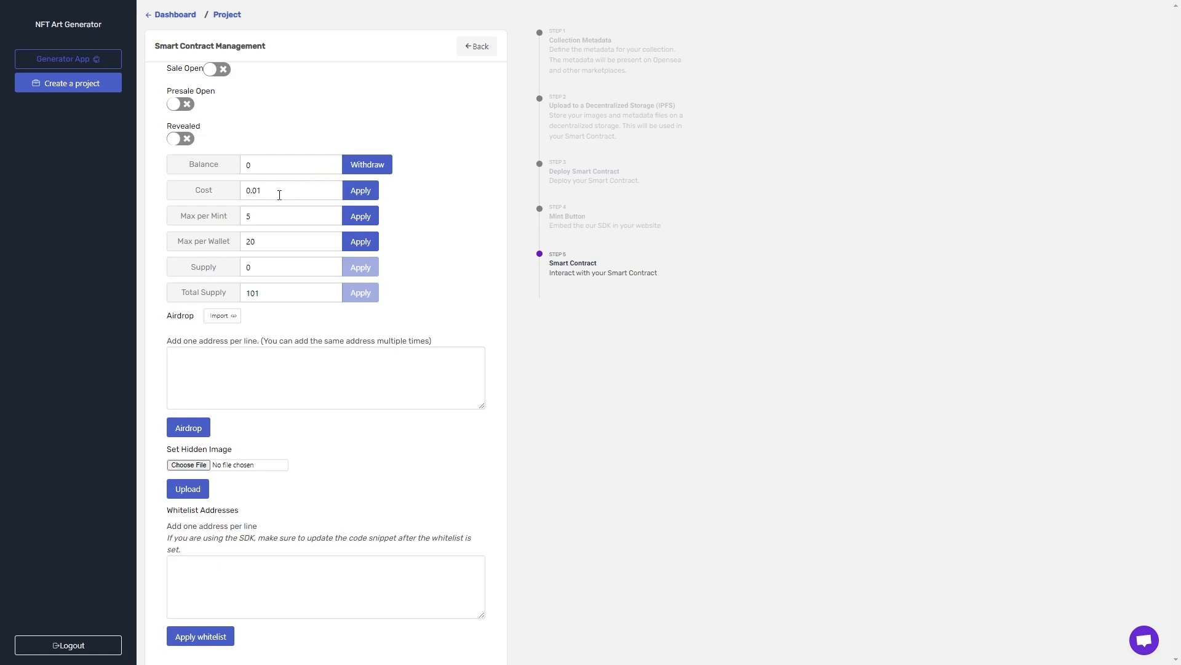
{"action": "left_click", "coordinate": [290, 215]}
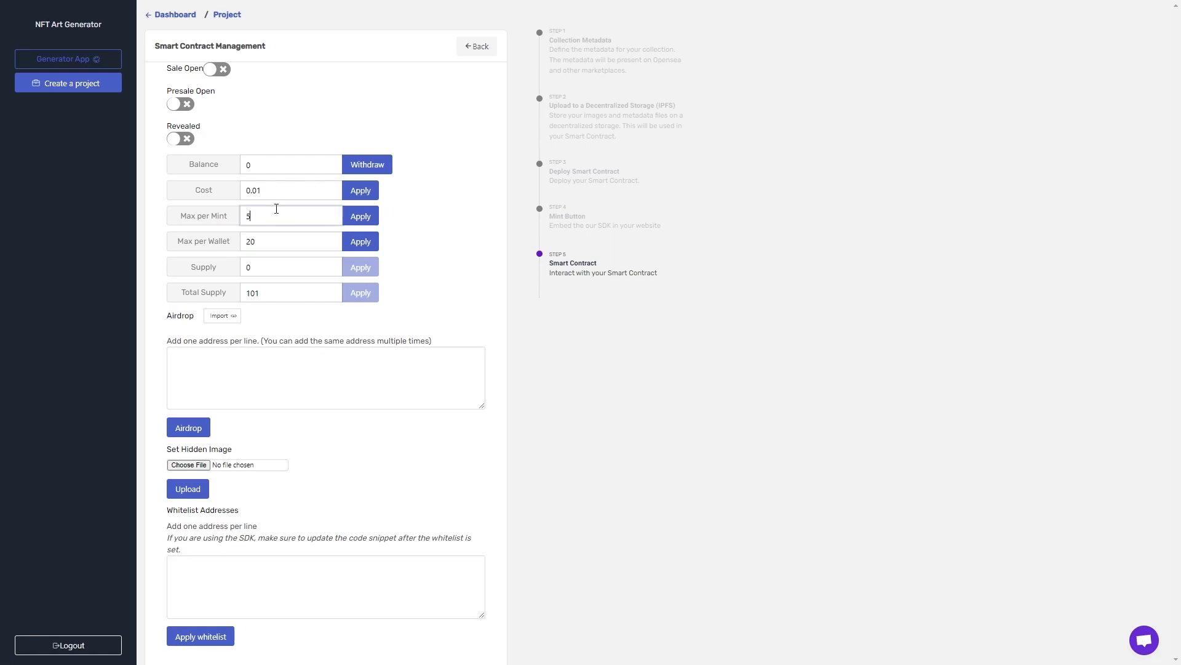
{"action": "mouse_move", "coordinate": [423, 225]}
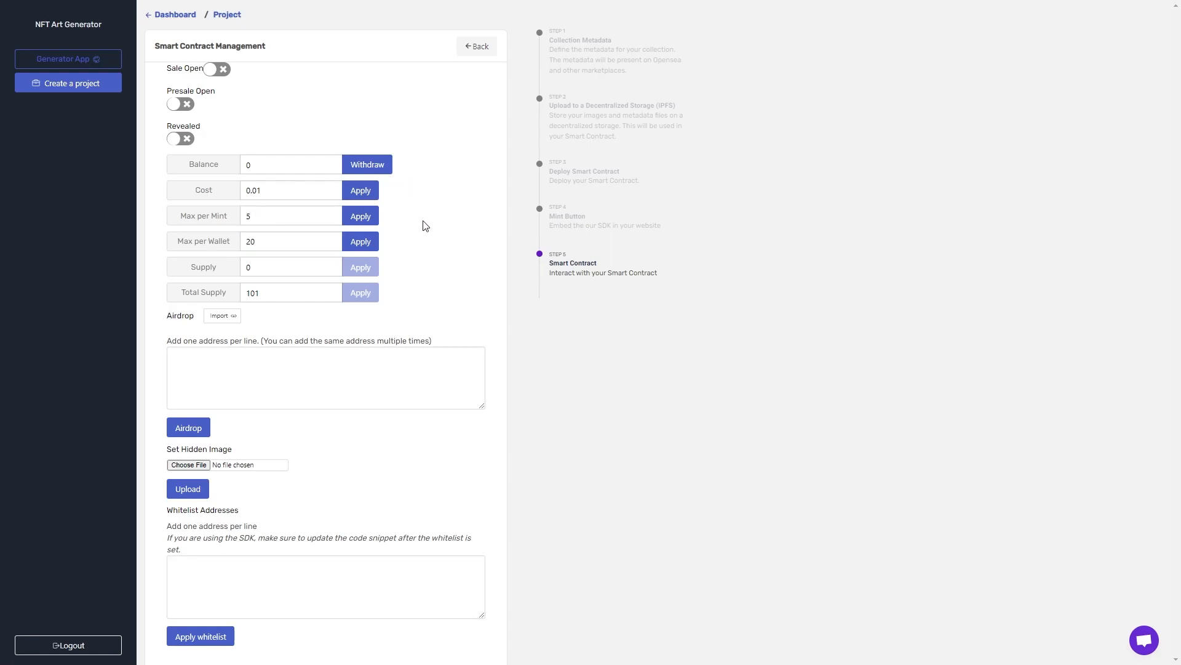
{"action": "mouse_move", "coordinate": [382, 264]}
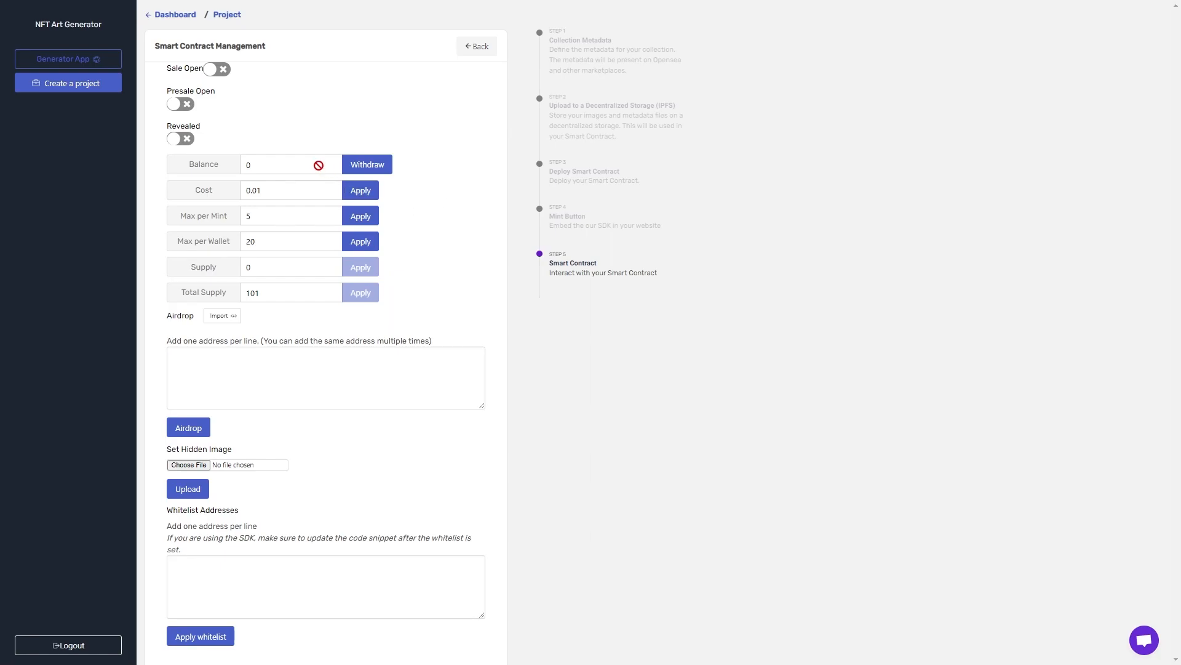
Step: Turn on Sale Open with MetaMask approval, then switch Revealed on
{"action": "left_click", "coordinate": [215, 68]}
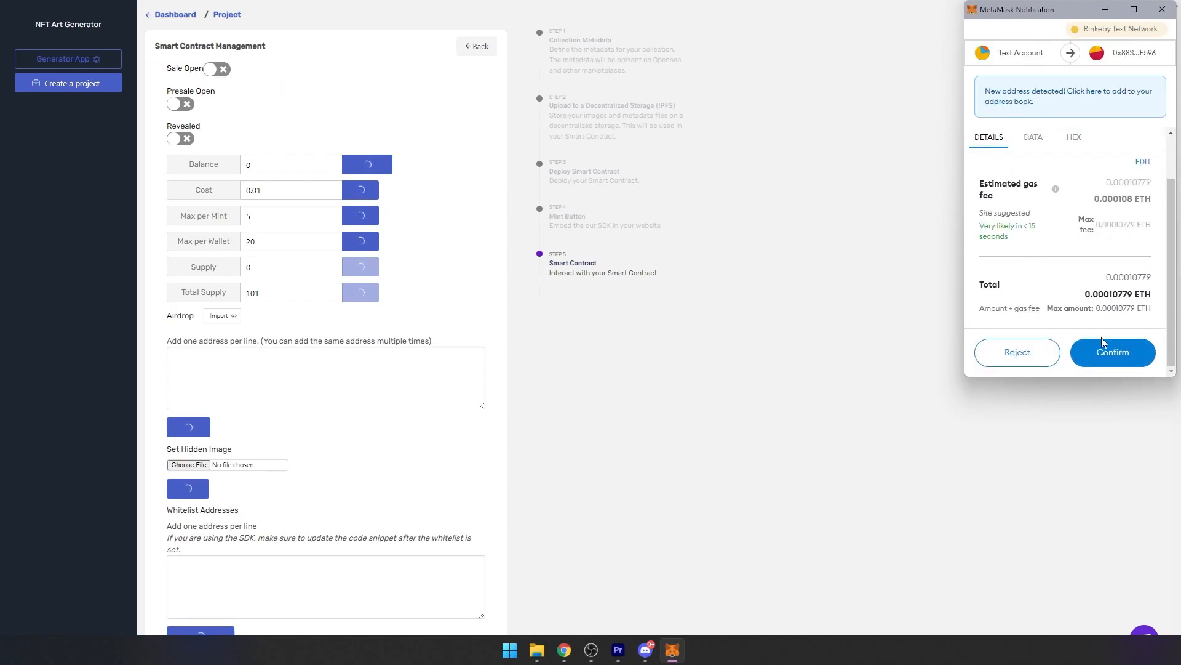
{"action": "left_click", "coordinate": [1112, 352]}
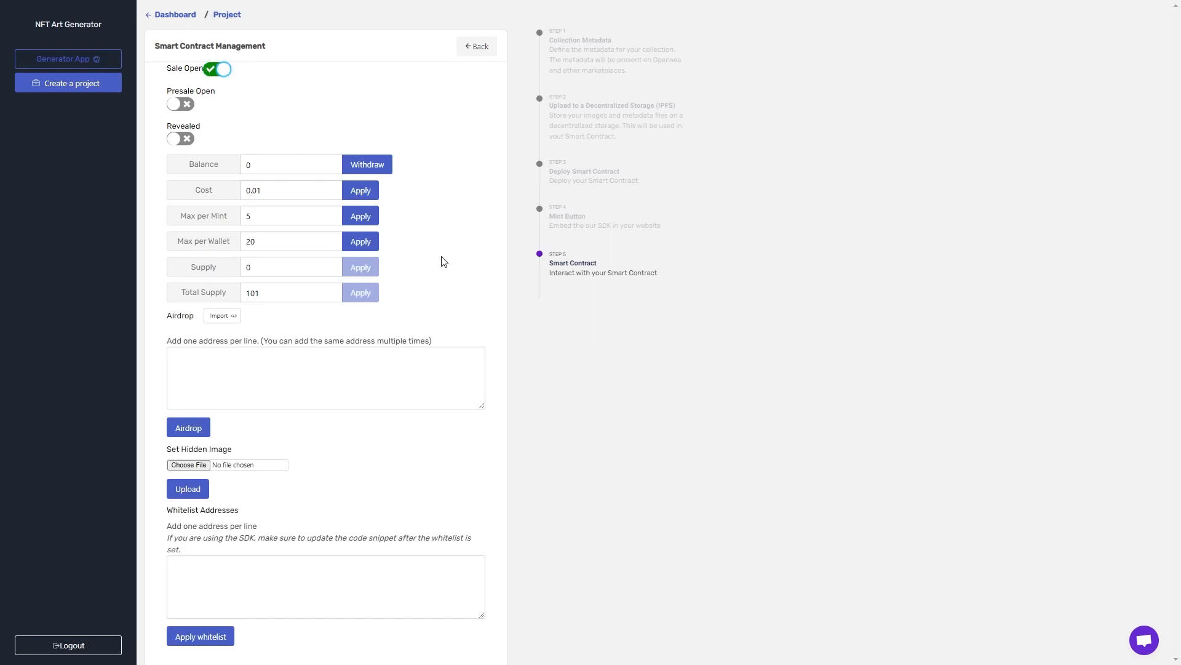
{"action": "mouse_move", "coordinate": [233, 73]}
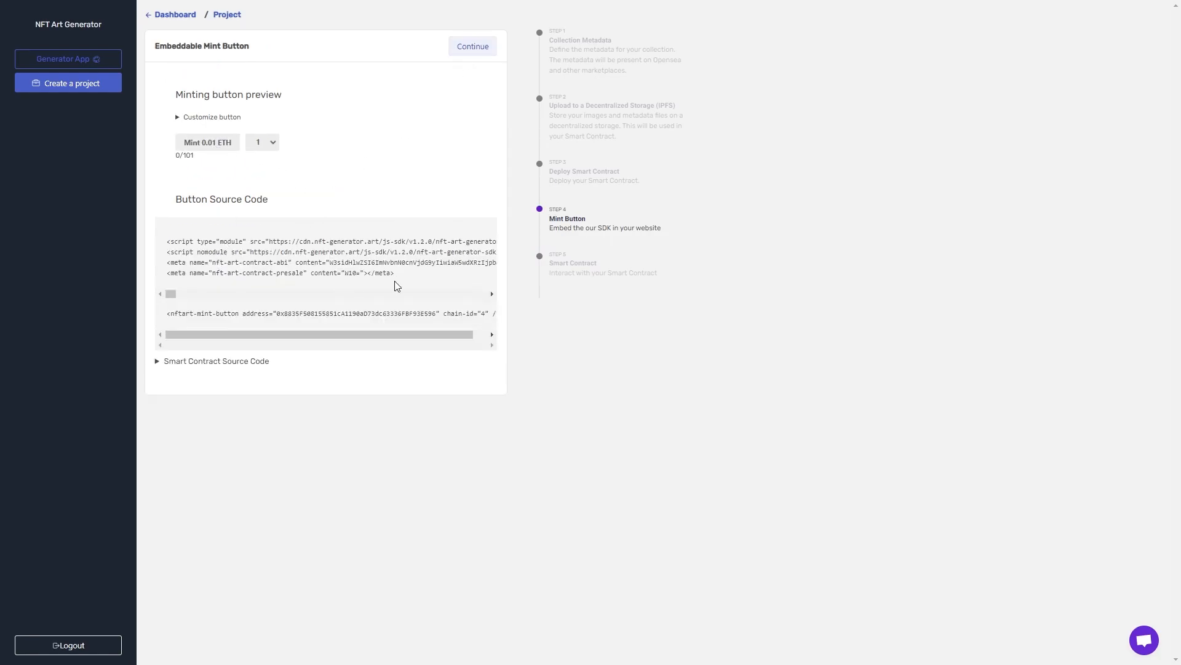
{"action": "left_click", "coordinate": [472, 47]}
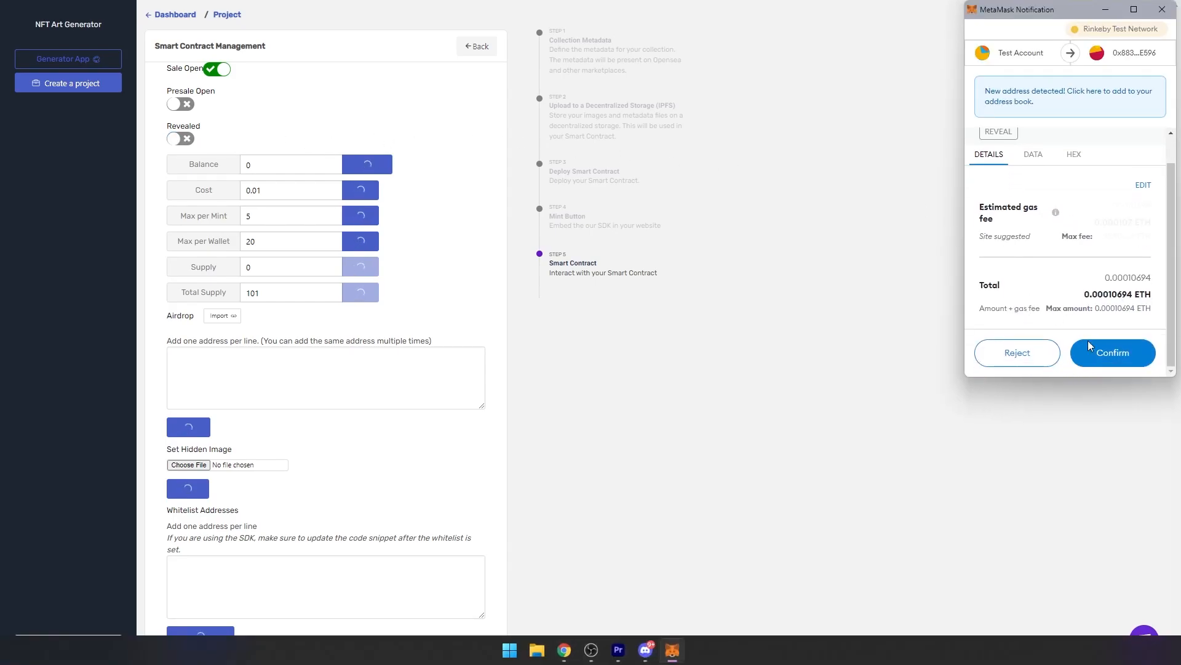
Step: Approve the Reveal transaction in MetaMask and check the management page toggles
{"action": "left_click", "coordinate": [1112, 352]}
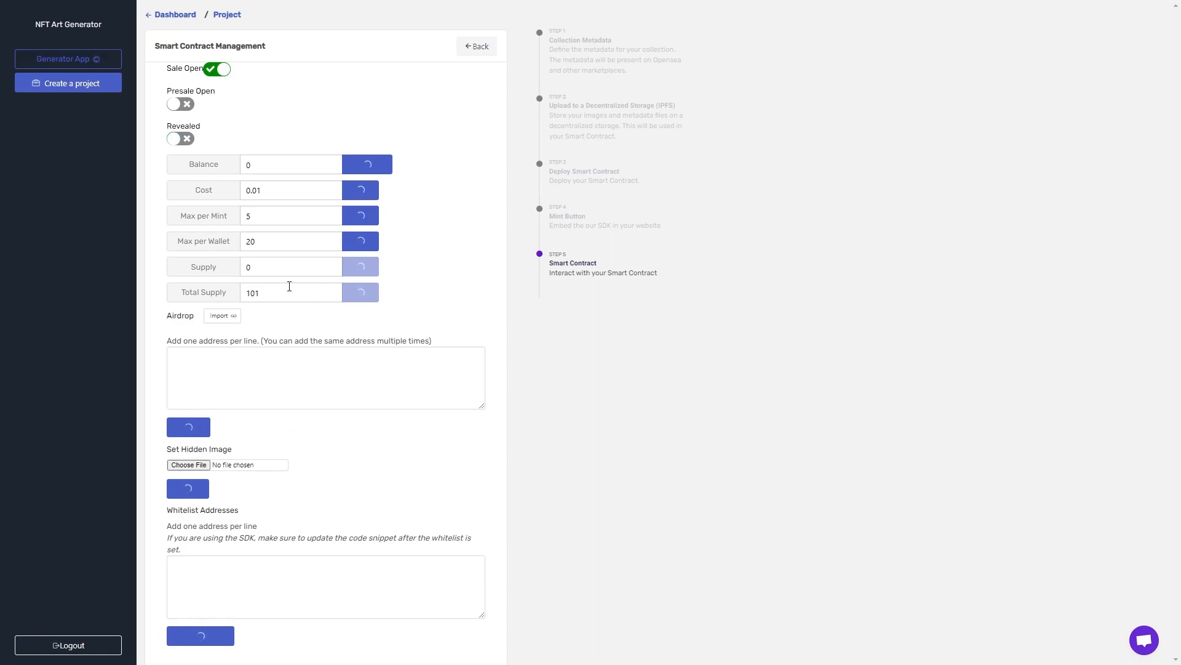
{"action": "mouse_move", "coordinate": [349, 97]}
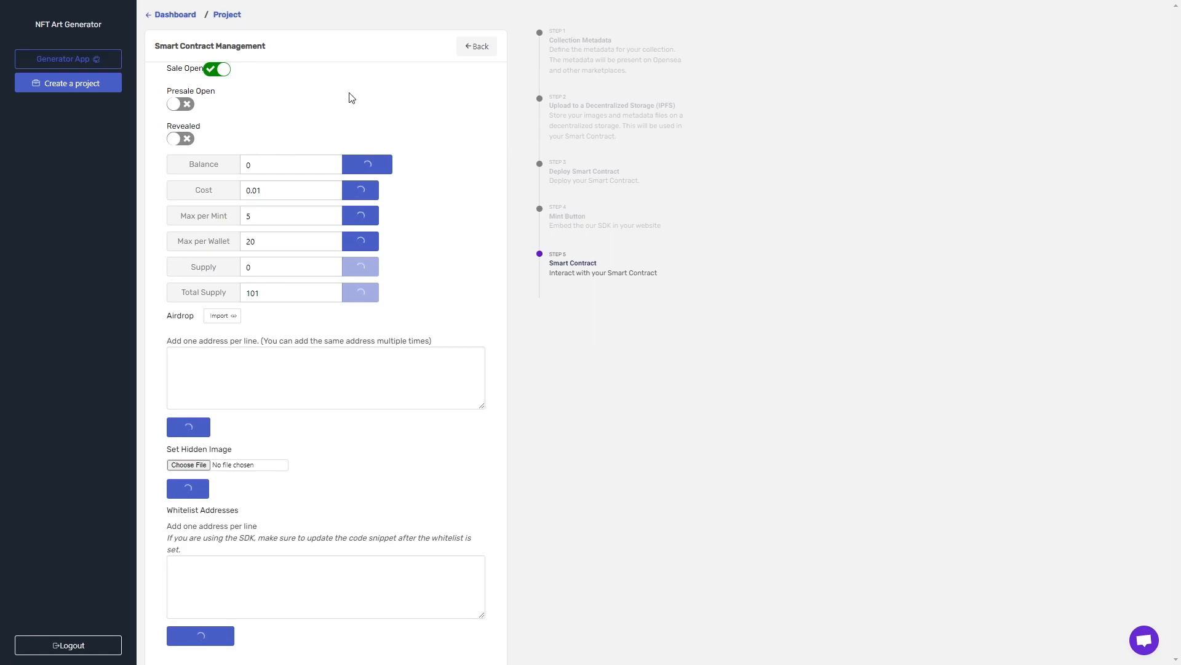
{"action": "left_click", "coordinate": [180, 138]}
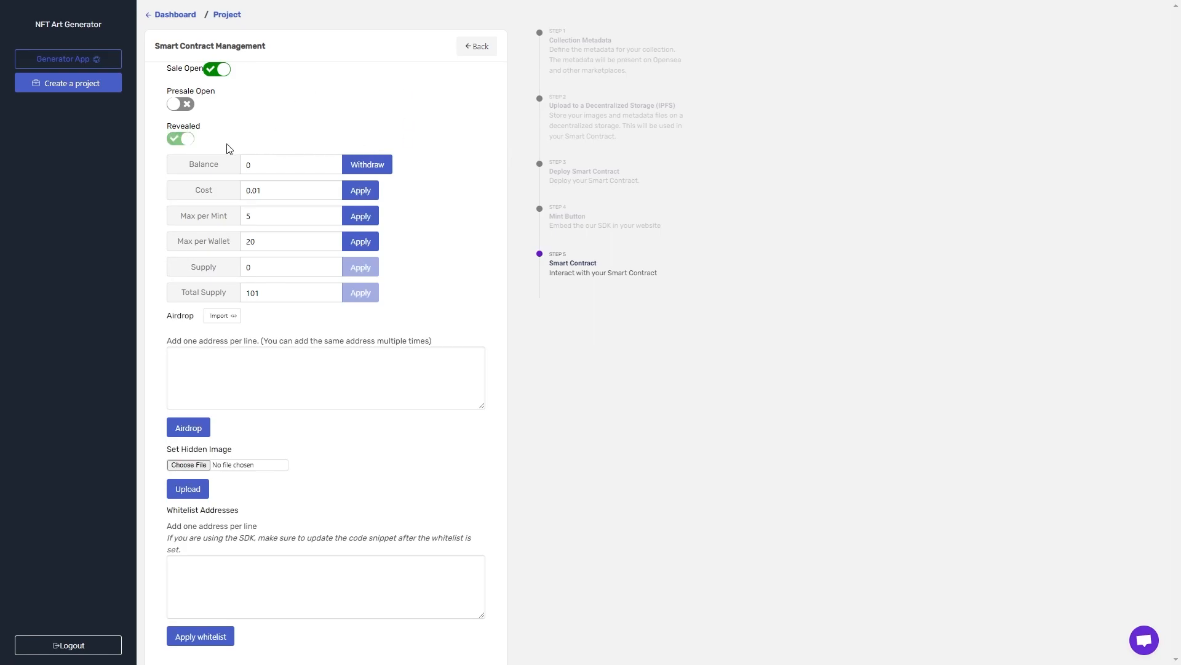
{"action": "mouse_move", "coordinate": [262, 46]}
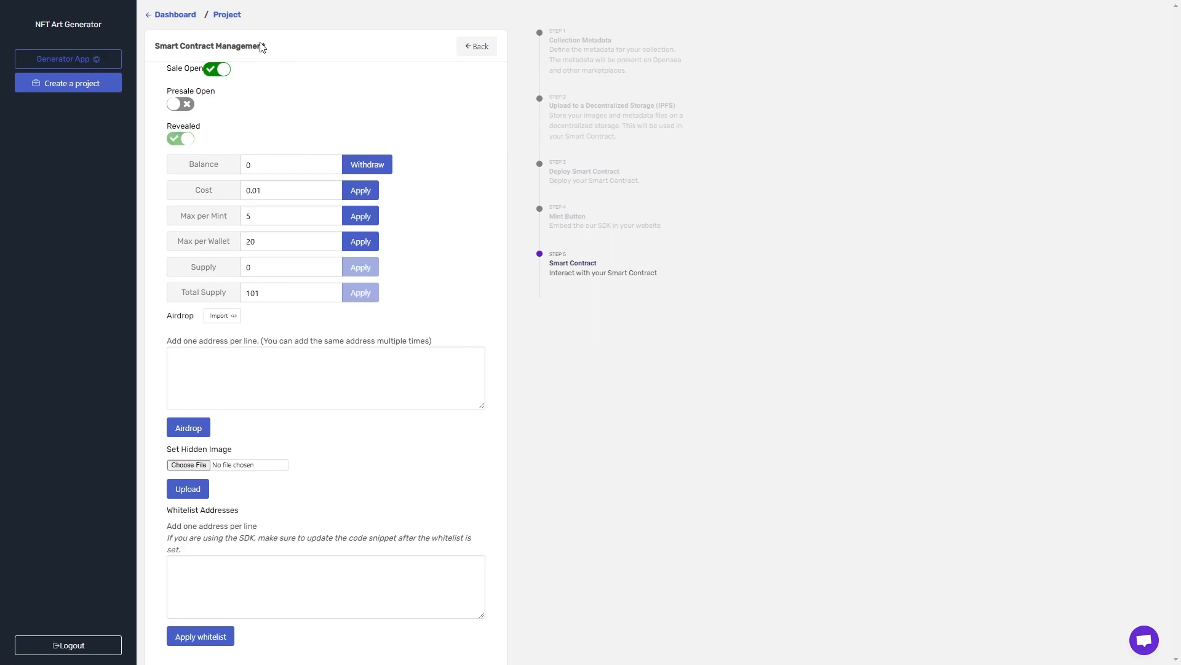
{"action": "mouse_move", "coordinate": [257, 154]}
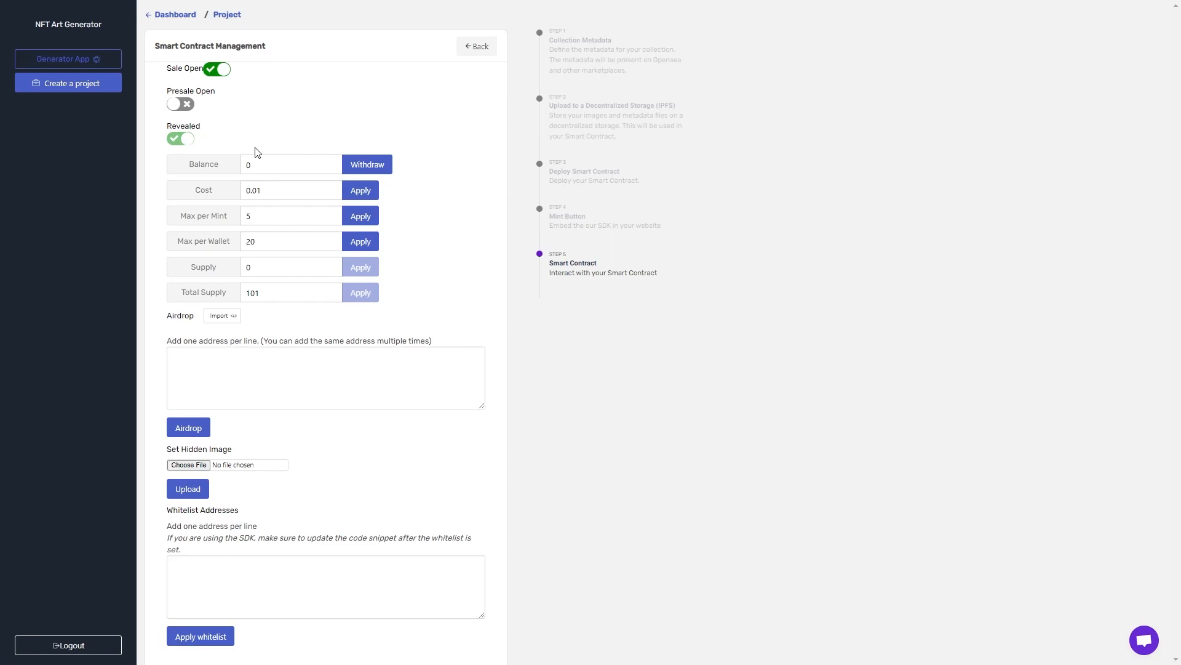
{"action": "mouse_move", "coordinate": [275, 99]}
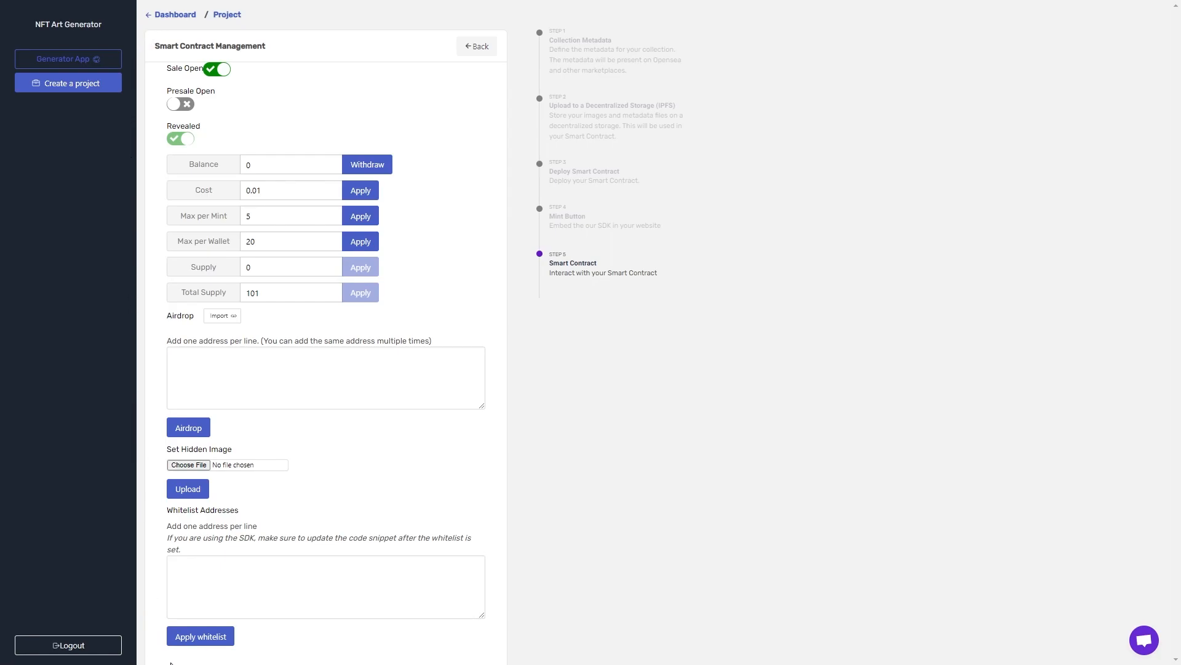
{"action": "mouse_move", "coordinate": [149, 330]}
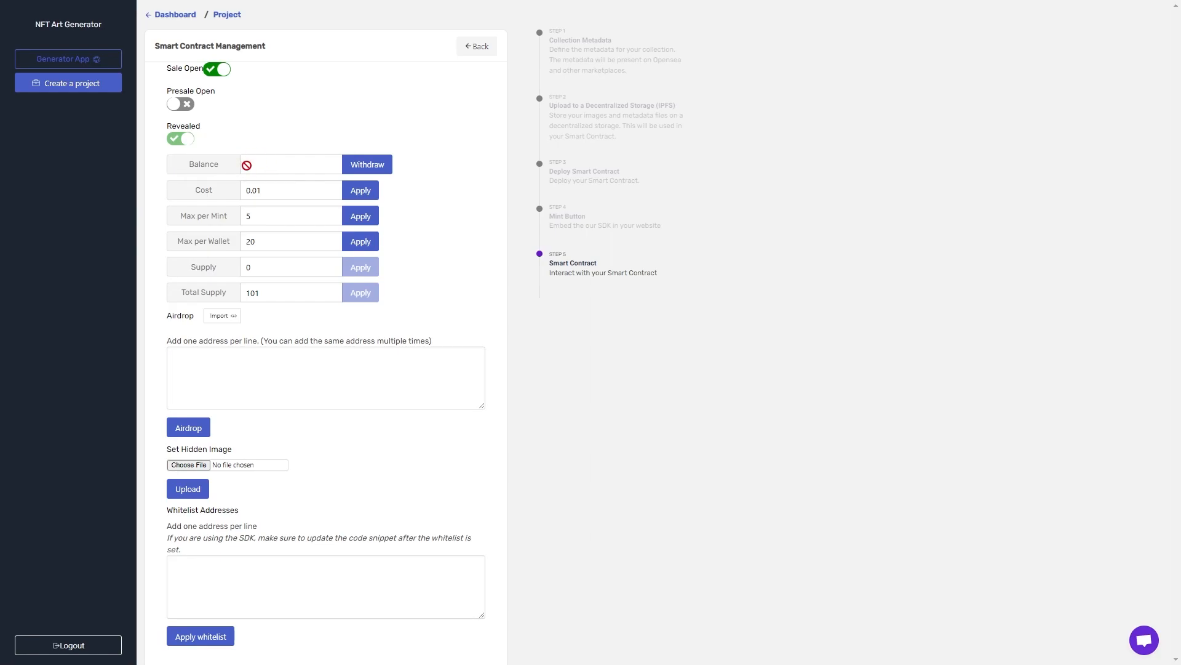
{"action": "left_click", "coordinate": [366, 164]}
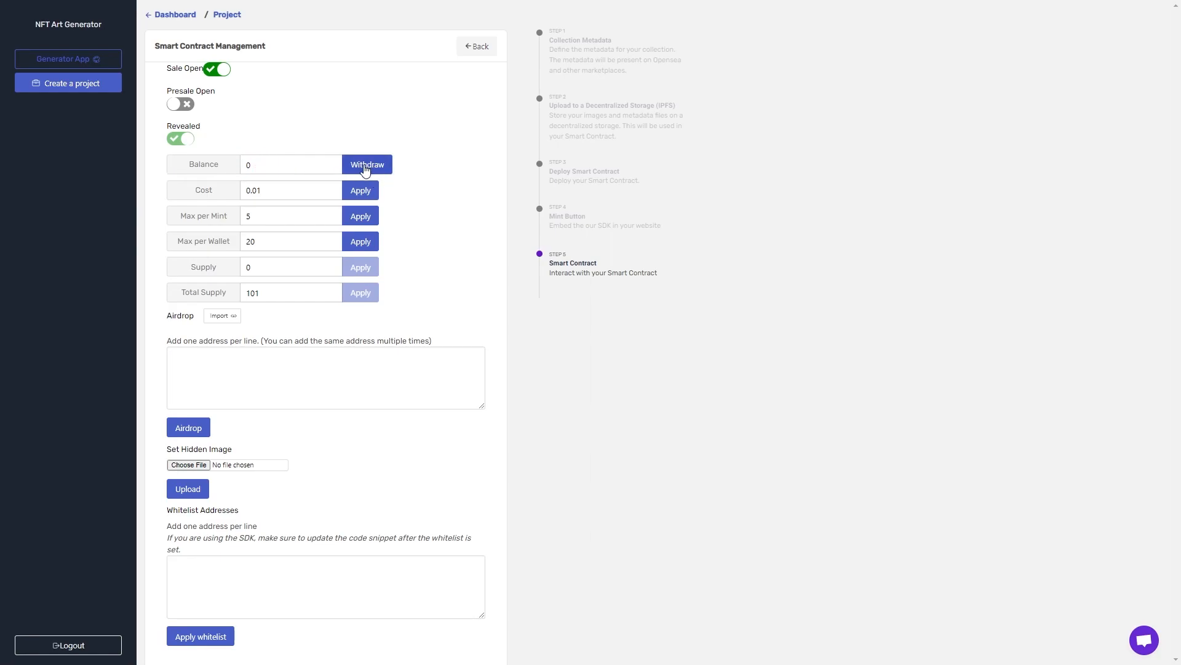
{"action": "mouse_move", "coordinate": [378, 174]}
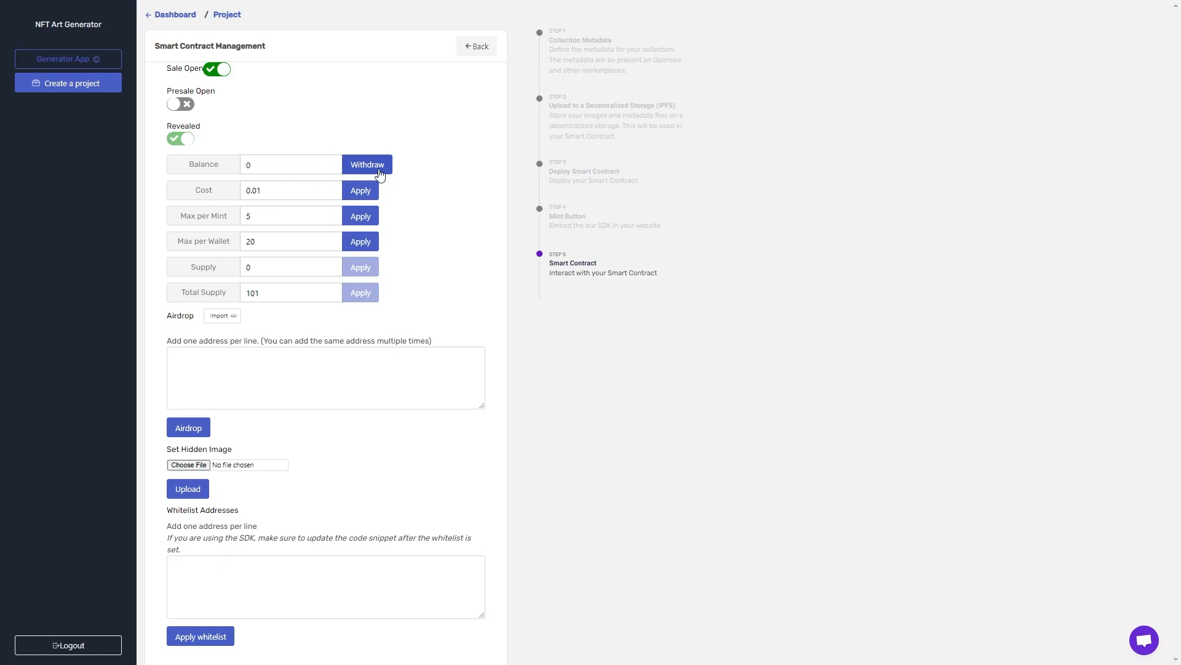